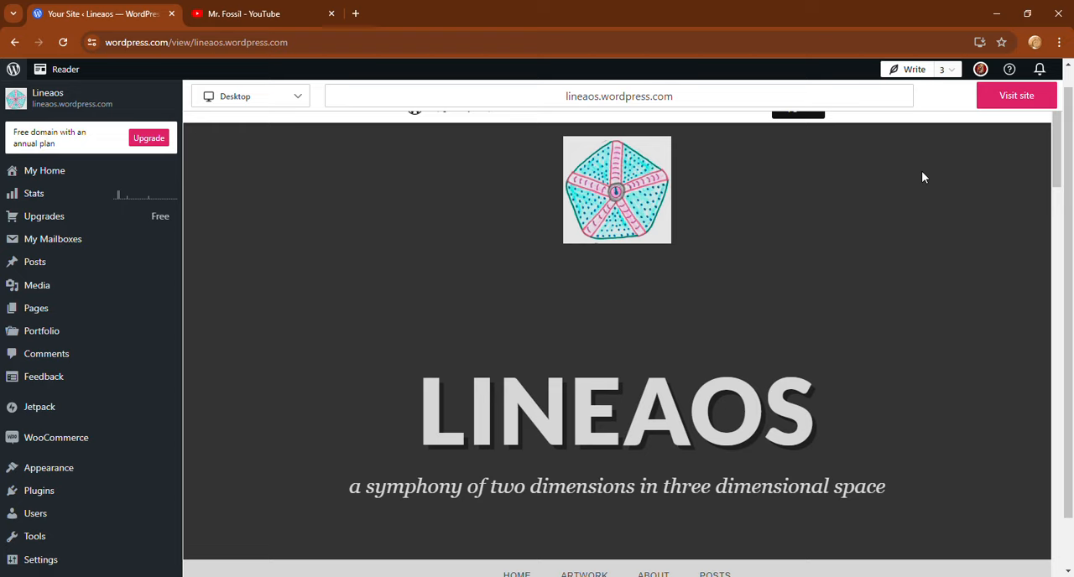
pyautogui.moveTo(661, 342)
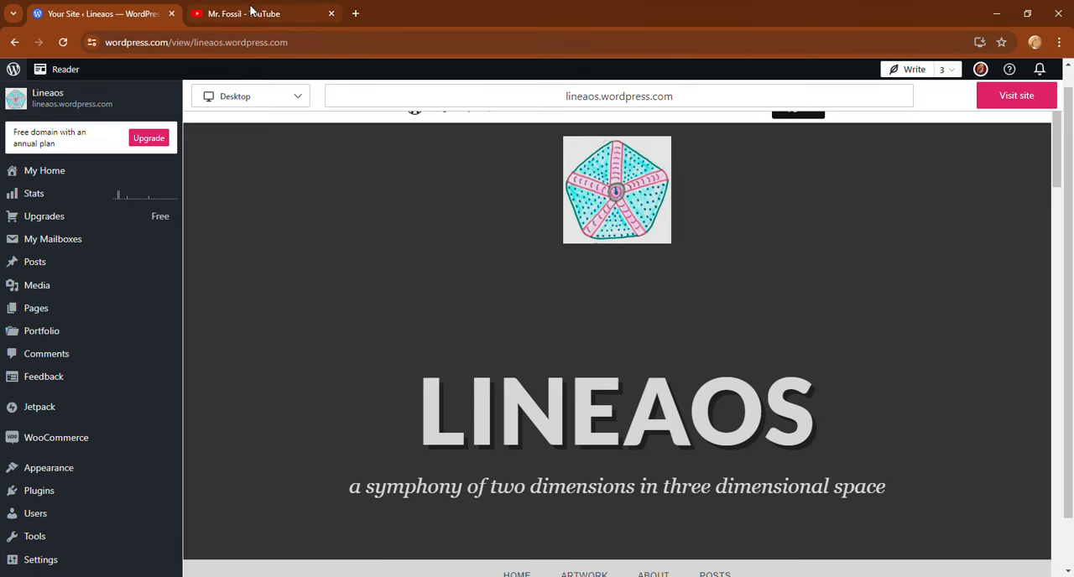
# Step: Switch to the YouTube channel tab and scroll to the Community post announcing the Lineaos site link
pyautogui.click(243, 13)
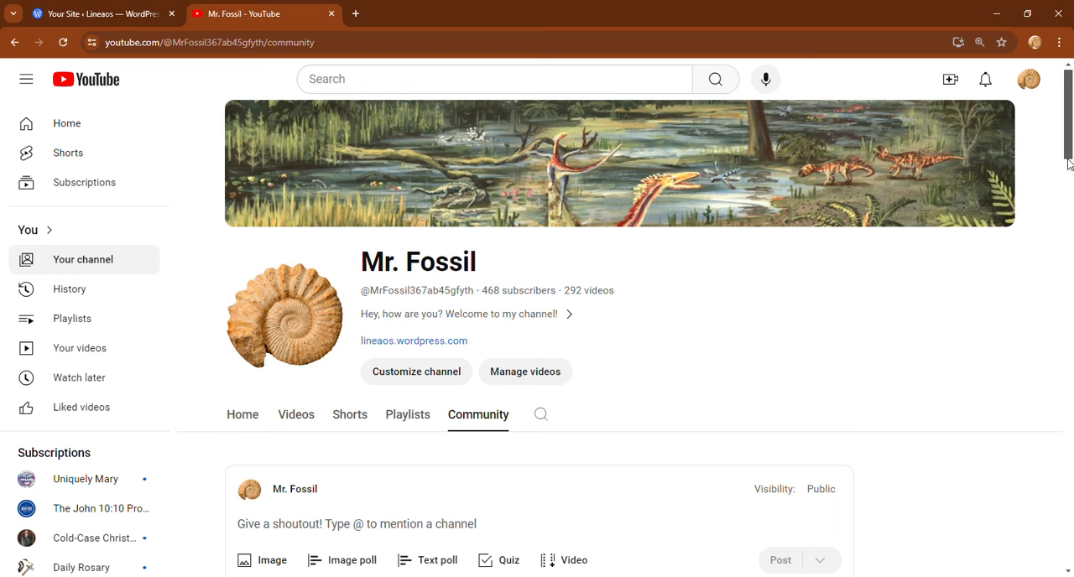
pyautogui.scroll(-3)
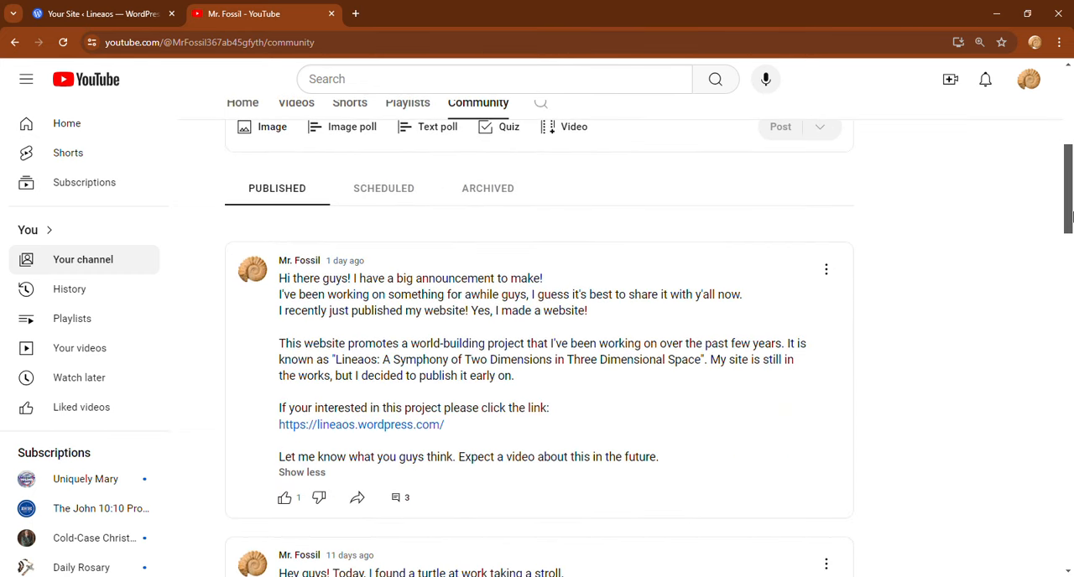
pyautogui.scroll(-3)
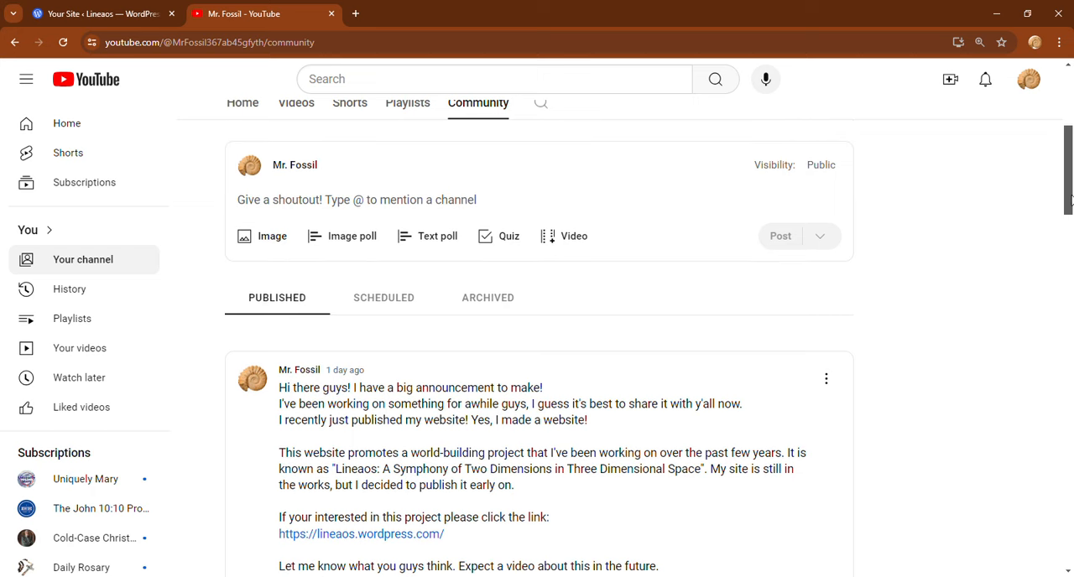
pyautogui.scroll(3)
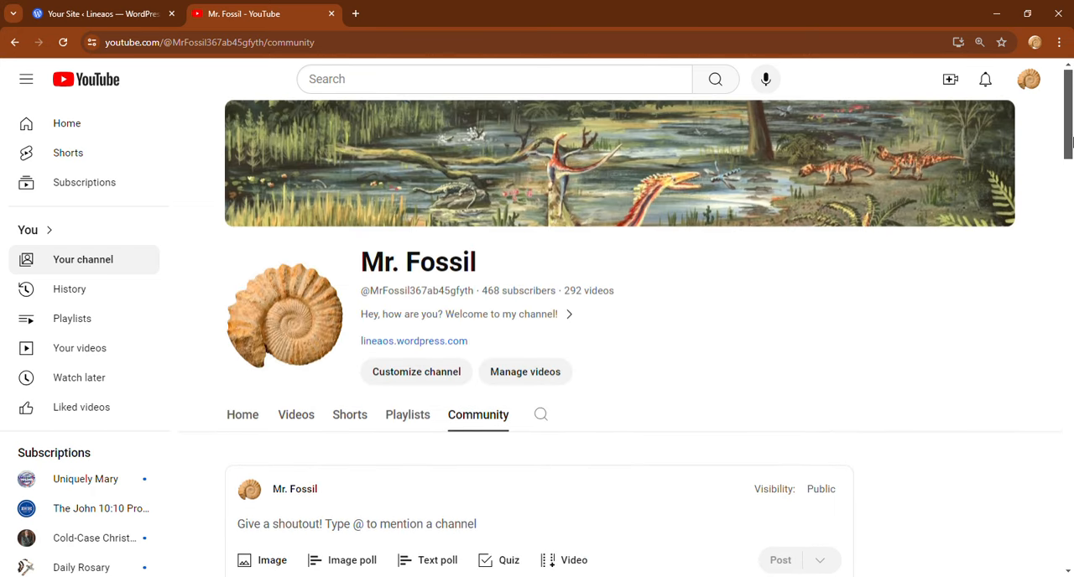
pyautogui.moveTo(396, 353)
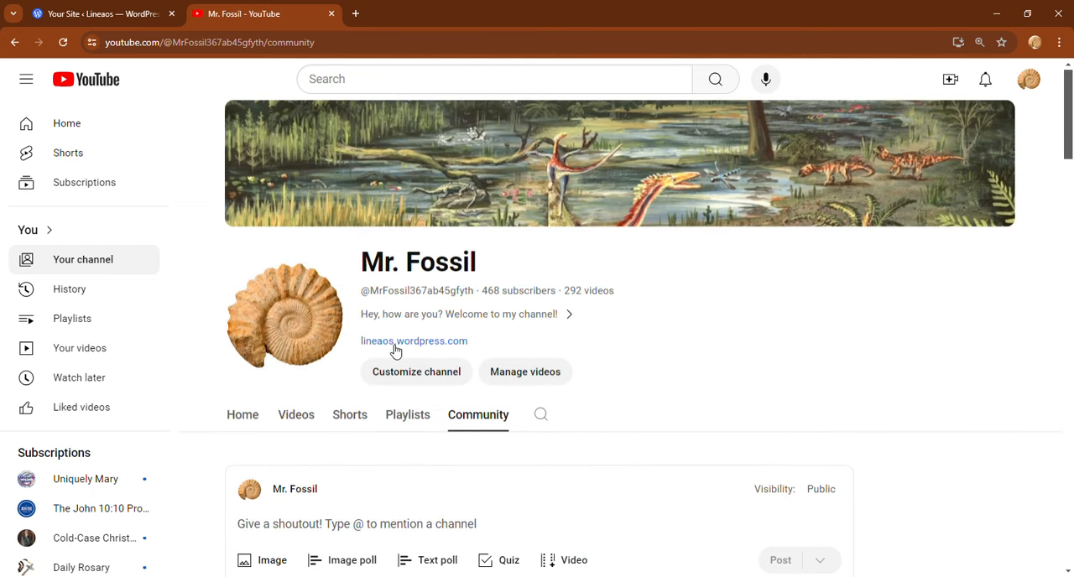
pyautogui.moveTo(554, 315)
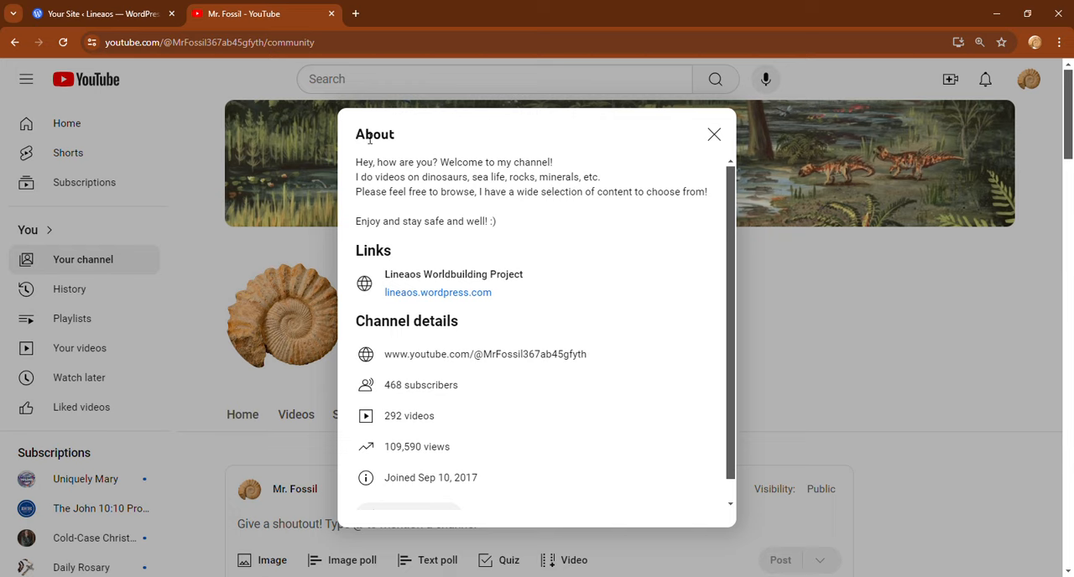
pyautogui.moveTo(571, 211)
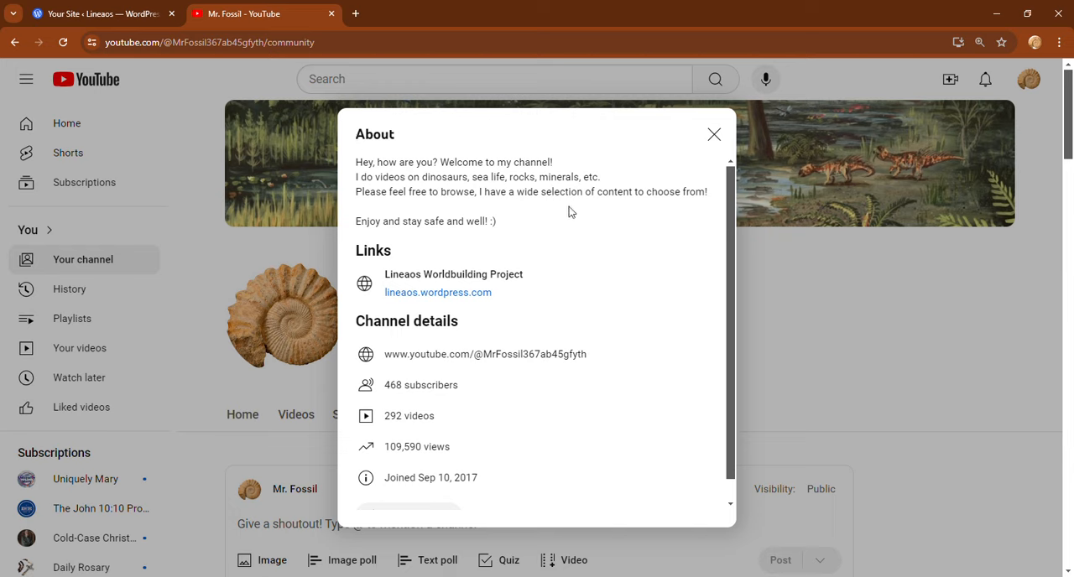
pyautogui.moveTo(422, 292)
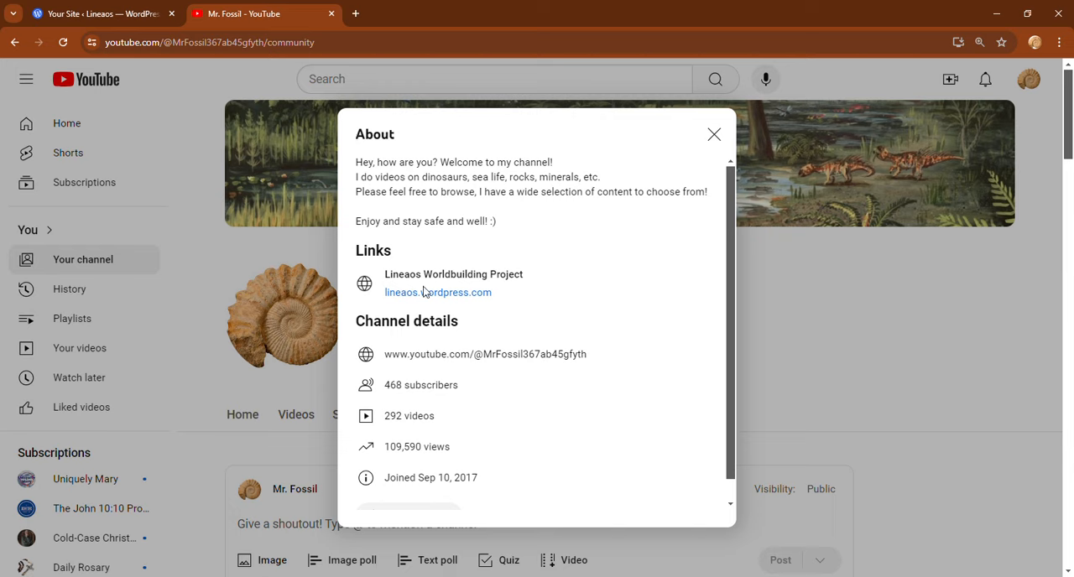
pyautogui.moveTo(448, 312)
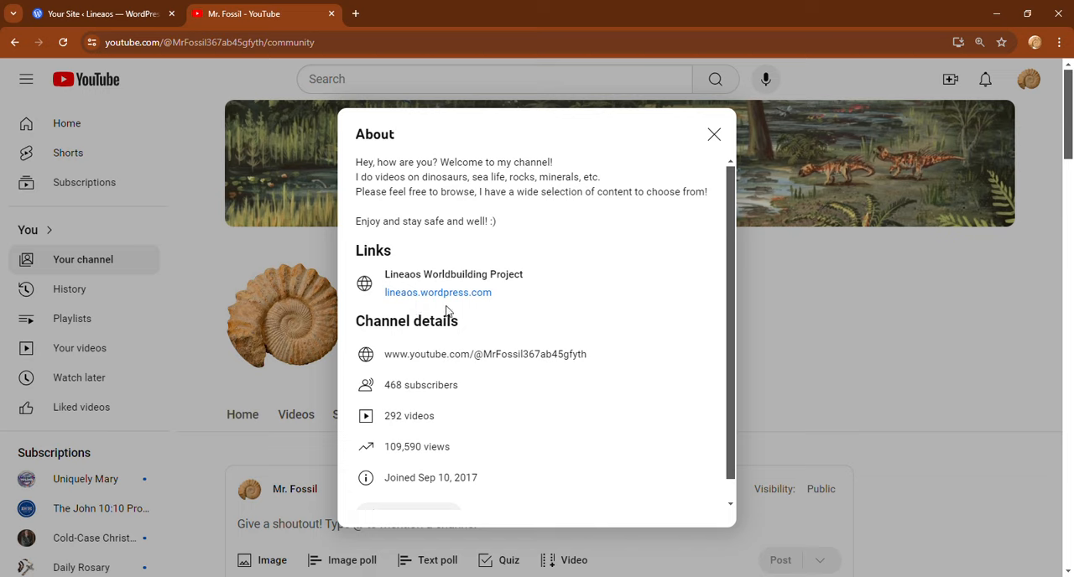
pyautogui.moveTo(450, 310)
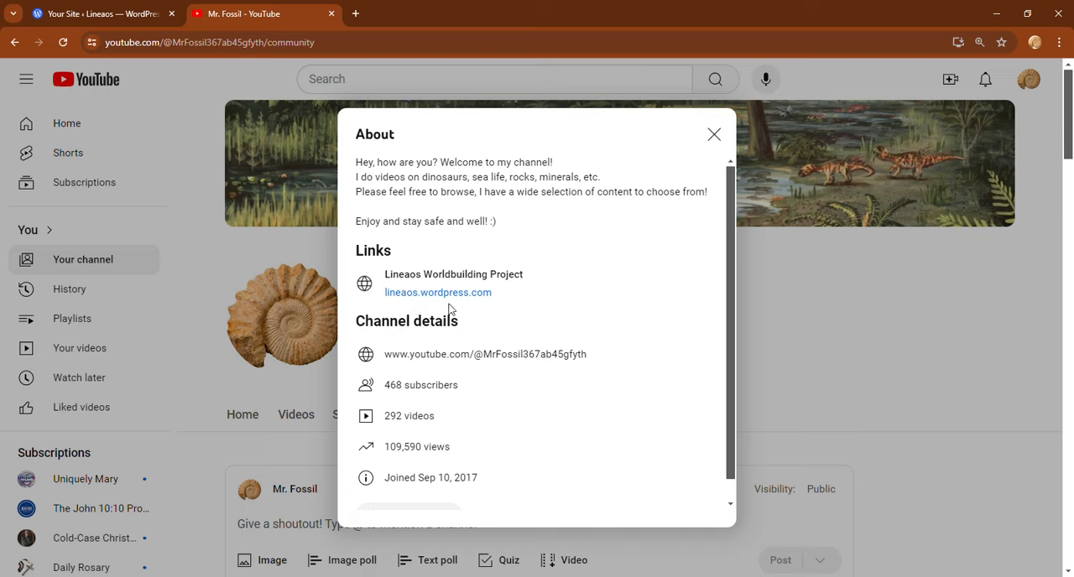
pyautogui.moveTo(526, 286)
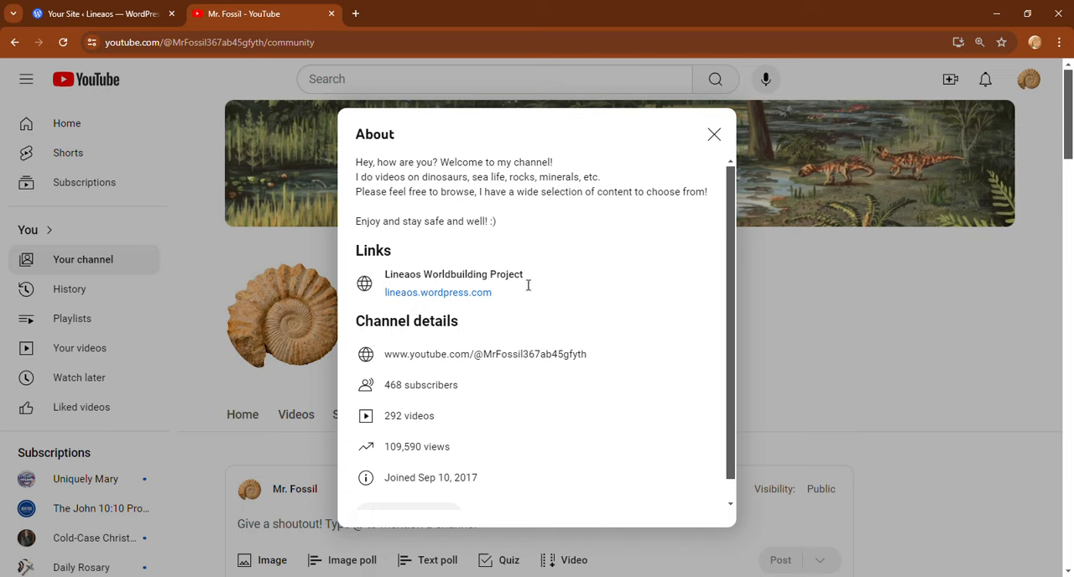
pyautogui.moveTo(389, 307)
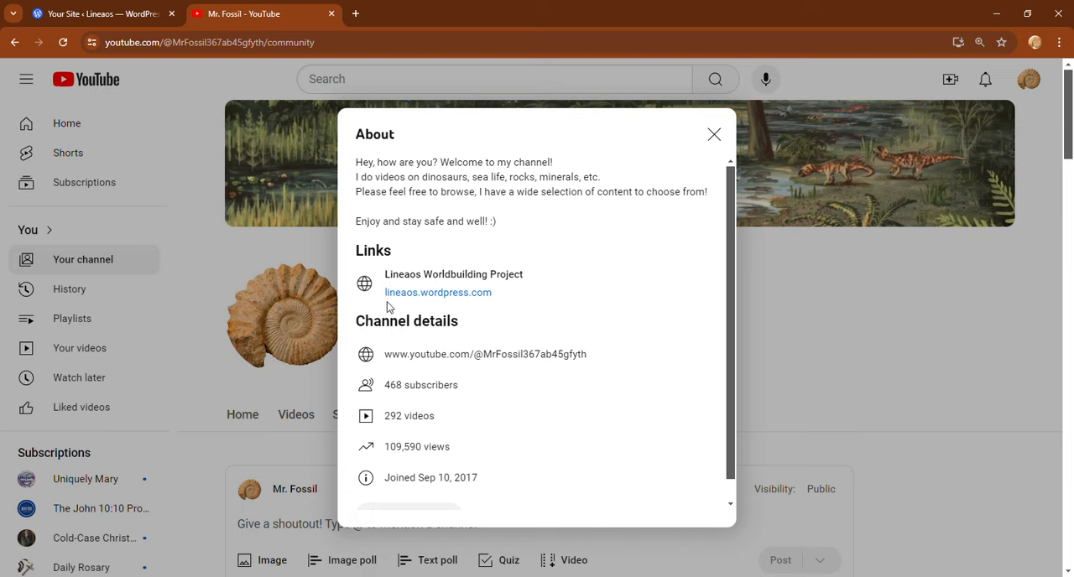
pyautogui.moveTo(471, 307)
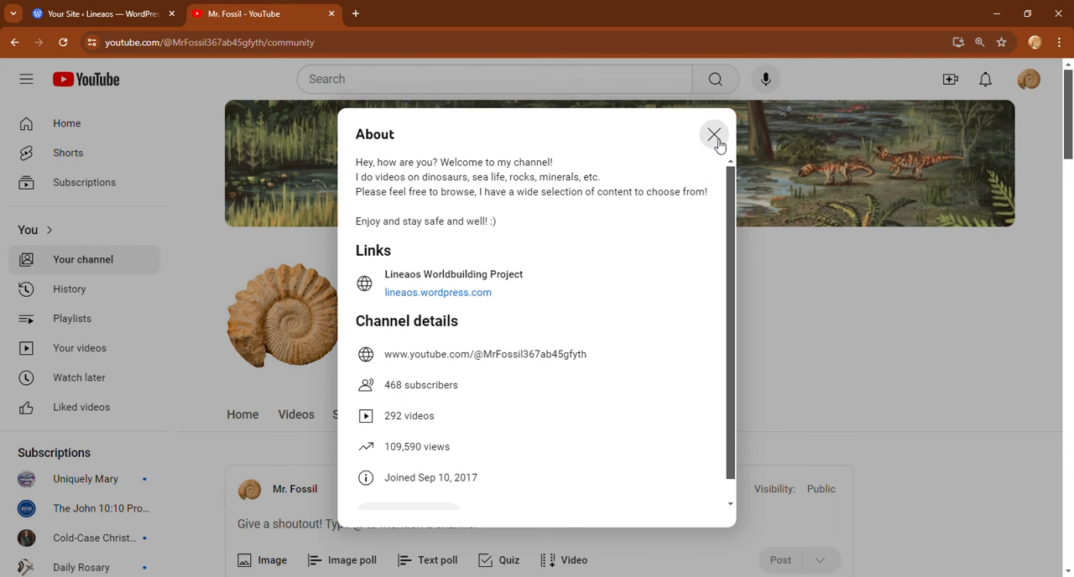
pyautogui.click(713, 134)
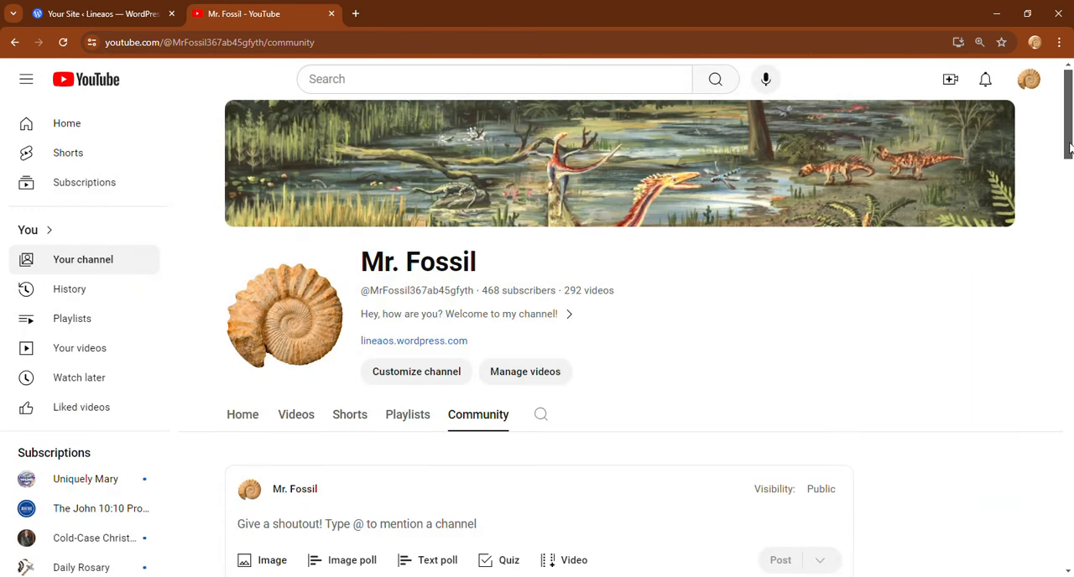
pyautogui.moveTo(792, 220)
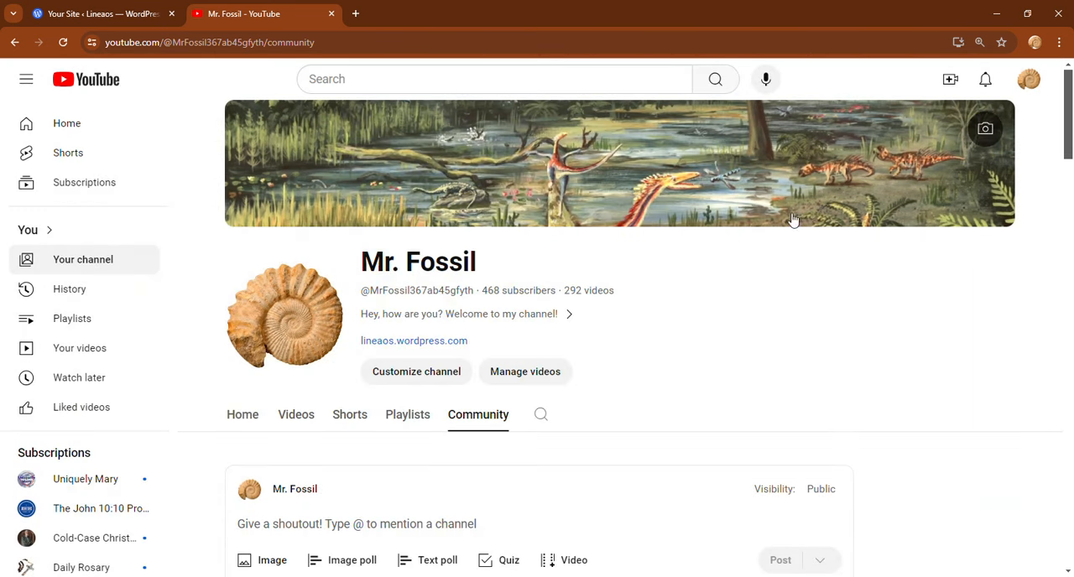
pyautogui.click(97, 14)
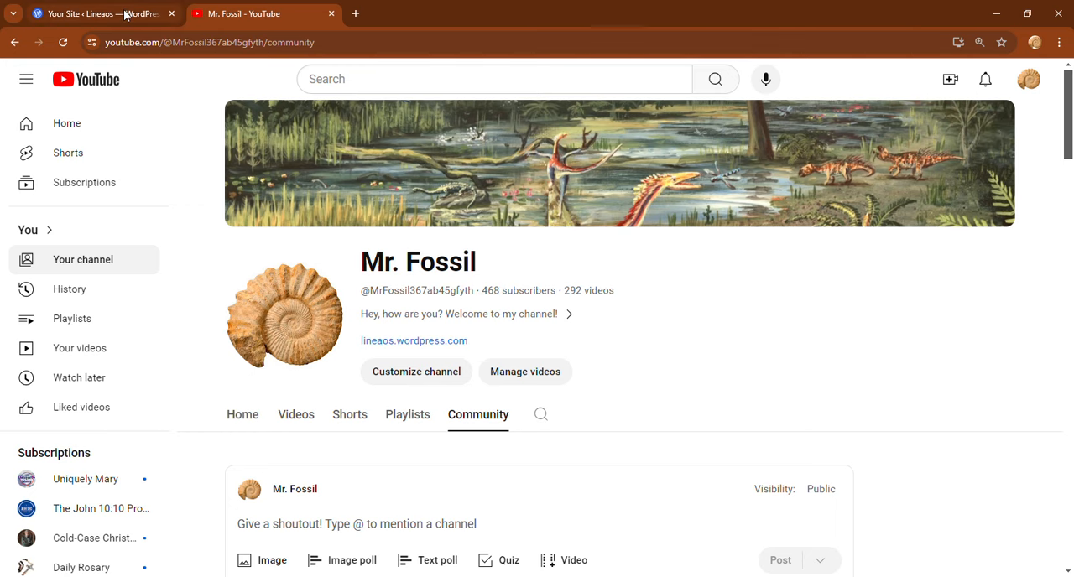
# Step: Return to the Lineaos site preview and read down through the Cartography of Lineaos post
pyautogui.click(97, 14)
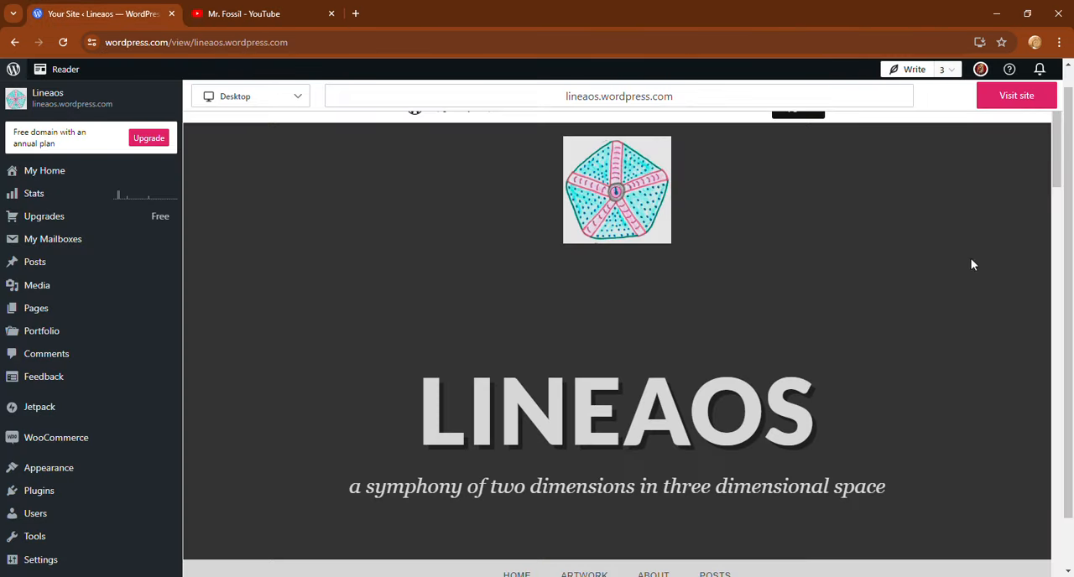
pyautogui.moveTo(996, 248)
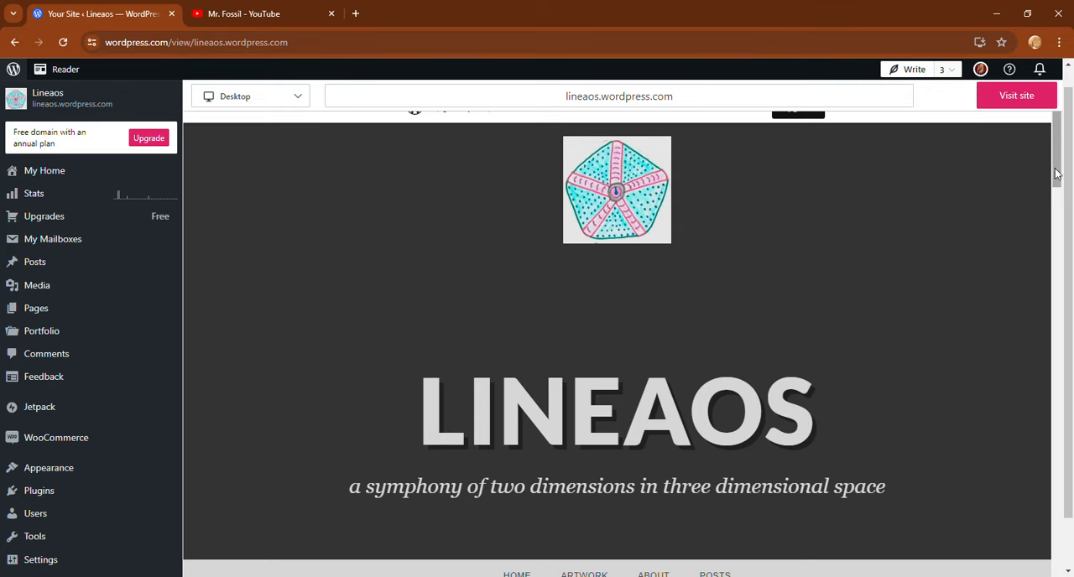
pyautogui.scroll(-3)
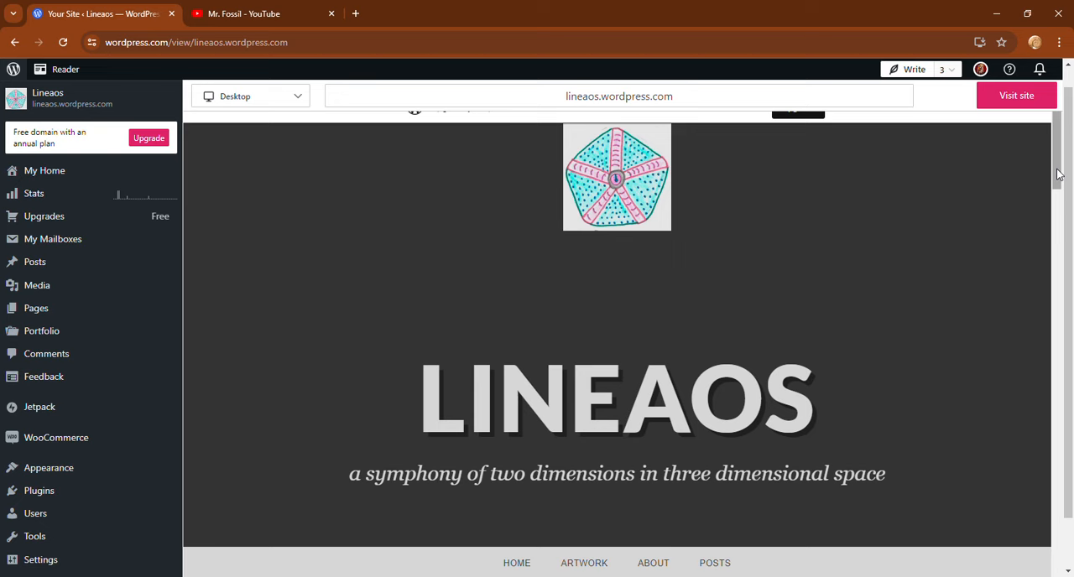
pyautogui.scroll(-3)
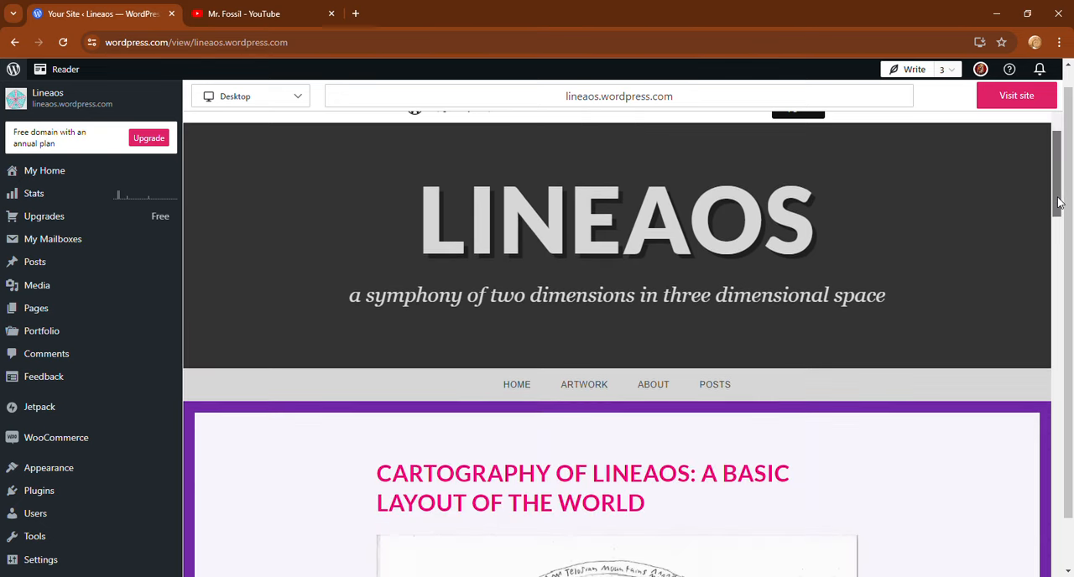
pyautogui.scroll(-3)
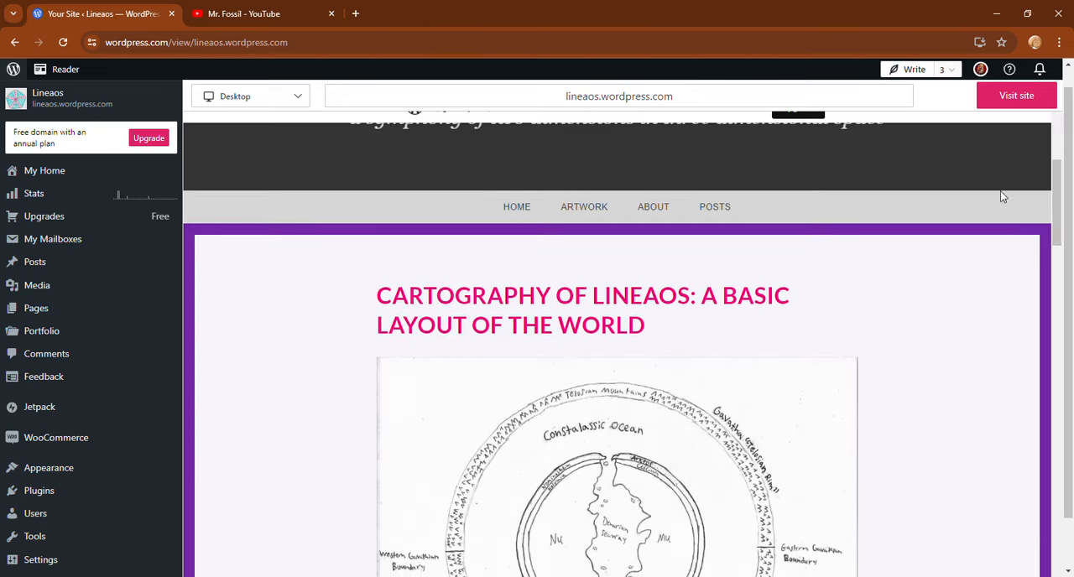
pyautogui.moveTo(765, 161)
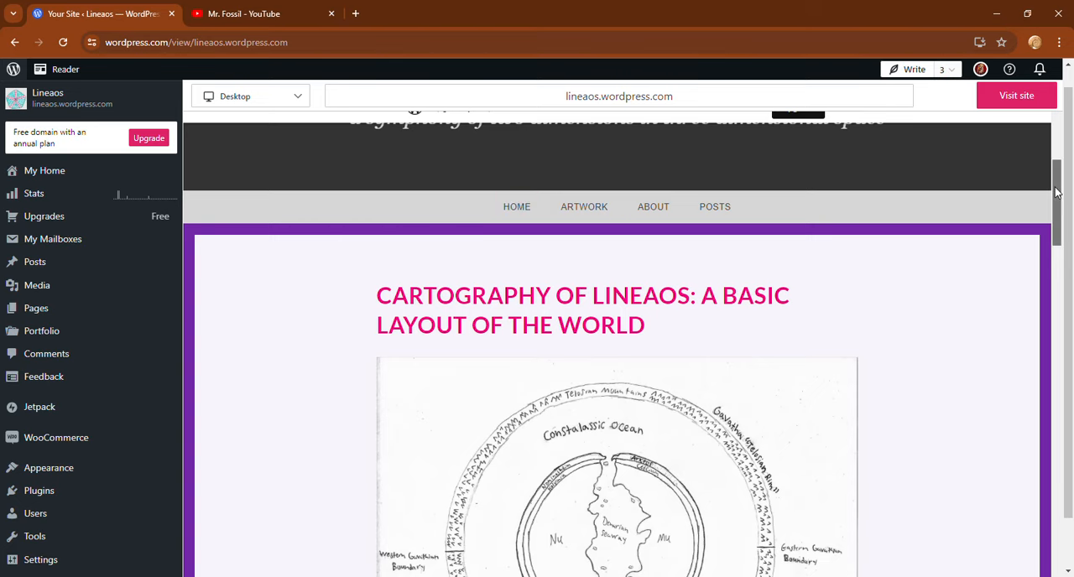
pyautogui.scroll(-3)
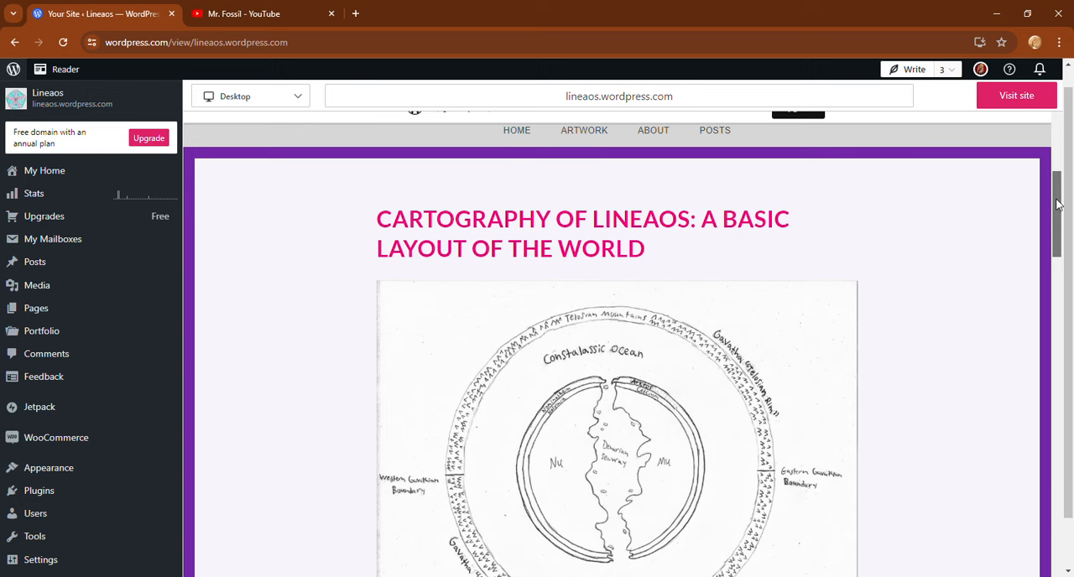
pyautogui.scroll(-3)
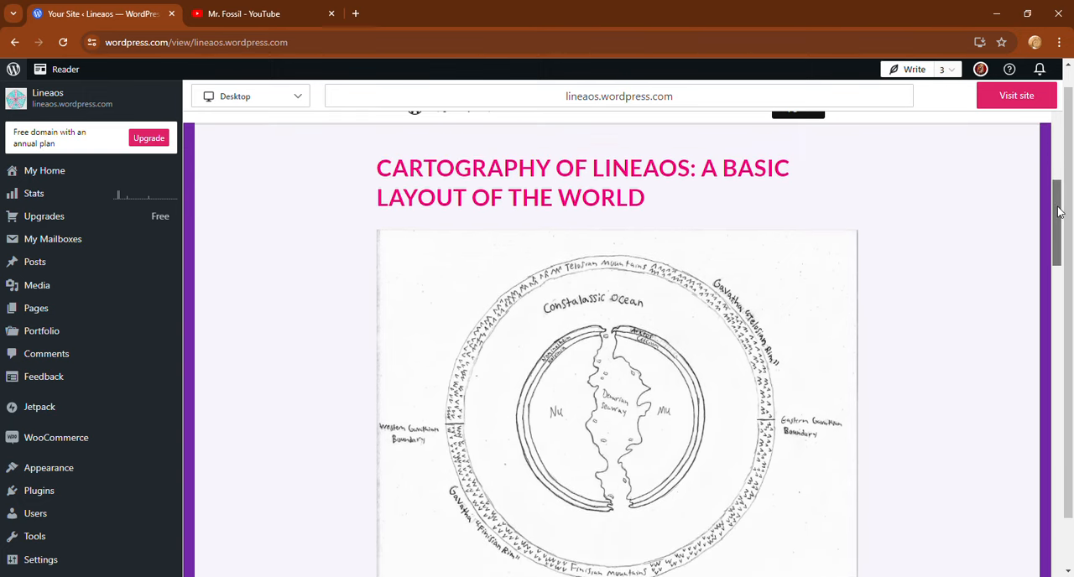
# Step: Continue past the end of the post to the footer with the About, Rules and Galleries links
pyautogui.scroll(-3)
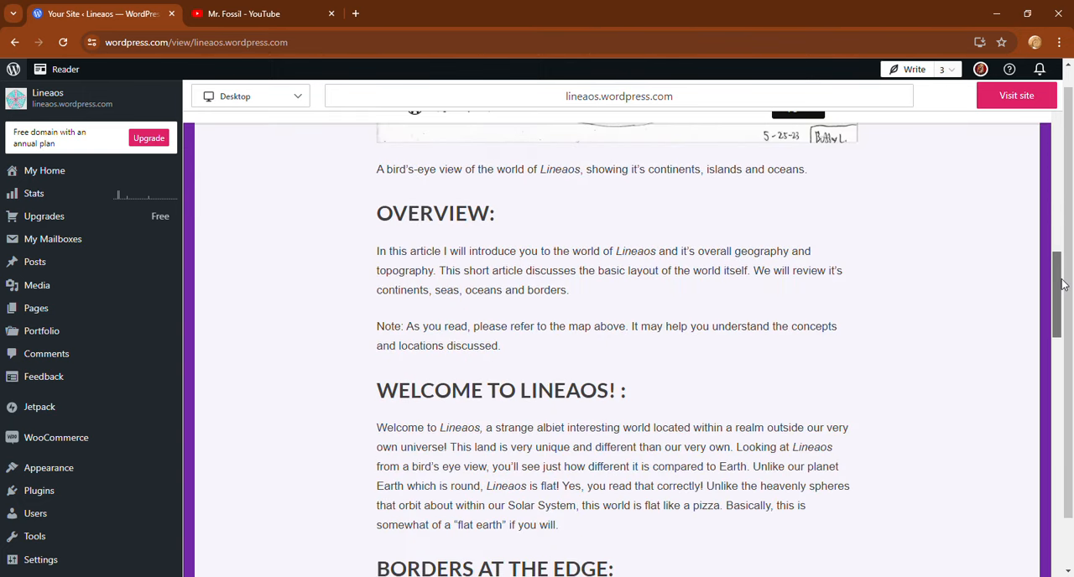
pyautogui.scroll(-3)
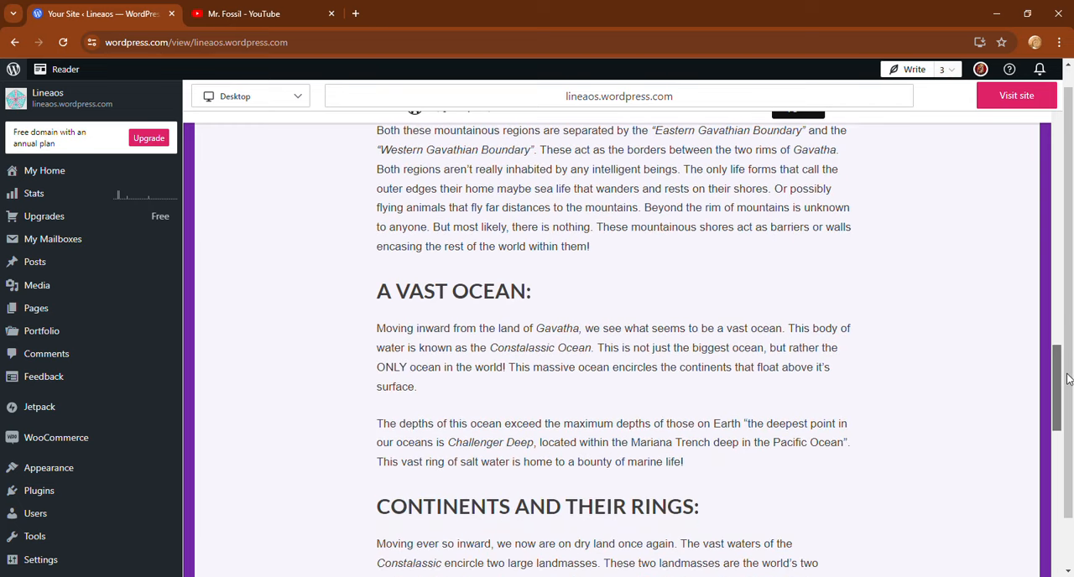
pyautogui.scroll(-3)
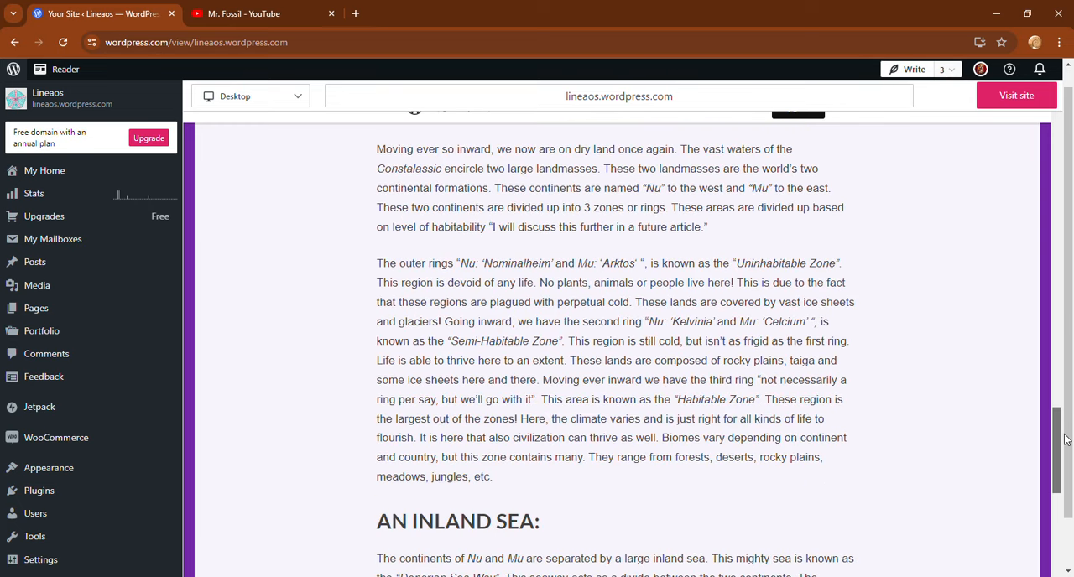
pyautogui.scroll(-3)
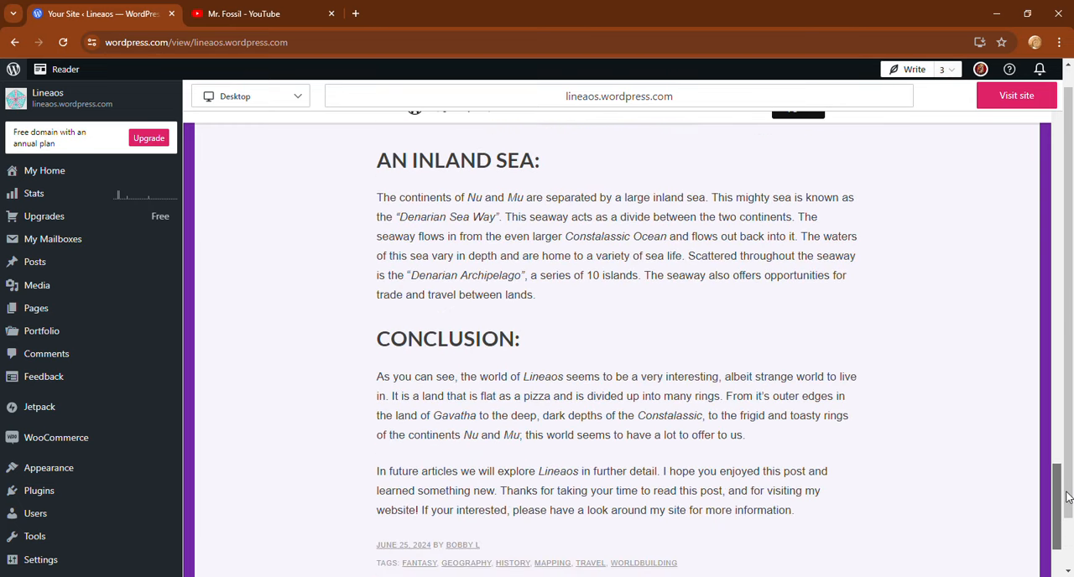
pyautogui.scroll(-3)
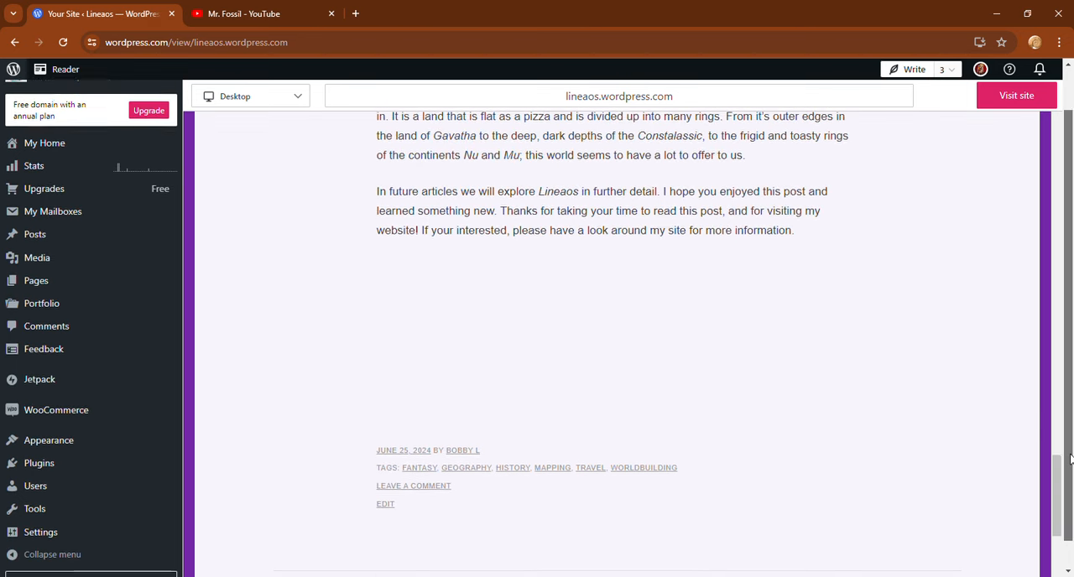
pyautogui.scroll(-3)
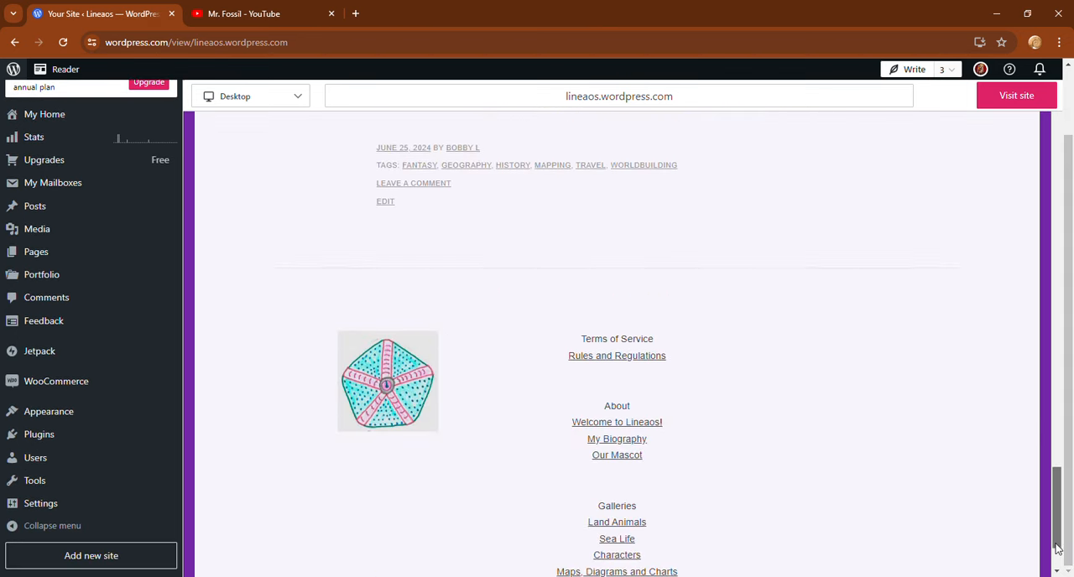
# Step: Scroll to the very bottom of the page showing the footer link list and WordPress.com credit
pyautogui.scroll(-3)
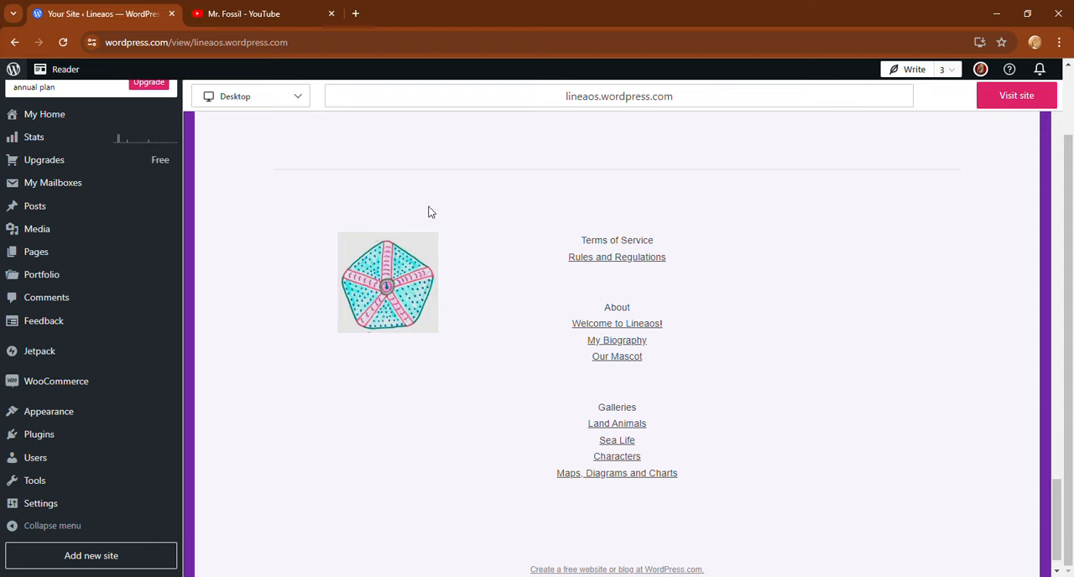
pyautogui.moveTo(671, 313)
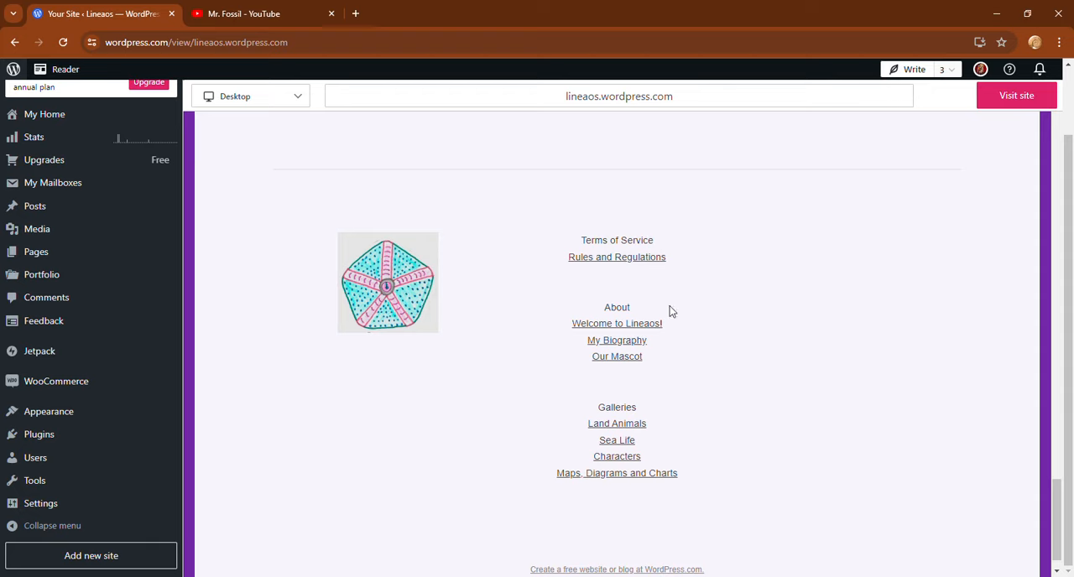
pyautogui.moveTo(658, 406)
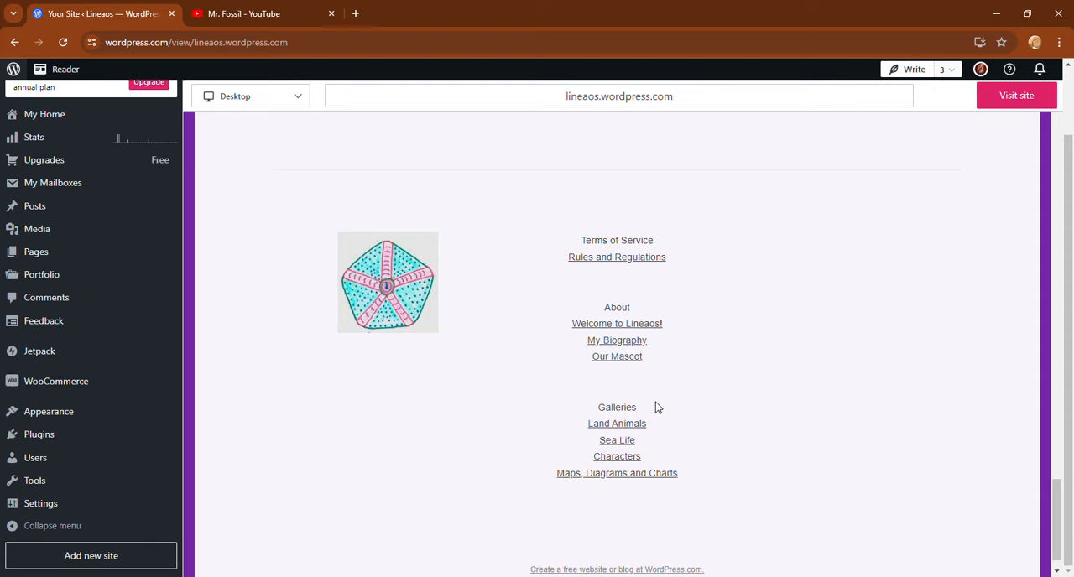
pyautogui.moveTo(677, 241)
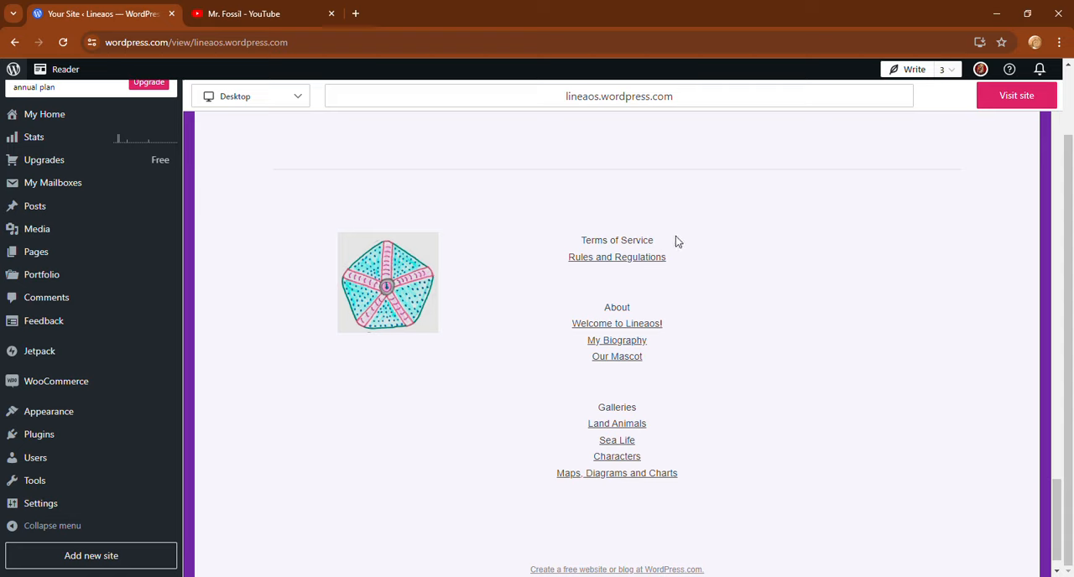
pyautogui.moveTo(685, 342)
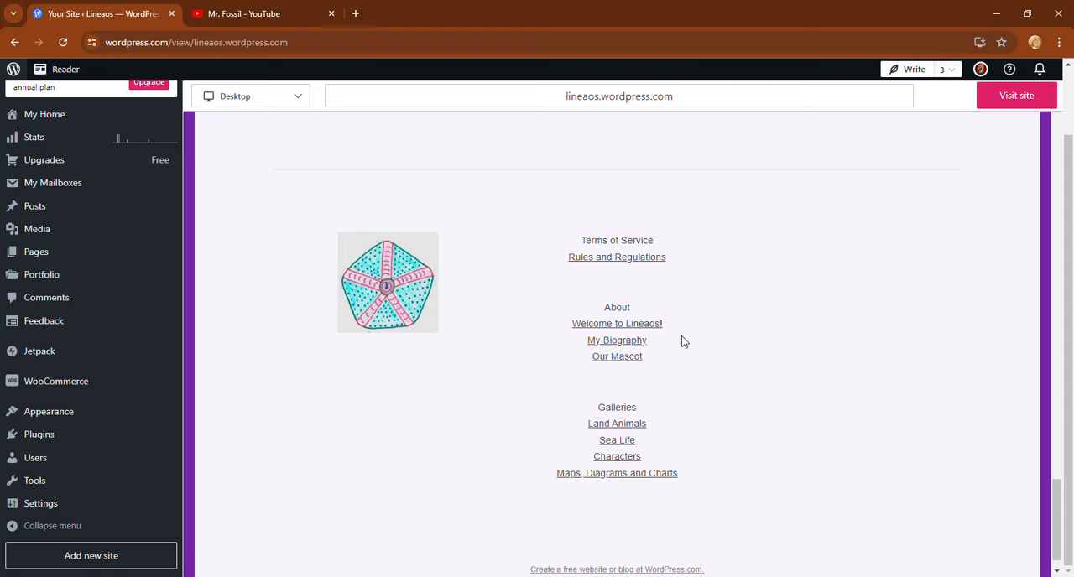
pyautogui.moveTo(704, 457)
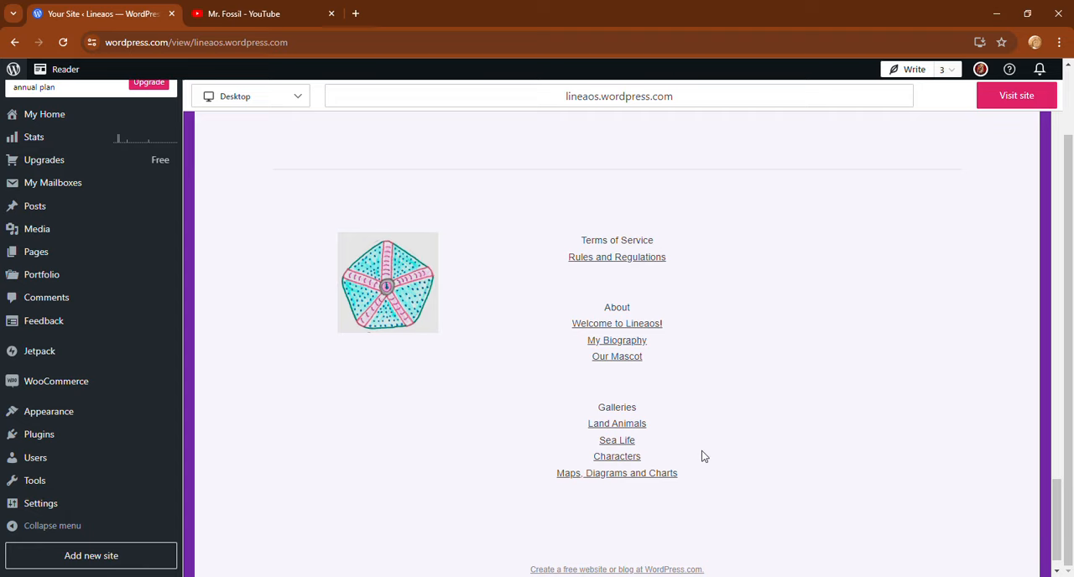
pyautogui.moveTo(399, 285)
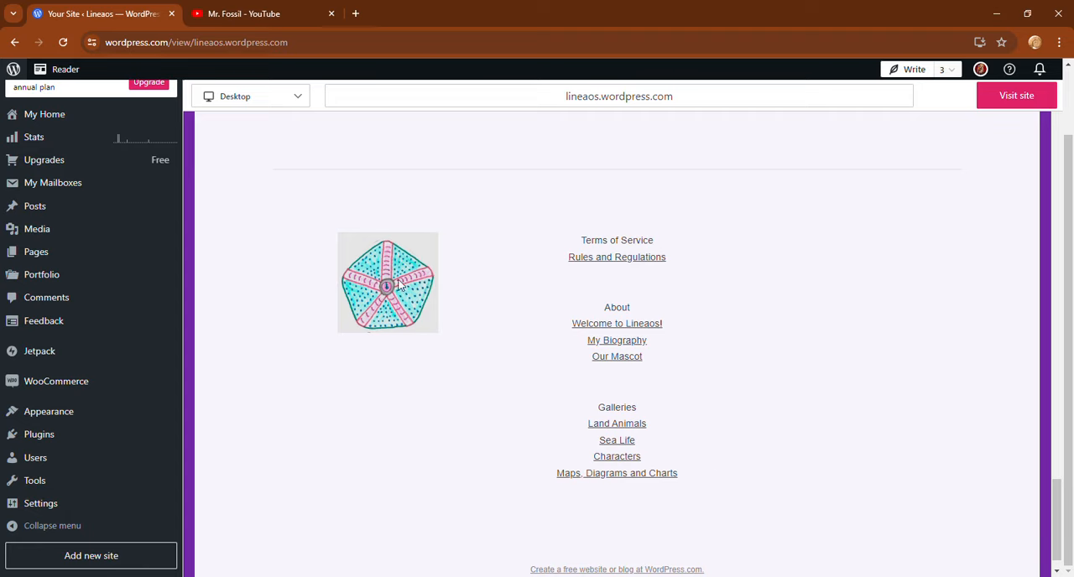
pyautogui.moveTo(1057, 507)
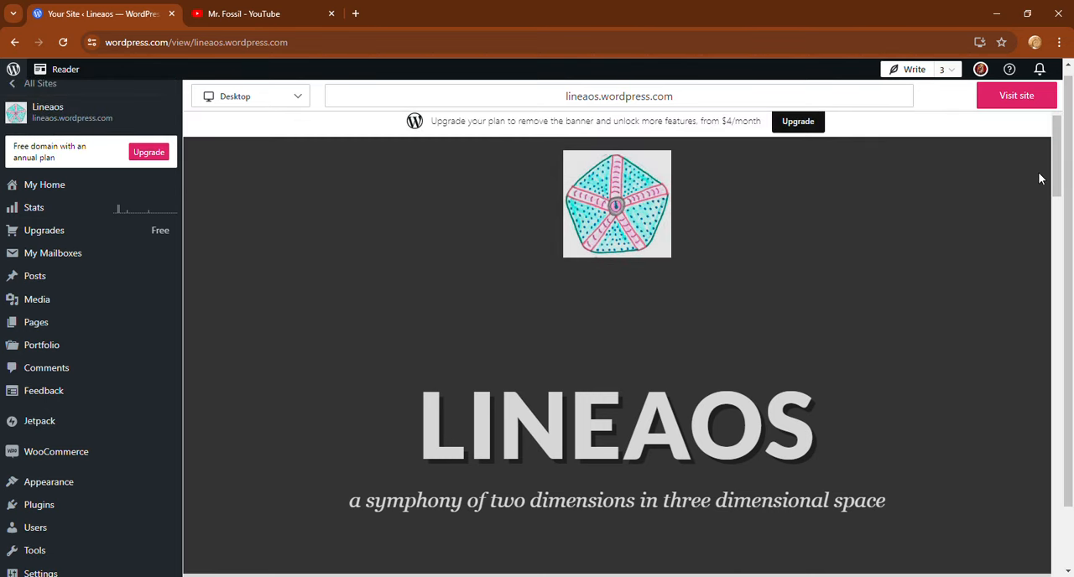
# Step: Scroll toward the navigation bar below the Lineaos logo, title and tagline
pyautogui.scroll(-3)
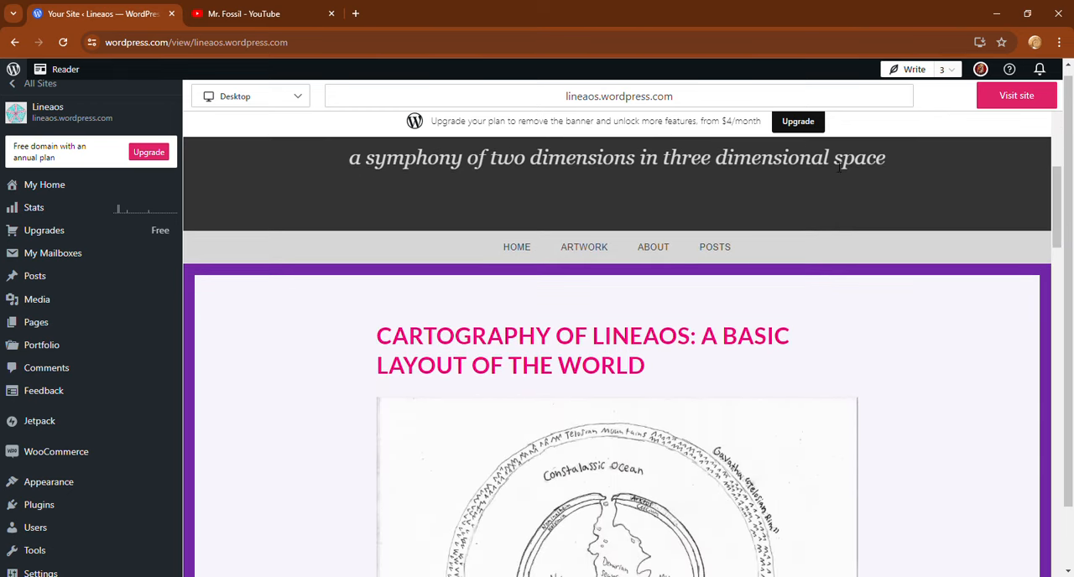
pyautogui.moveTo(490, 221)
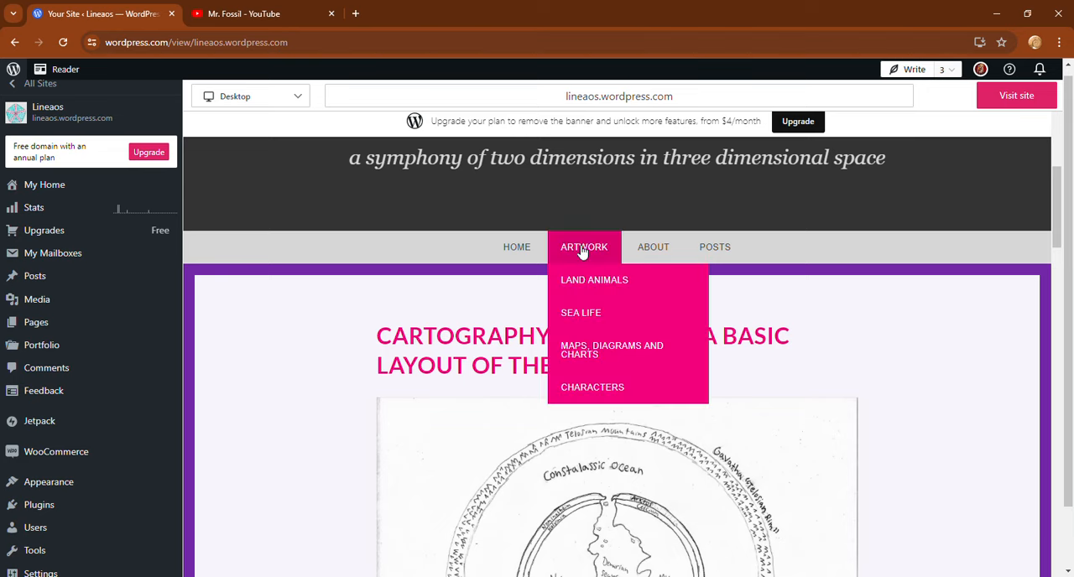
pyautogui.moveTo(669, 220)
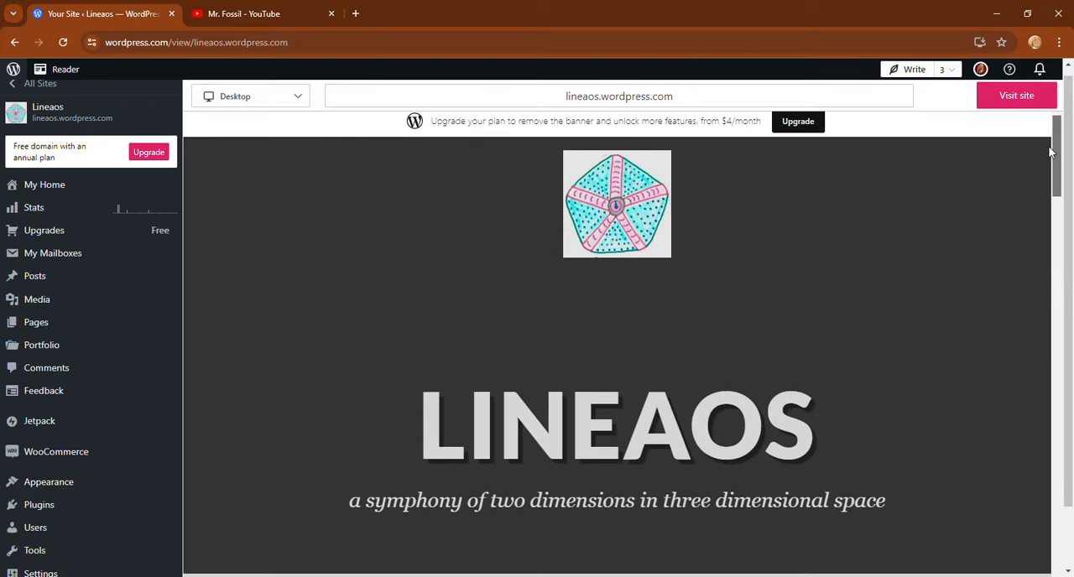
pyautogui.moveTo(933, 225)
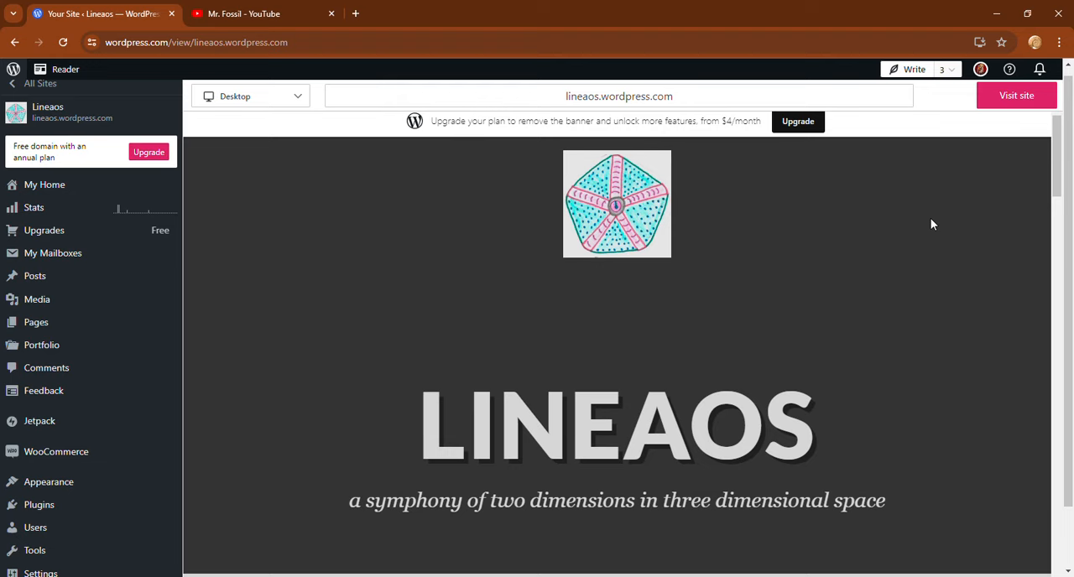
pyautogui.moveTo(708, 327)
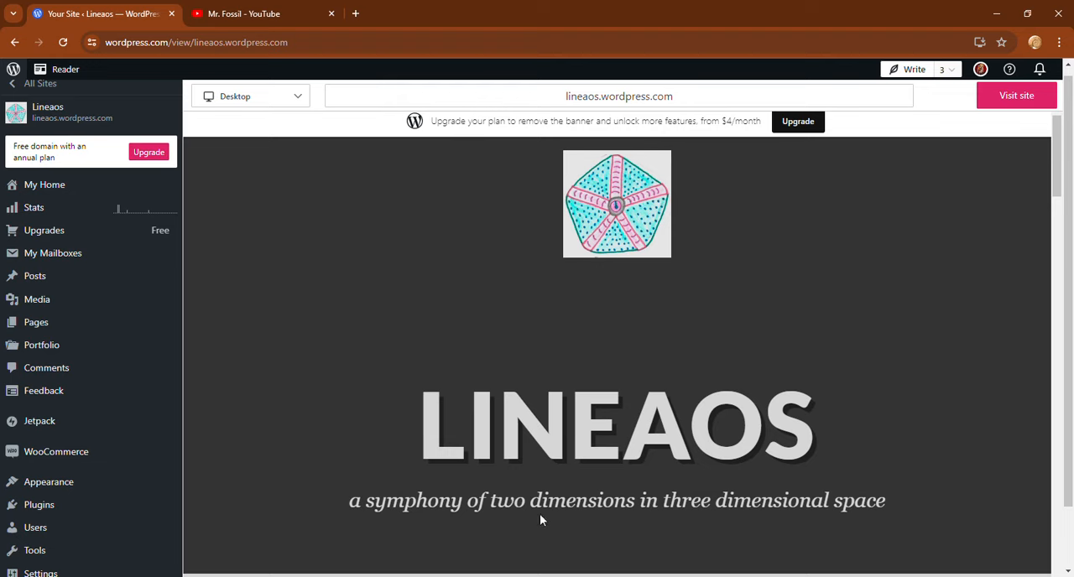
pyautogui.moveTo(778, 523)
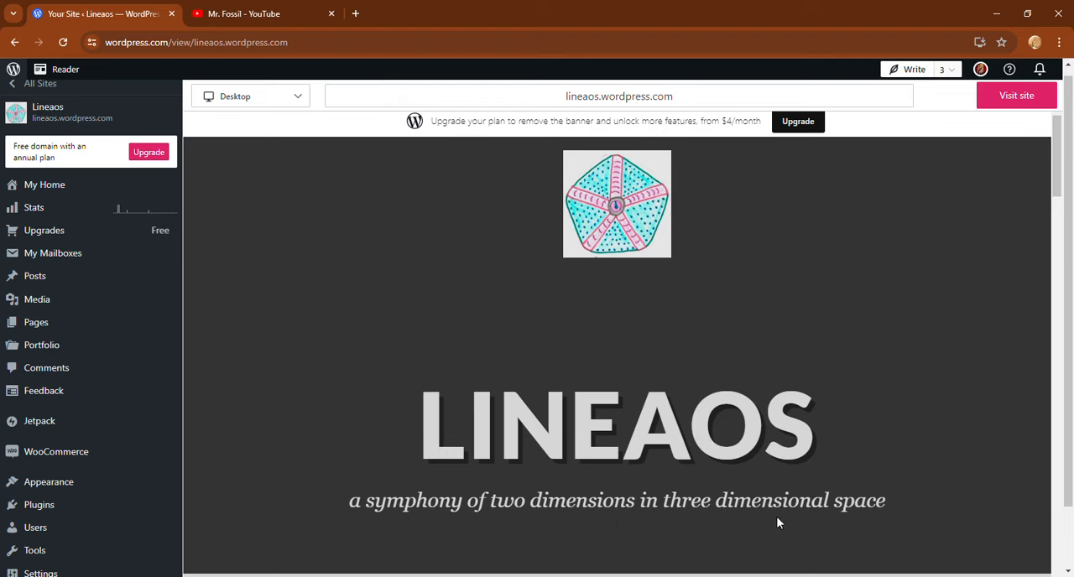
pyautogui.moveTo(921, 302)
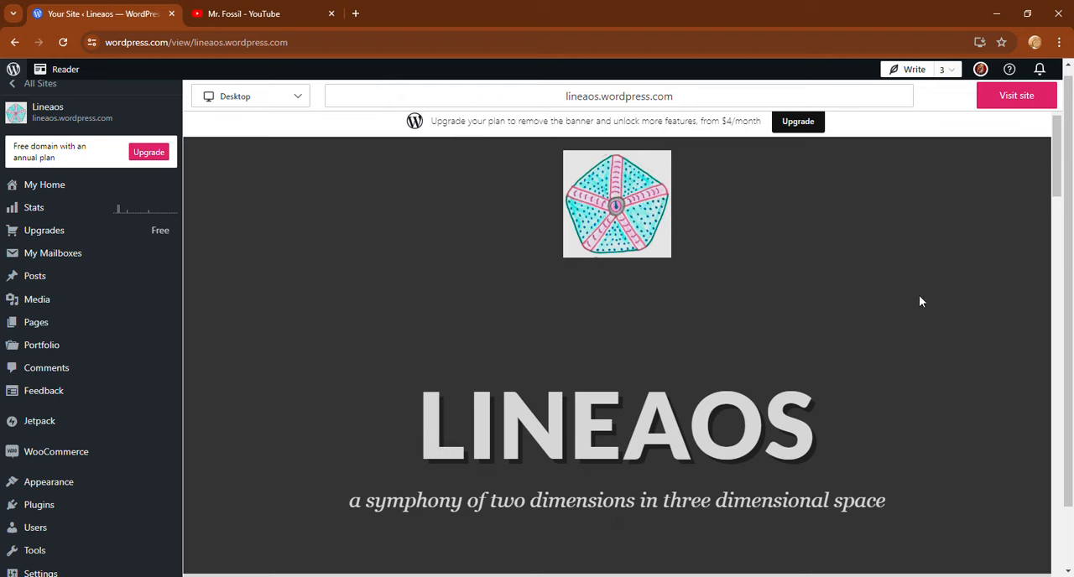
pyautogui.moveTo(953, 272)
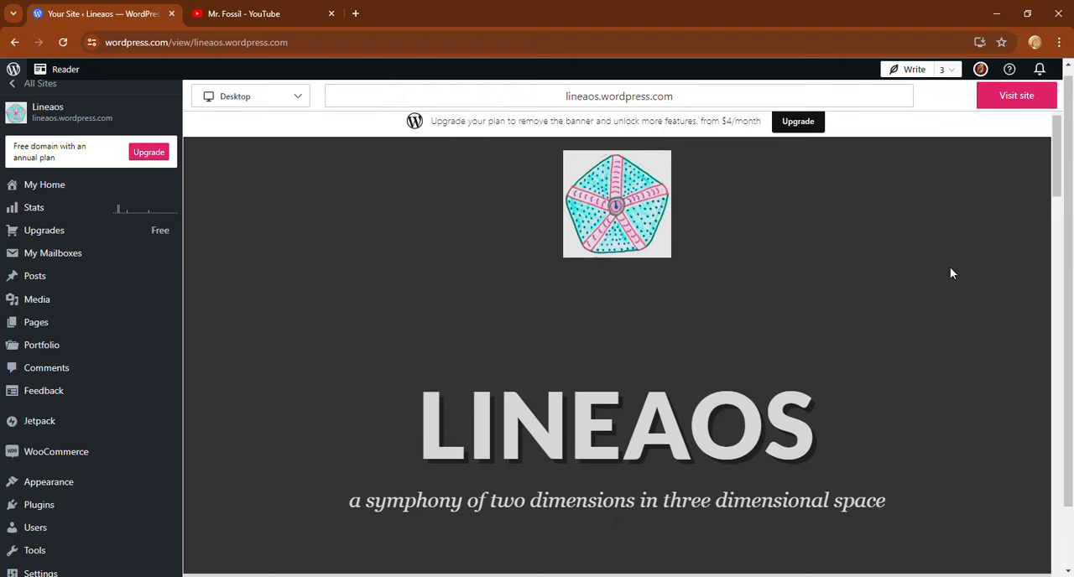
pyautogui.moveTo(982, 255)
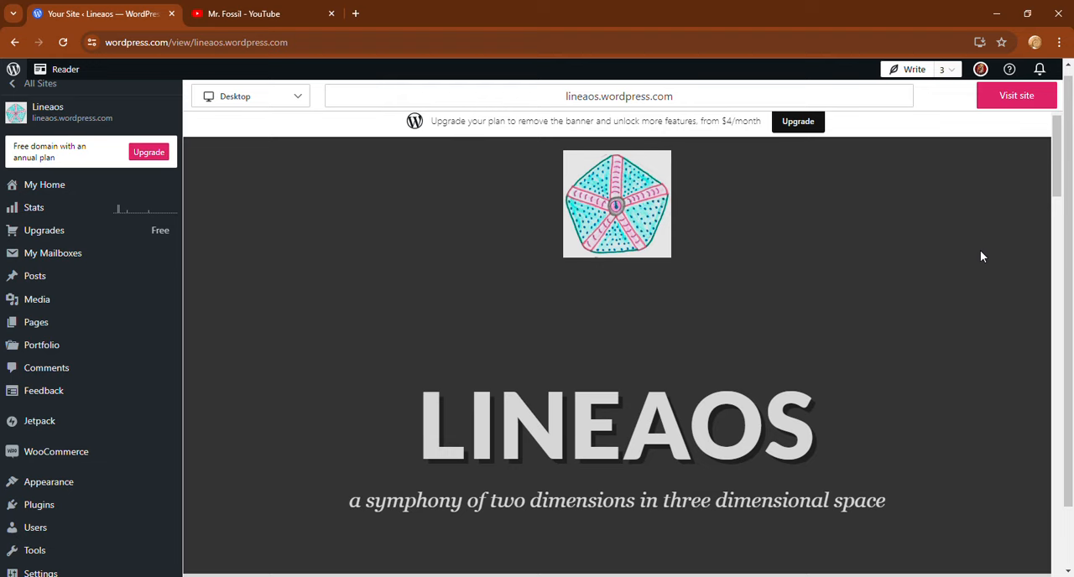
pyautogui.moveTo(1023, 221)
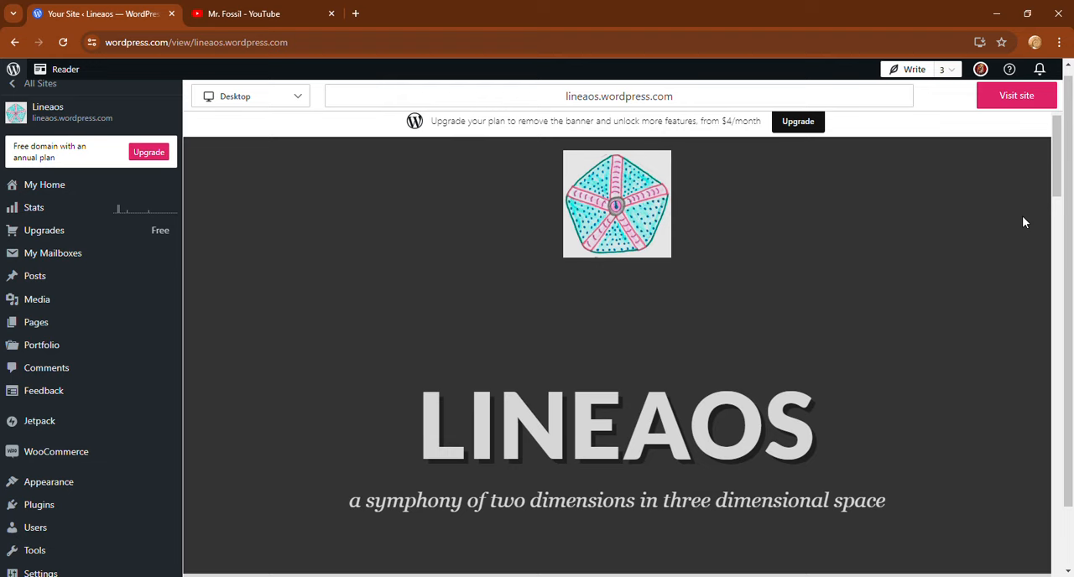
pyautogui.moveTo(1027, 206)
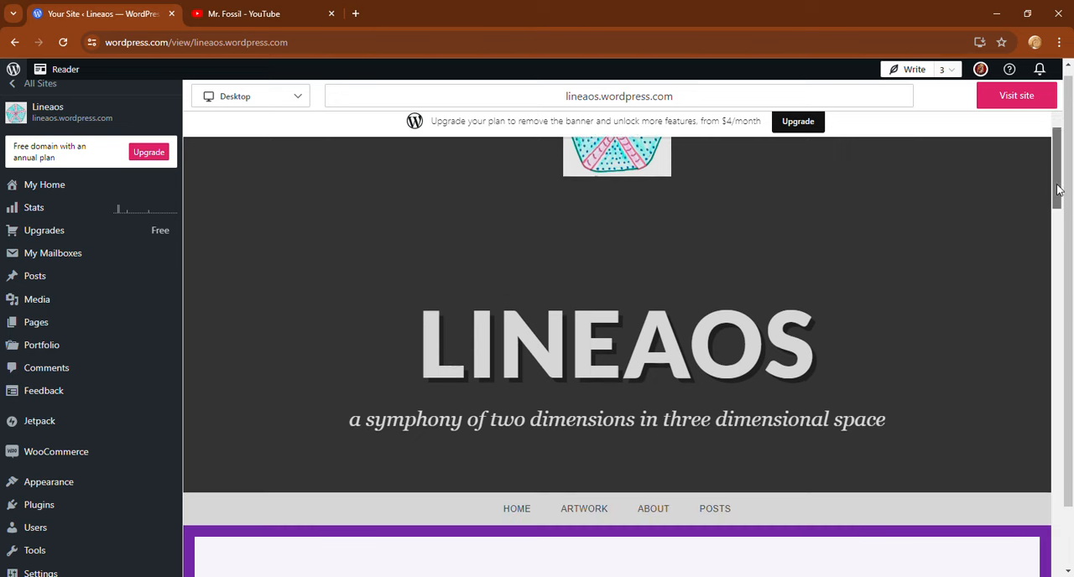
# Step: Scroll to the menu bar so the Artwork dropdown listing its five galleries can be shown
pyautogui.scroll(-3)
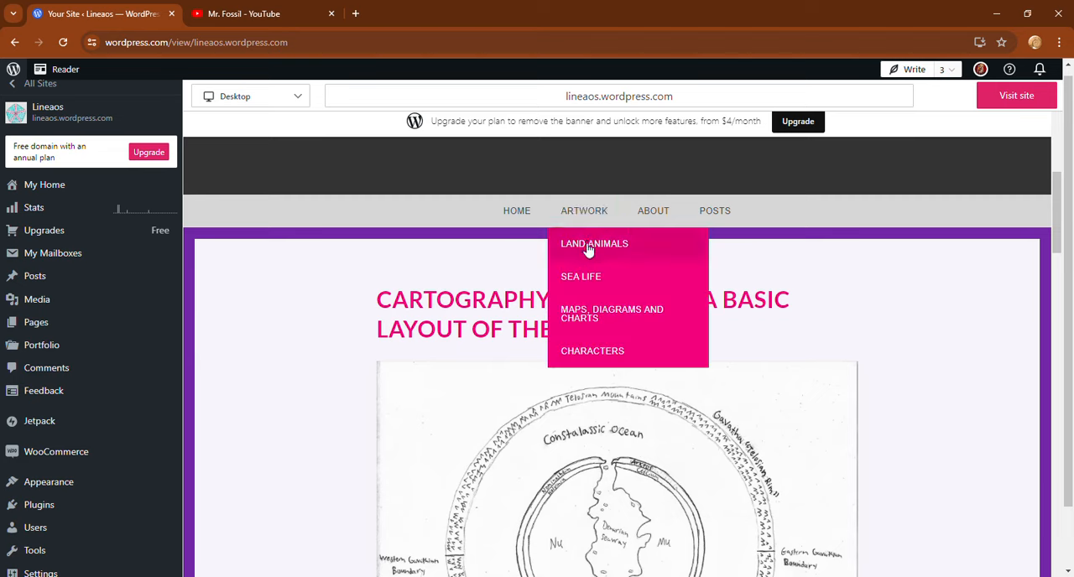
pyautogui.moveTo(611, 312)
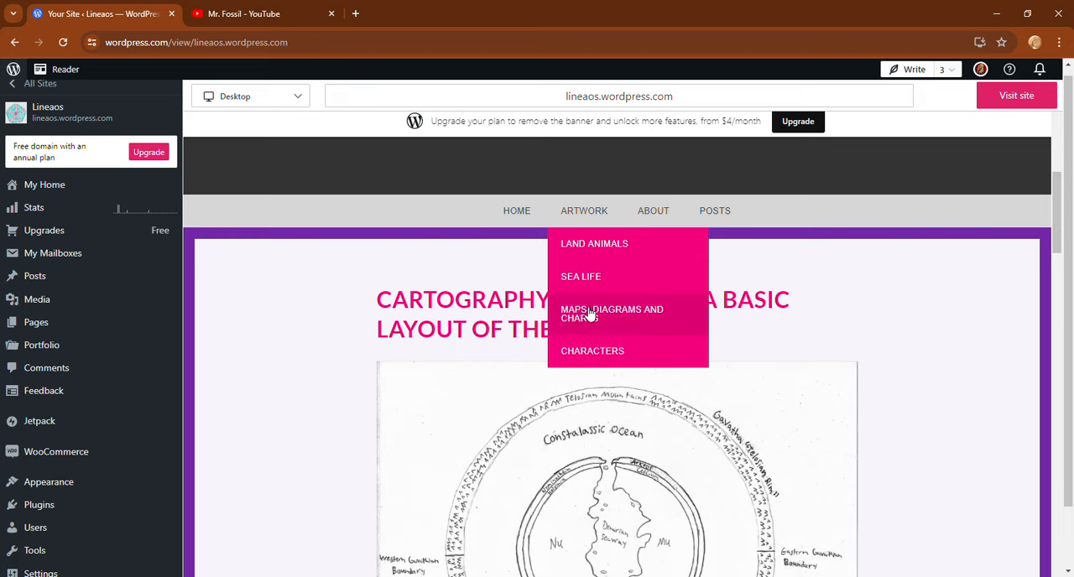
pyautogui.moveTo(590, 351)
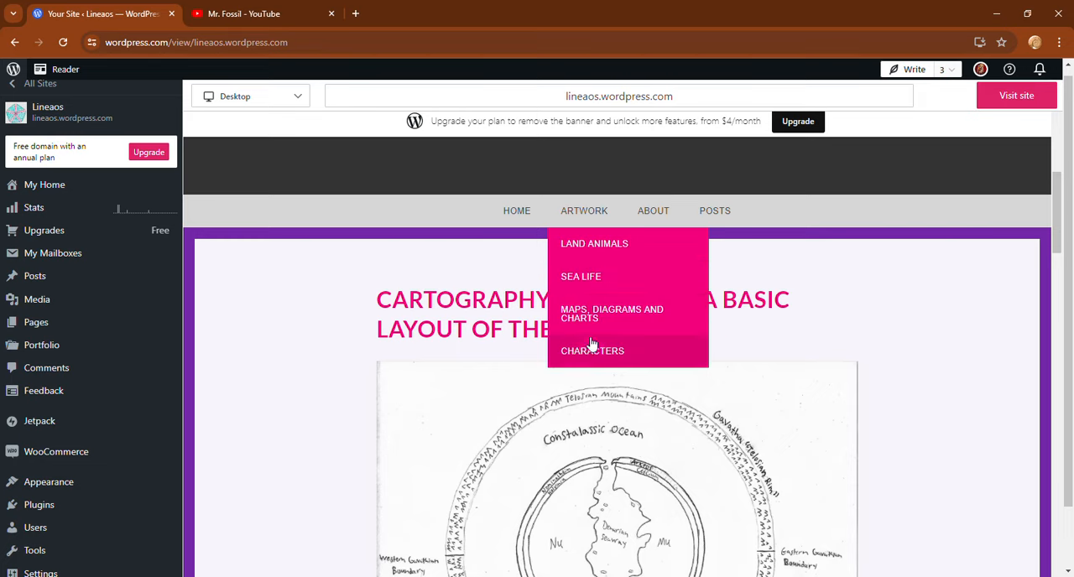
pyautogui.moveTo(594, 243)
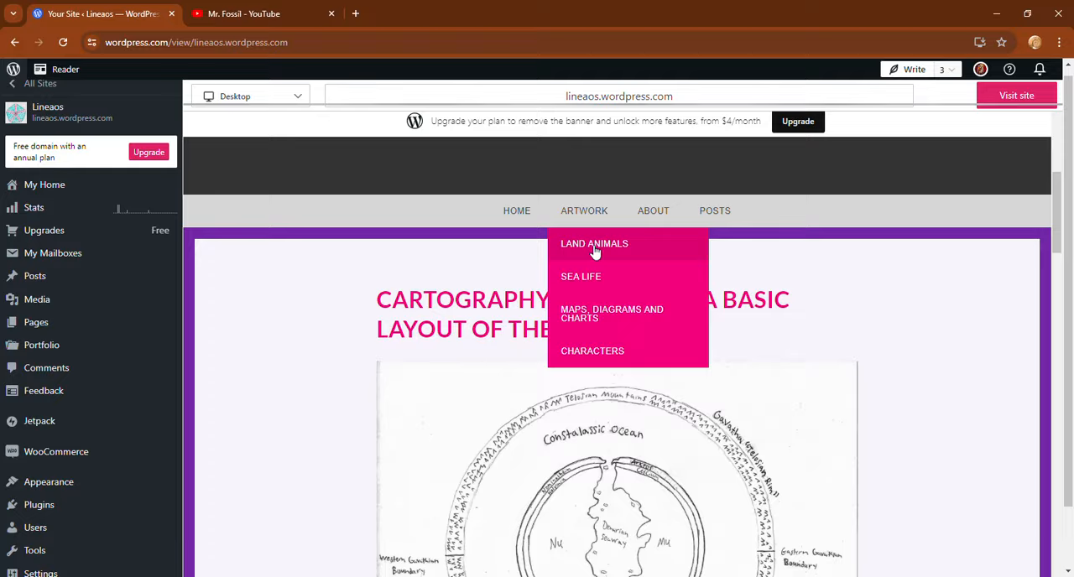
# Step: Open the Land Animals gallery page and browse its Terrestrial Life description and creature thumbnails
pyautogui.click(594, 243)
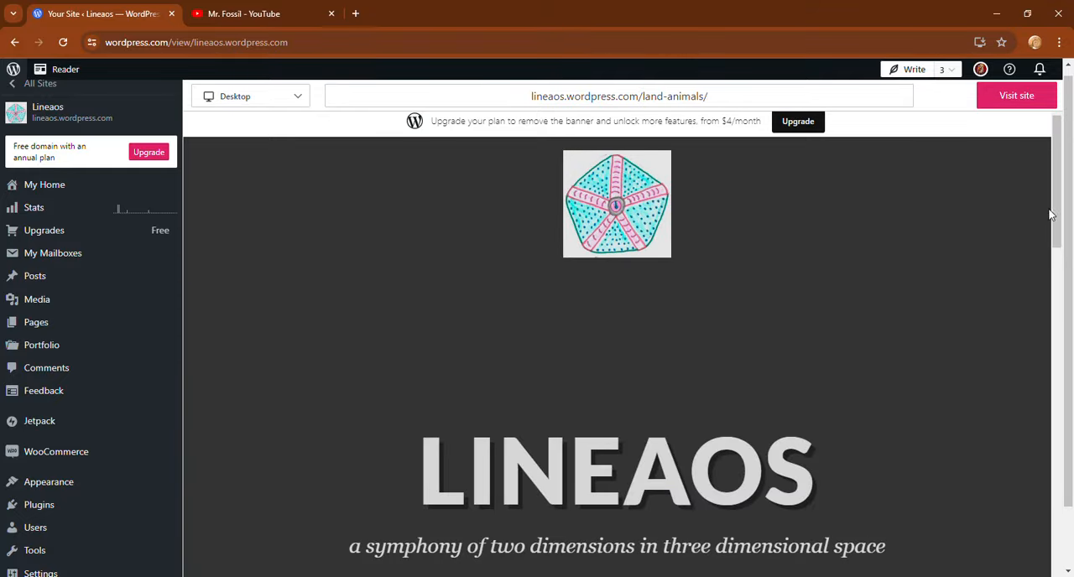
pyautogui.scroll(-3)
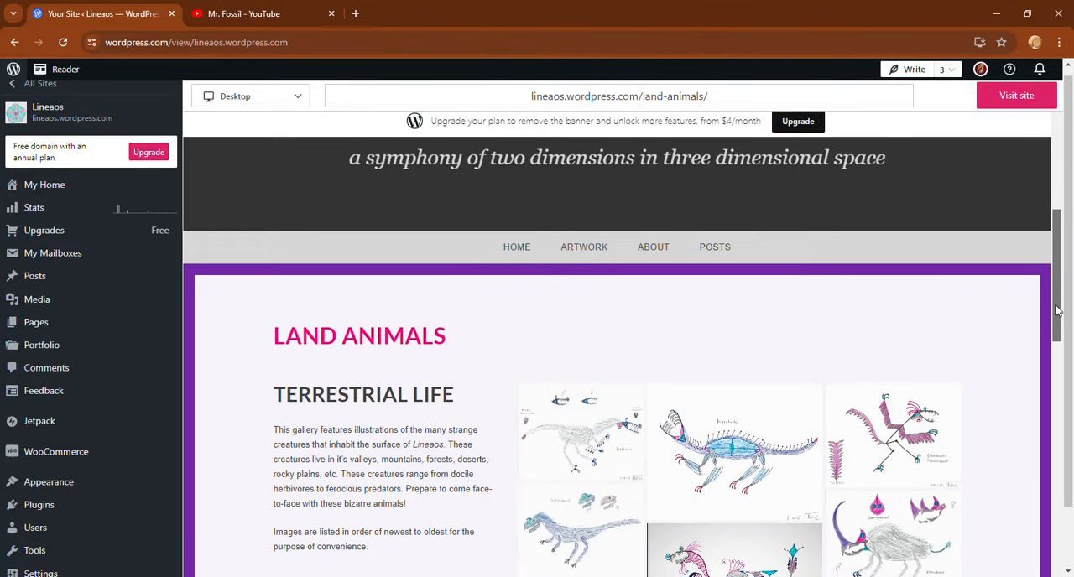
pyautogui.scroll(-3)
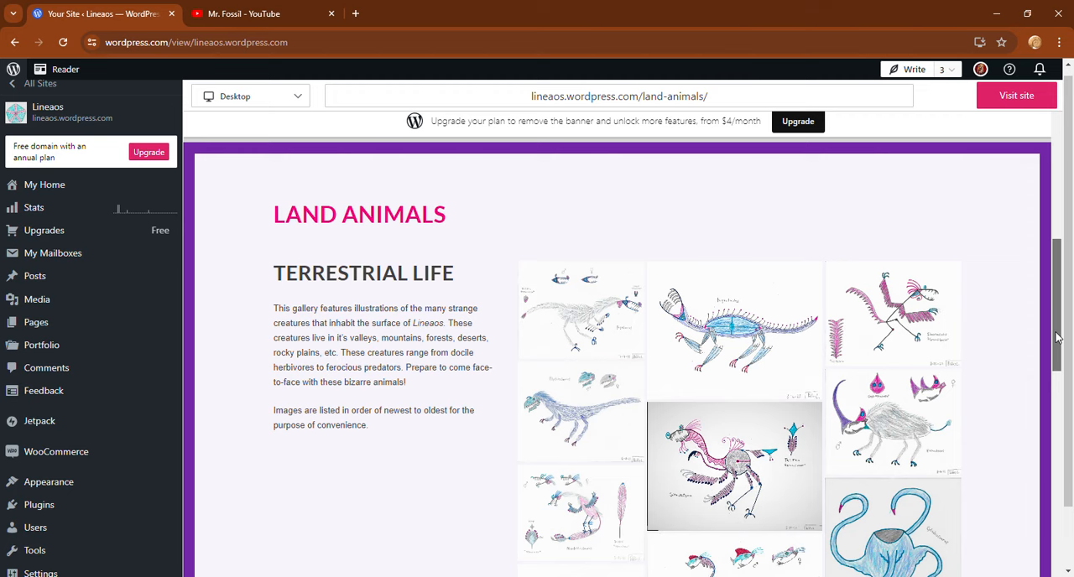
pyautogui.scroll(-3)
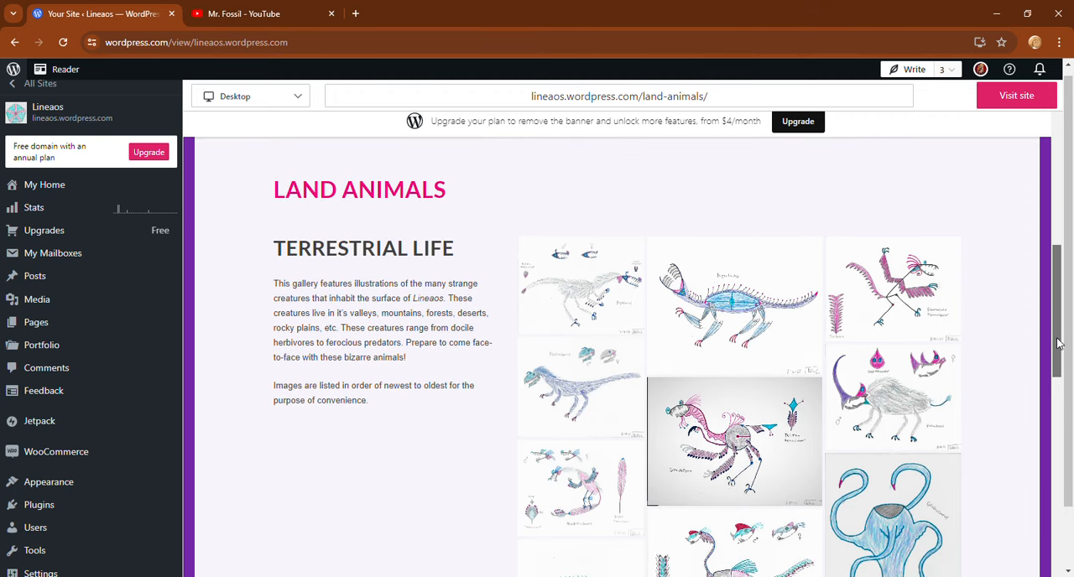
pyautogui.scroll(-3)
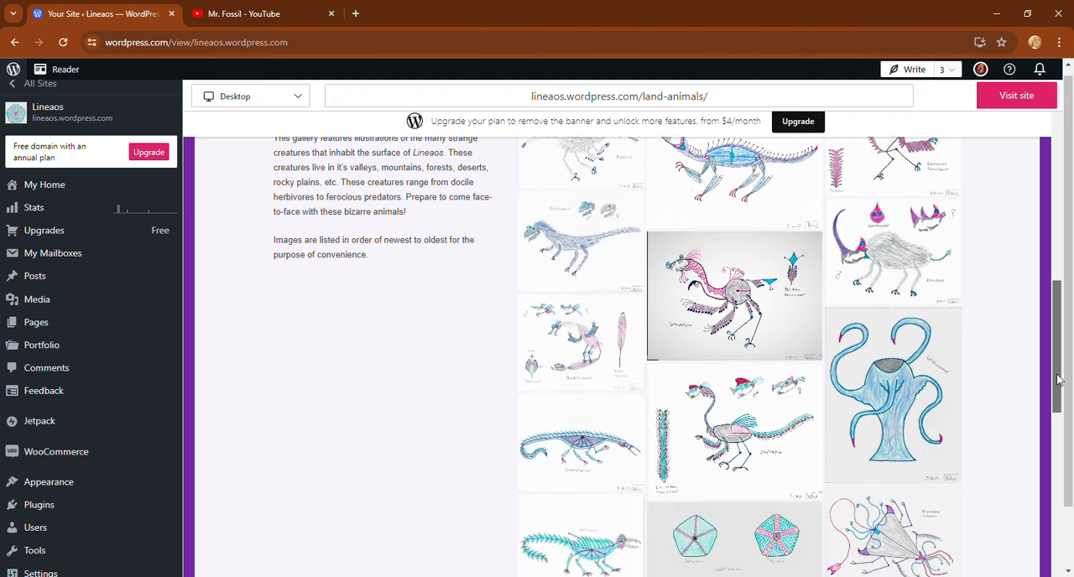
pyautogui.scroll(-3)
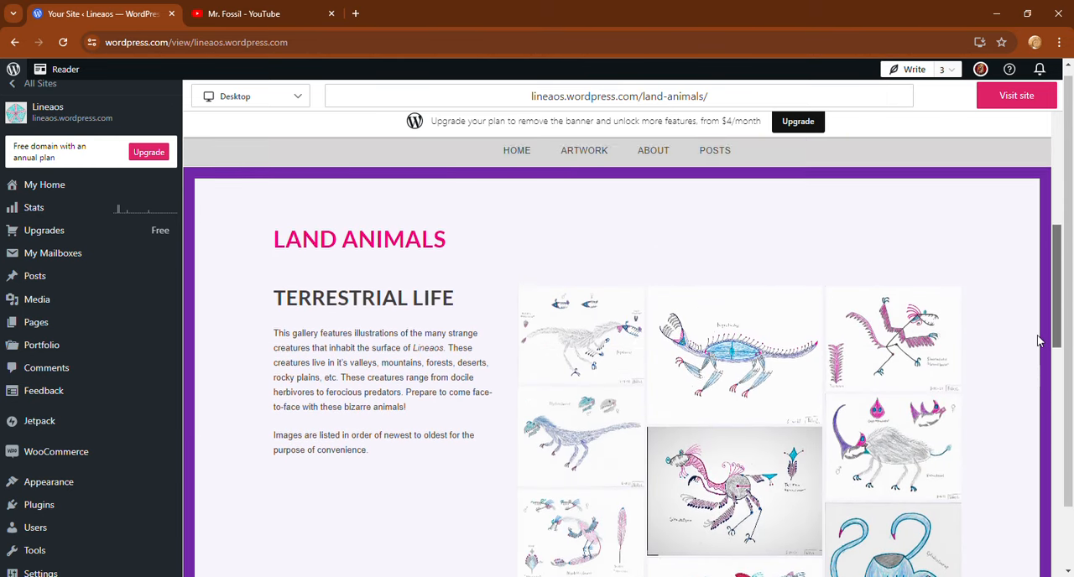
pyautogui.scroll(3)
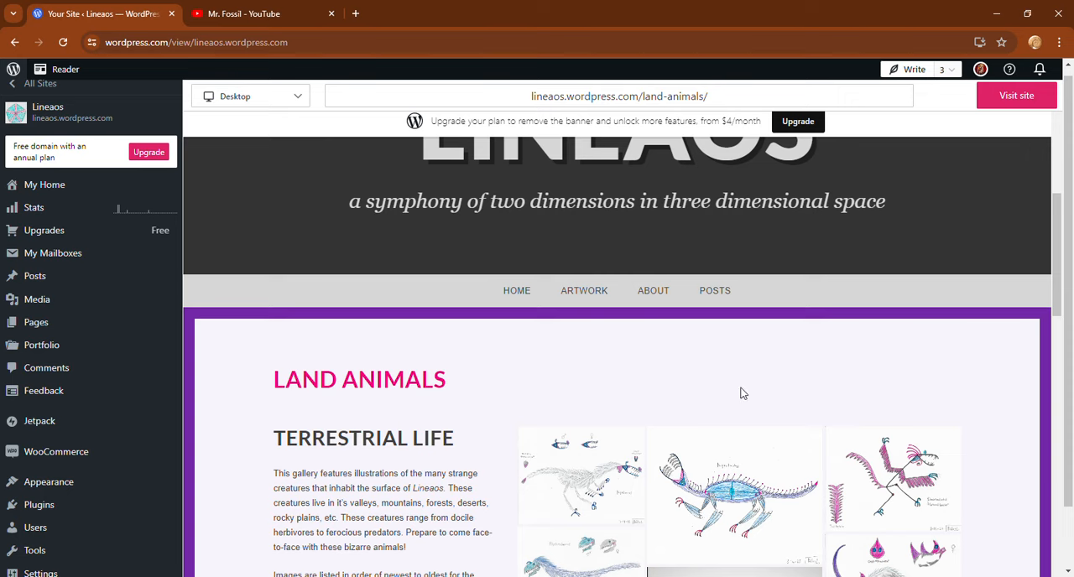
pyautogui.moveTo(596, 463)
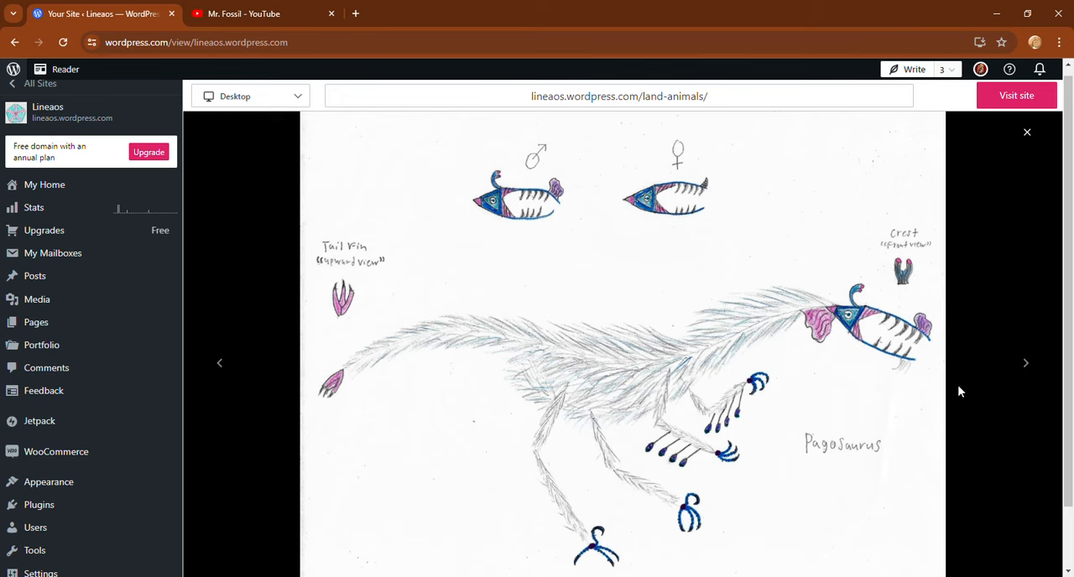
# Step: Advance the lightbox through Psychrosaurus and the following drawings up to Varanotractus
pyautogui.click(1025, 362)
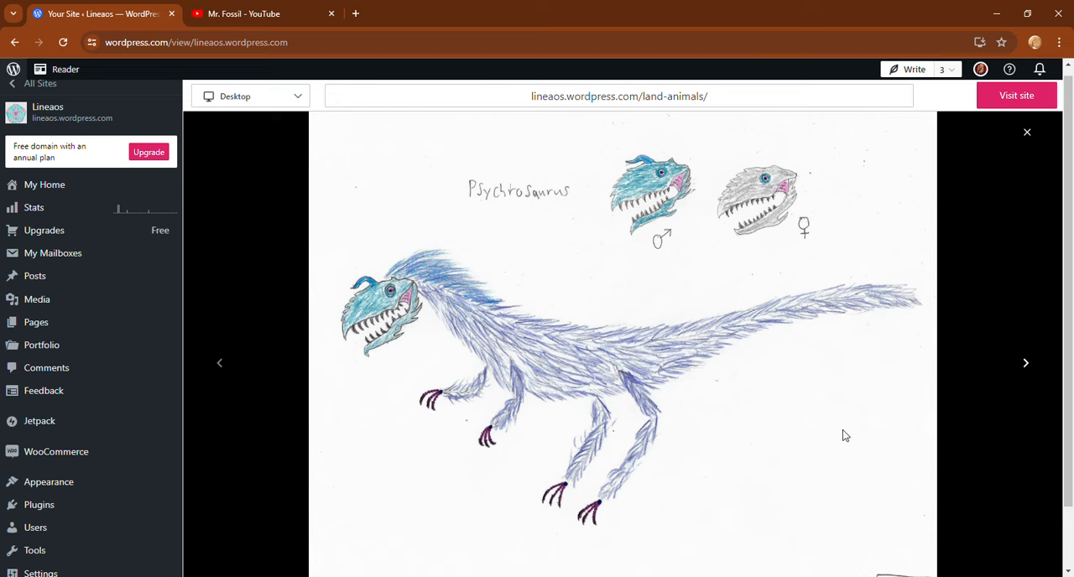
pyautogui.moveTo(1062, 369)
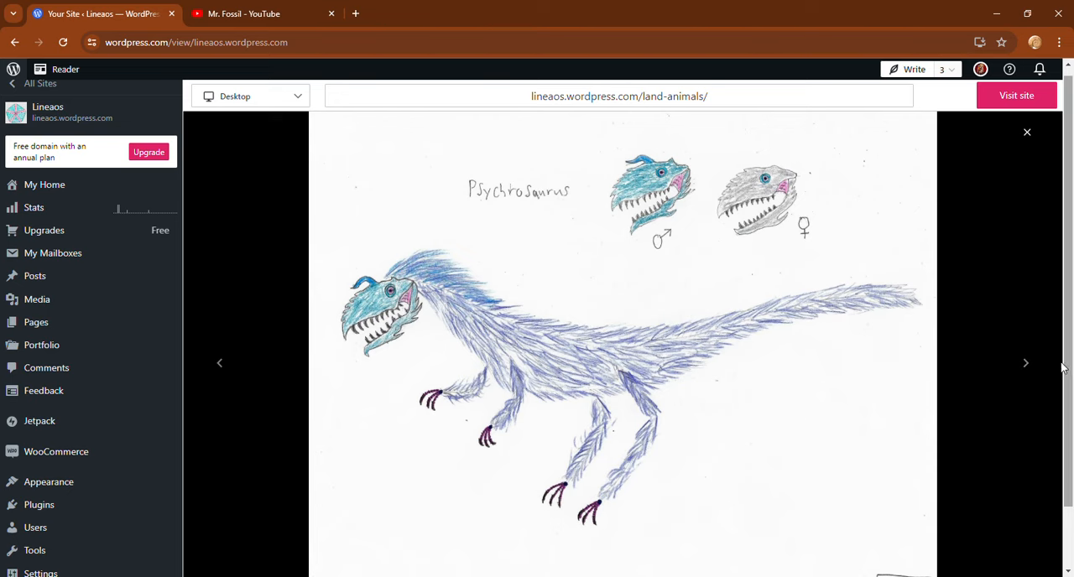
pyautogui.click(1025, 362)
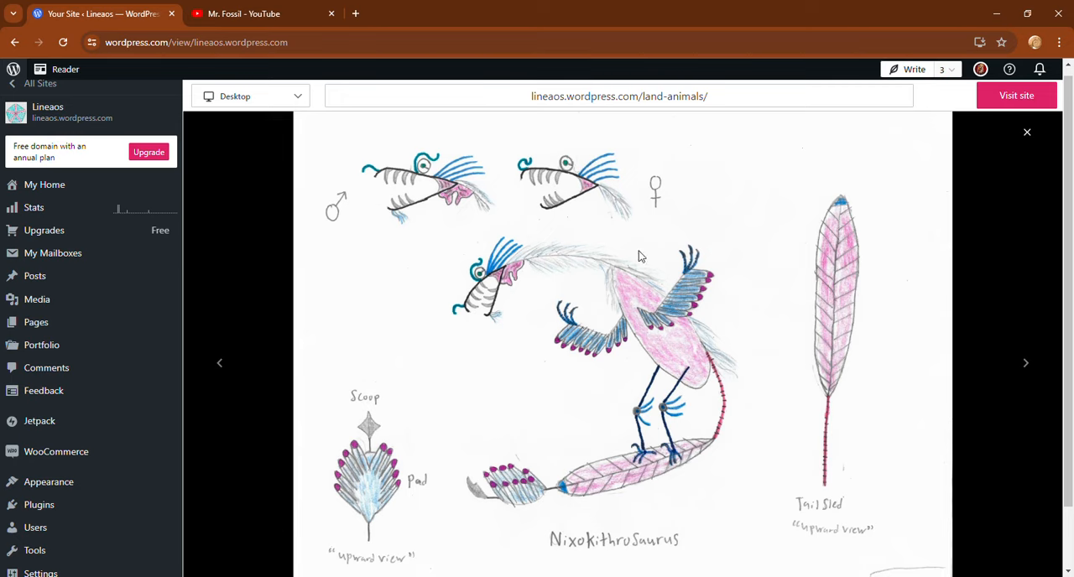
pyautogui.moveTo(997, 369)
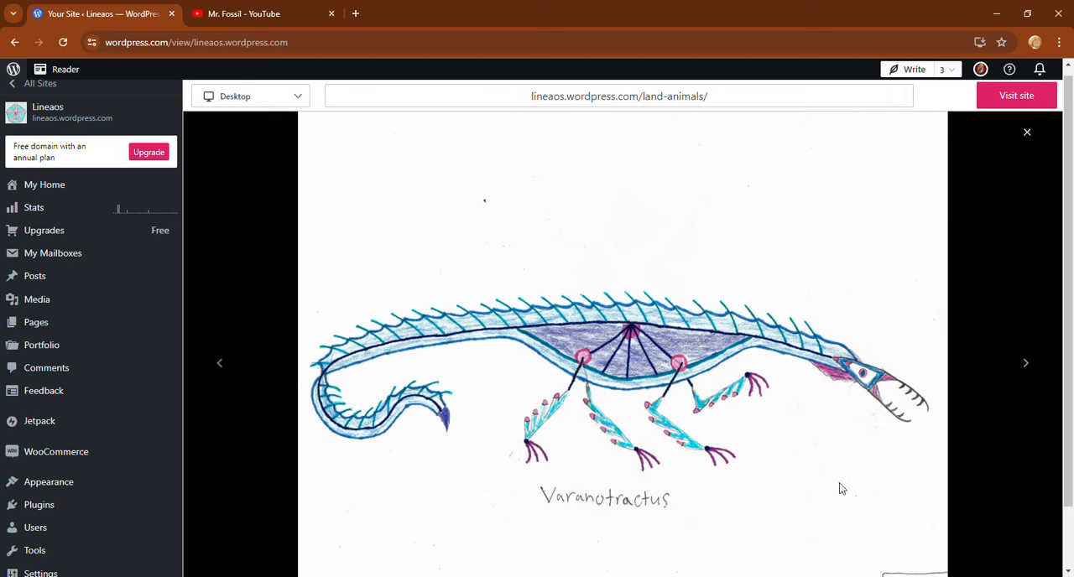
pyautogui.moveTo(1025, 362)
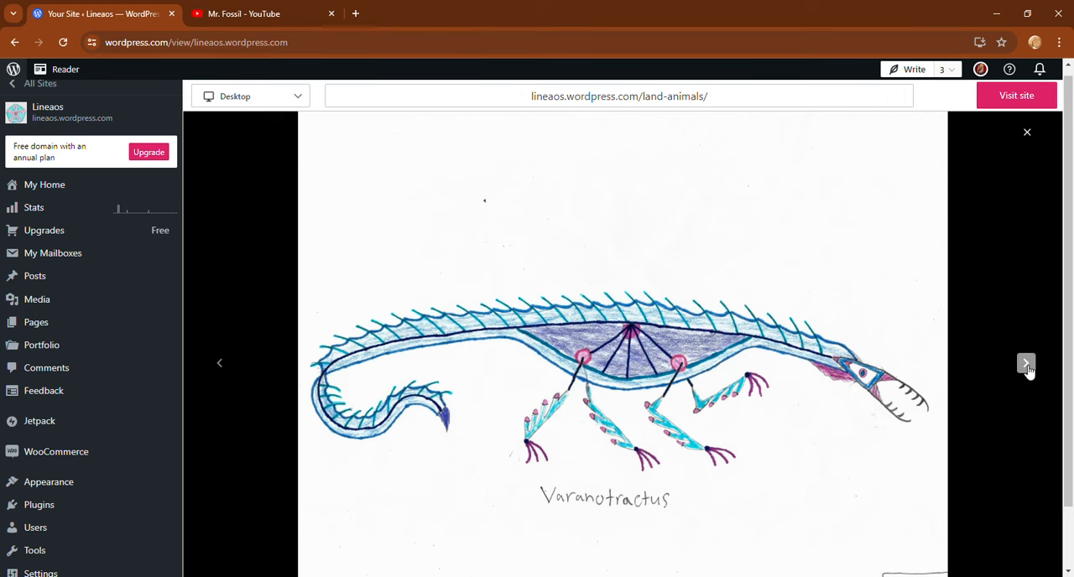
pyautogui.click(1025, 362)
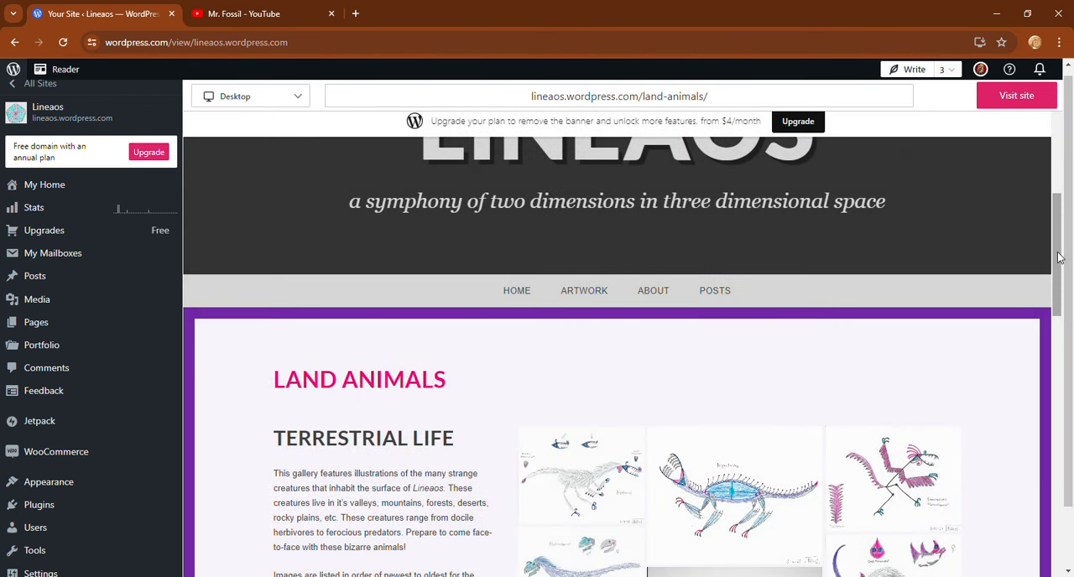
# Step: Browse the Land Animals thumbnails and scroll back toward the site menu for the Artwork submenu
pyautogui.scroll(-3)
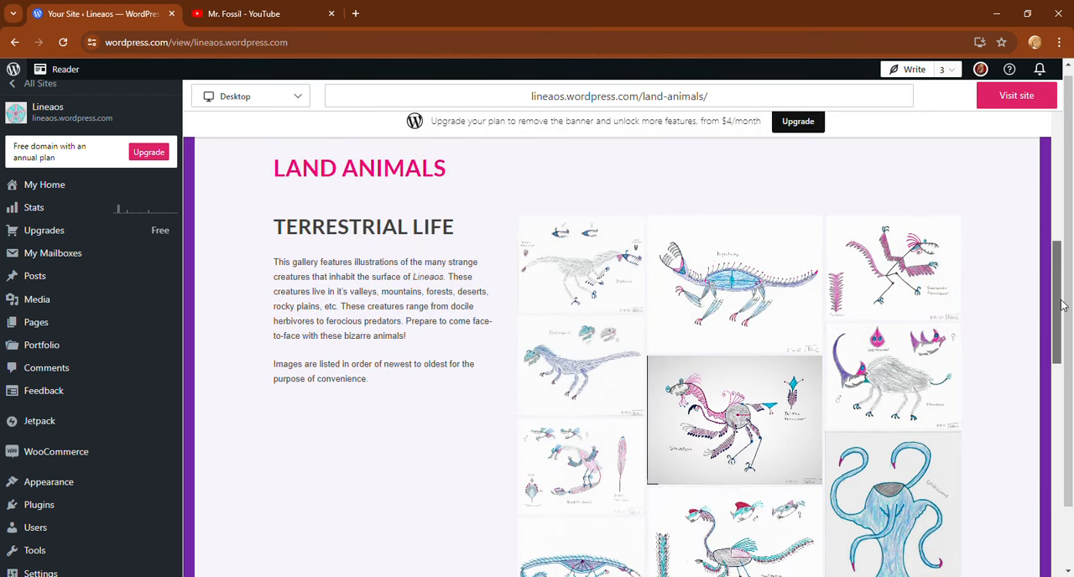
pyautogui.scroll(-3)
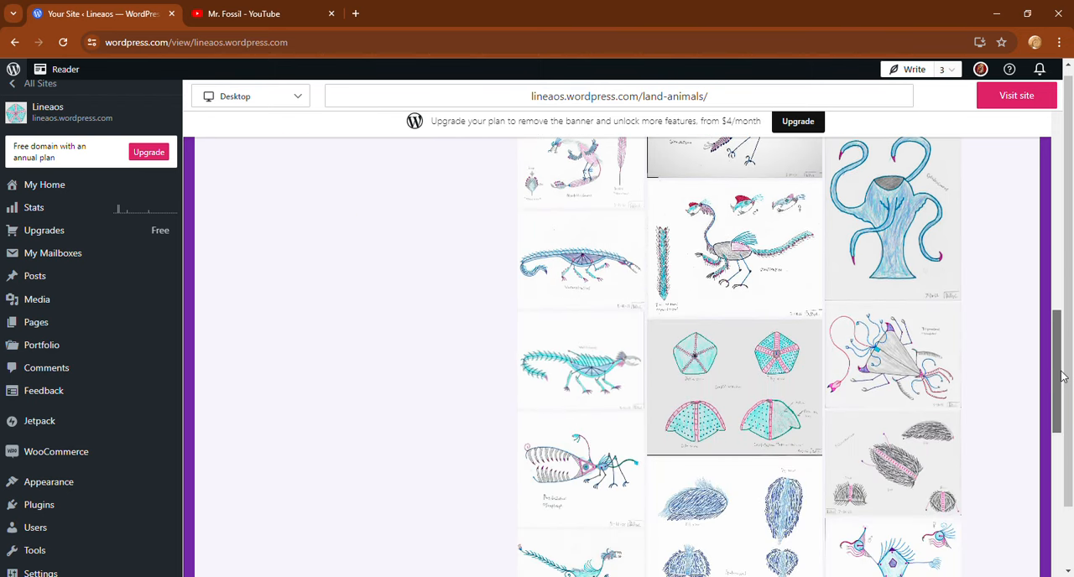
pyautogui.scroll(-3)
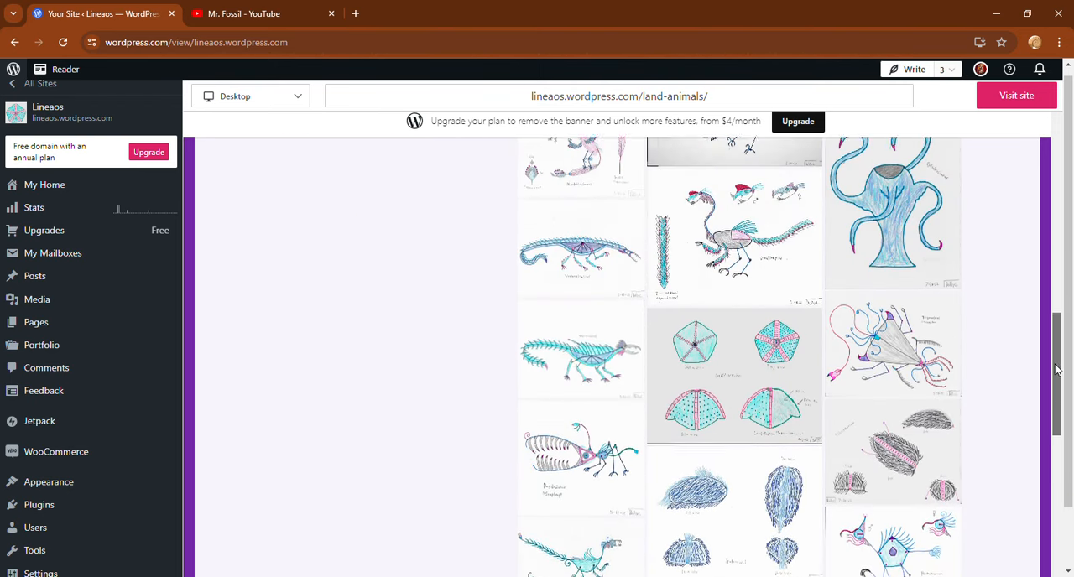
pyautogui.scroll(3)
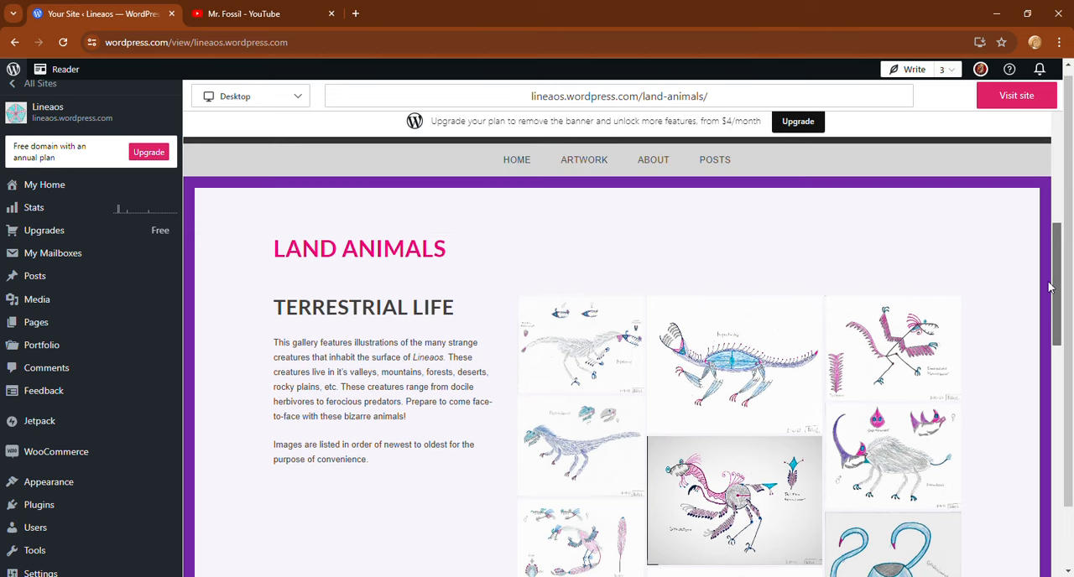
pyautogui.scroll(-3)
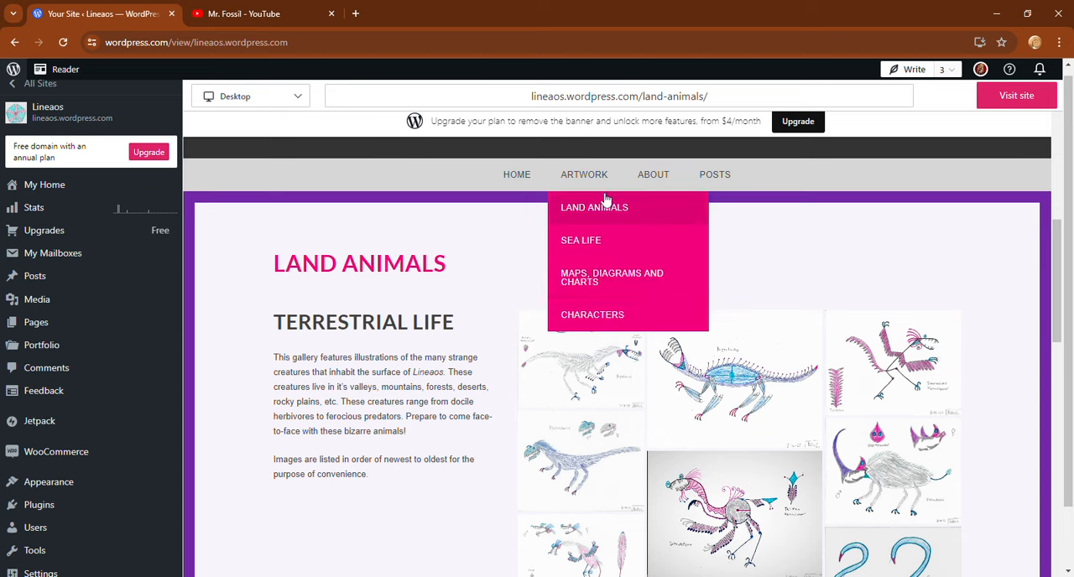
pyautogui.moveTo(596, 241)
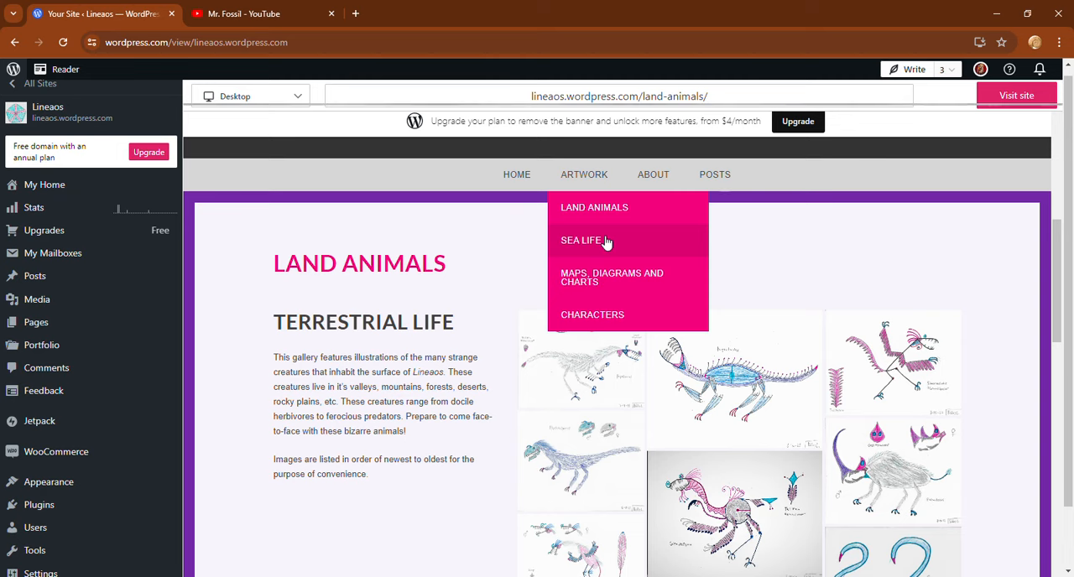
# Step: Open the Sea Life gallery and scroll through its Denizens of the Deep description and illustrations
pyautogui.click(581, 240)
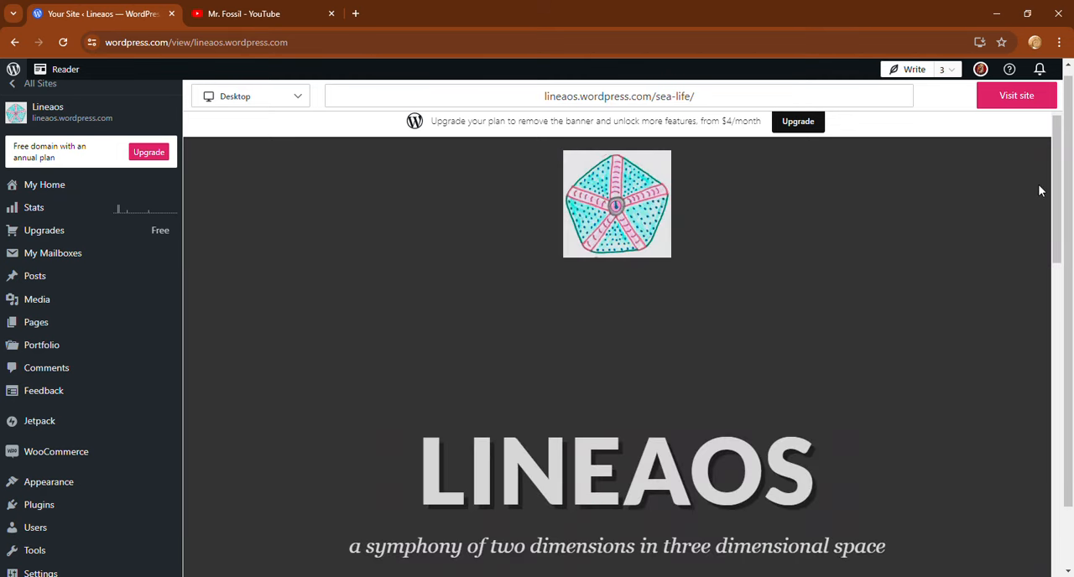
pyautogui.scroll(-3)
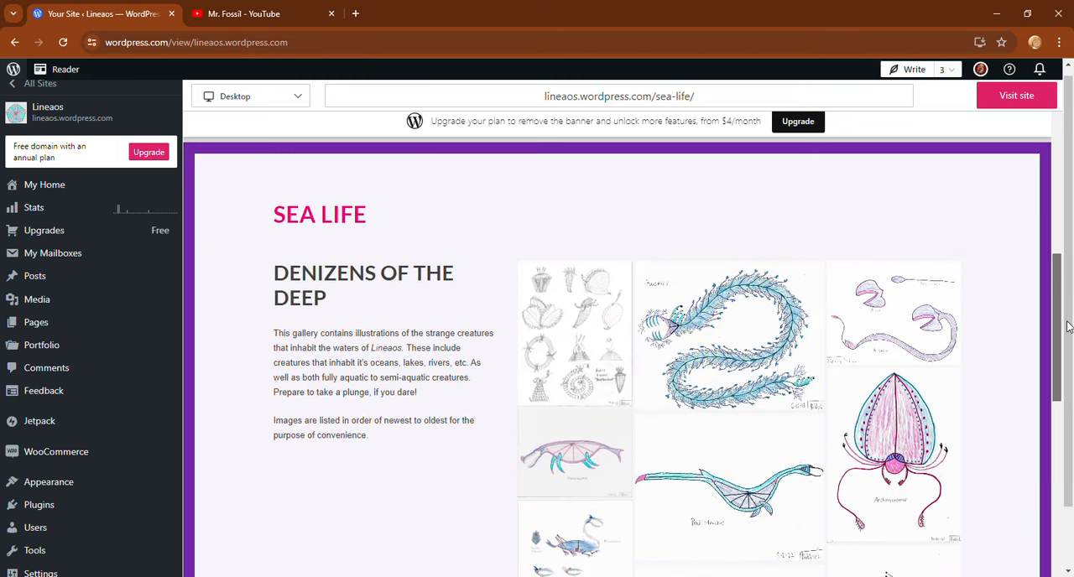
pyautogui.scroll(-3)
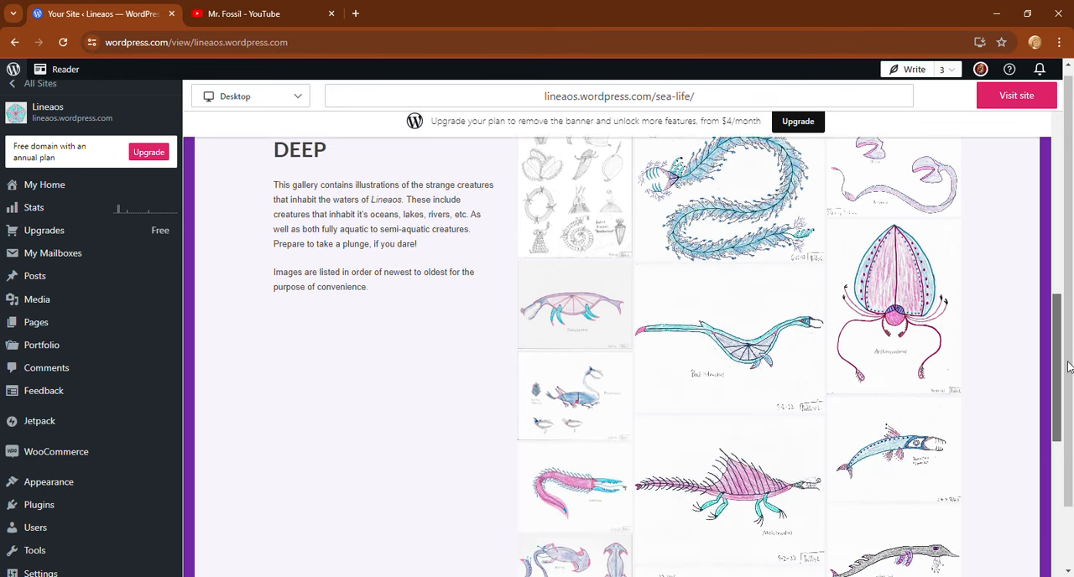
pyautogui.scroll(-3)
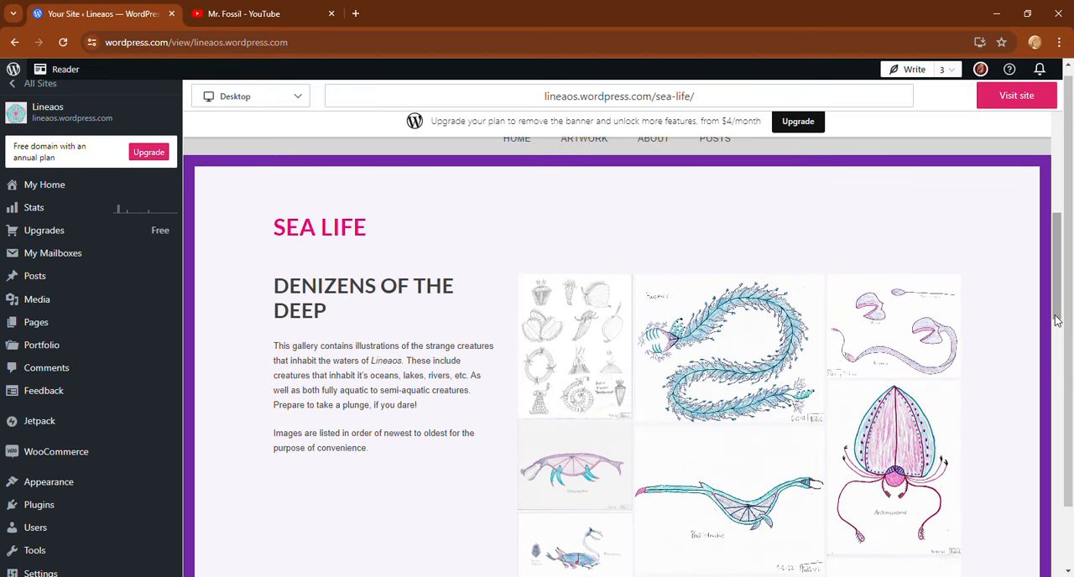
pyautogui.moveTo(663, 216)
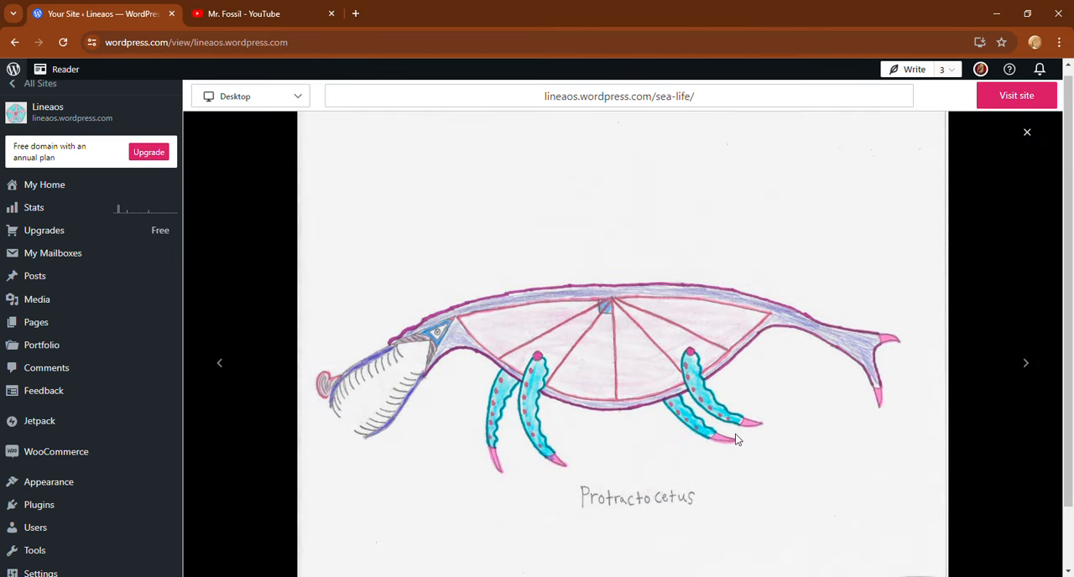
pyautogui.moveTo(845, 483)
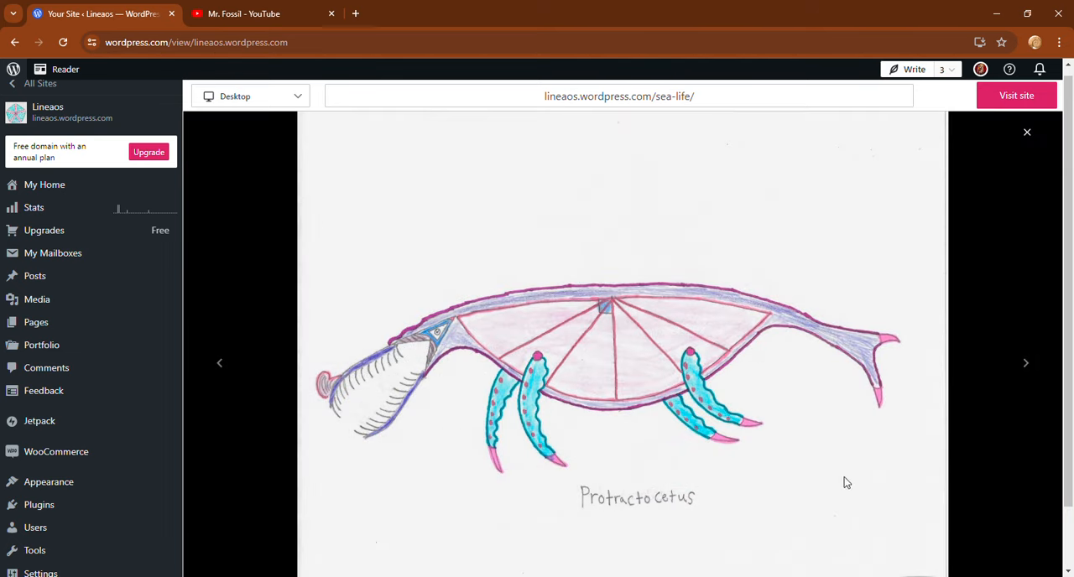
pyautogui.click(1025, 363)
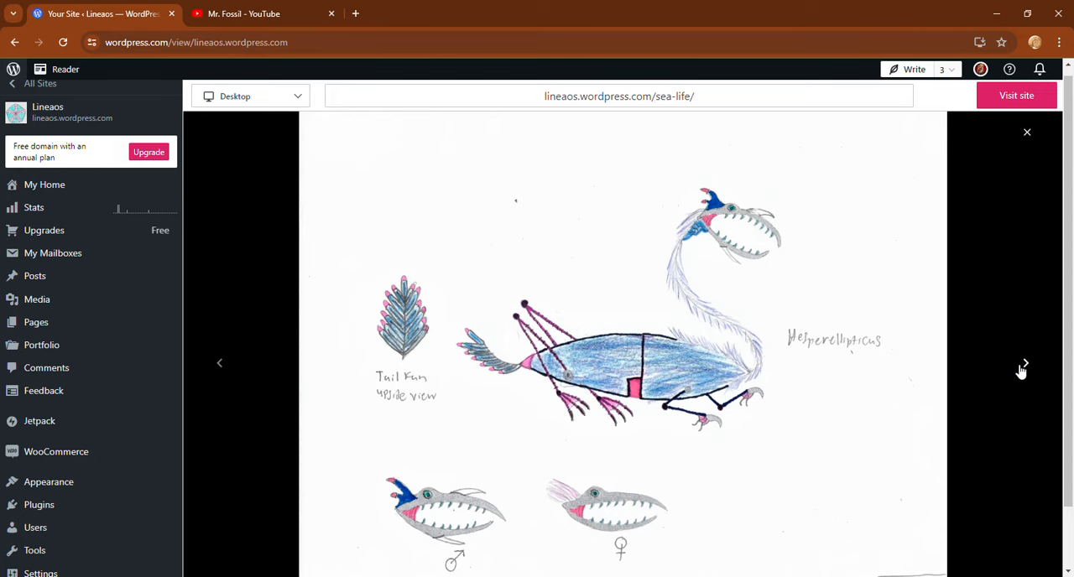
pyautogui.click(1024, 367)
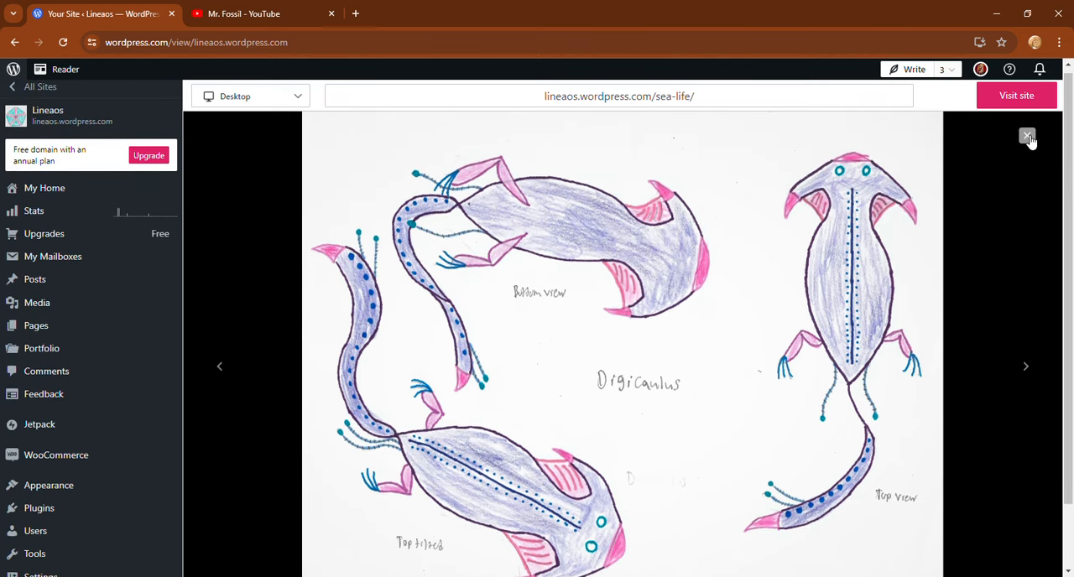
pyautogui.click(1026, 136)
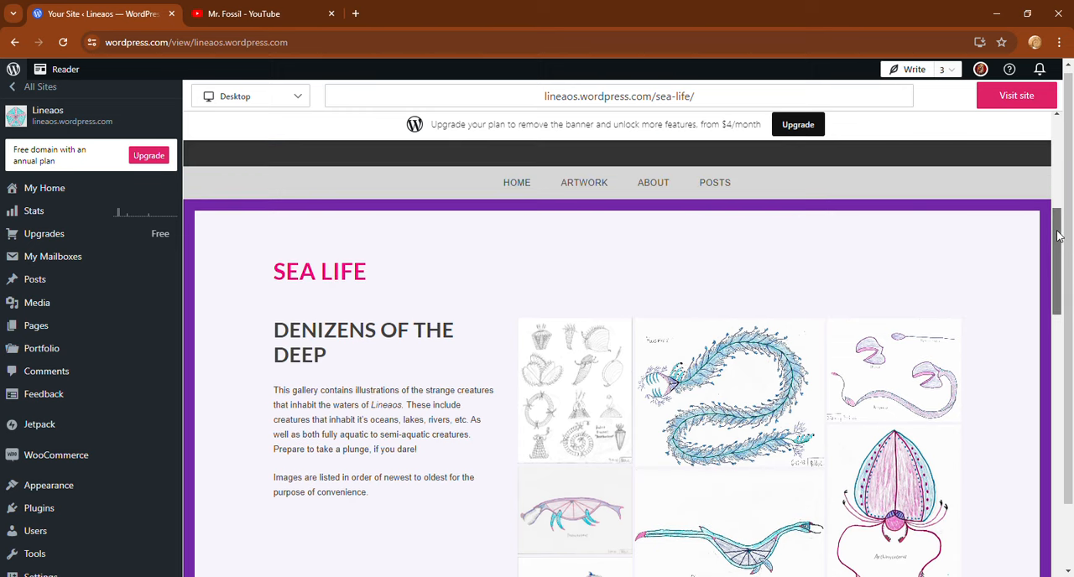
pyautogui.scroll(-3)
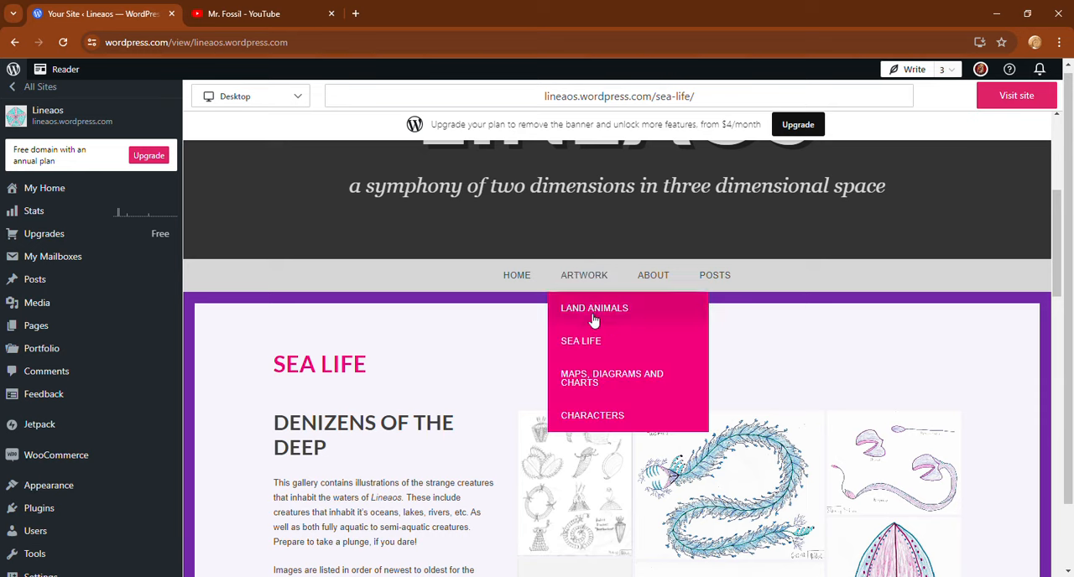
pyautogui.moveTo(601, 382)
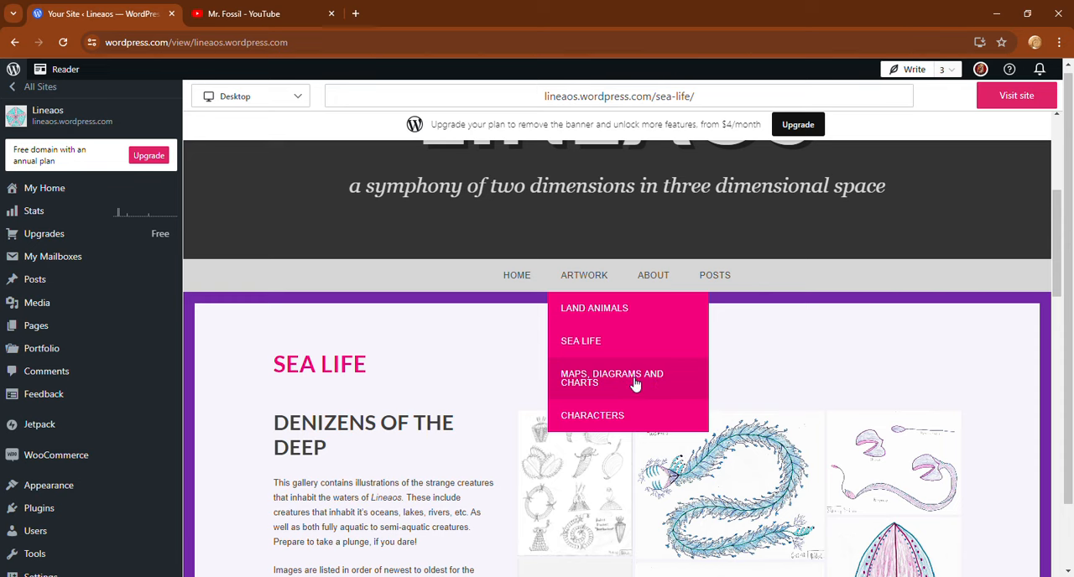
# Step: Open the Maps, Diagrams and Charts gallery and scroll through its Exploration description and map thumbnails
pyautogui.click(611, 378)
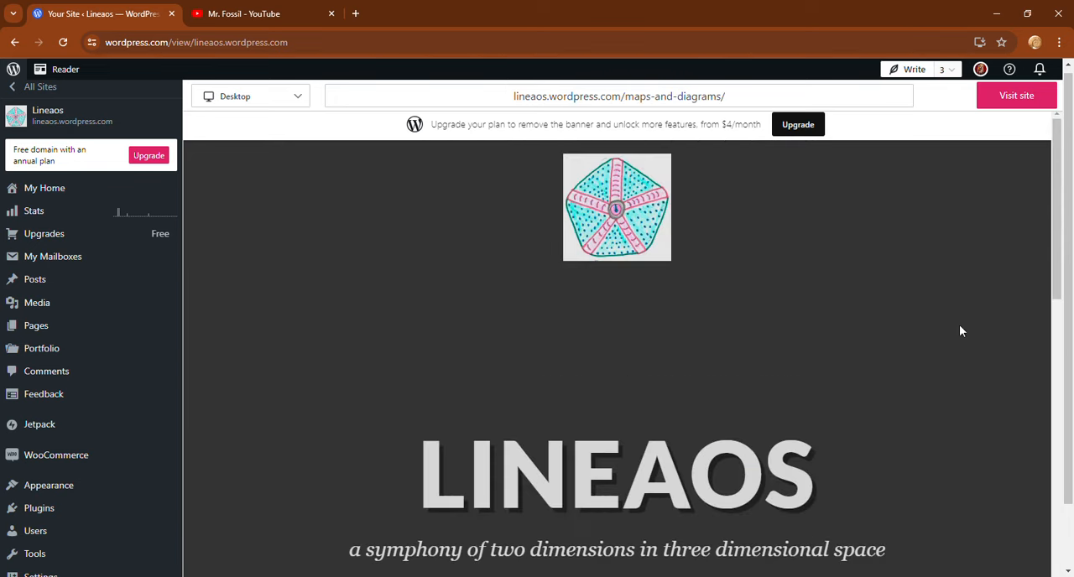
pyautogui.scroll(-3)
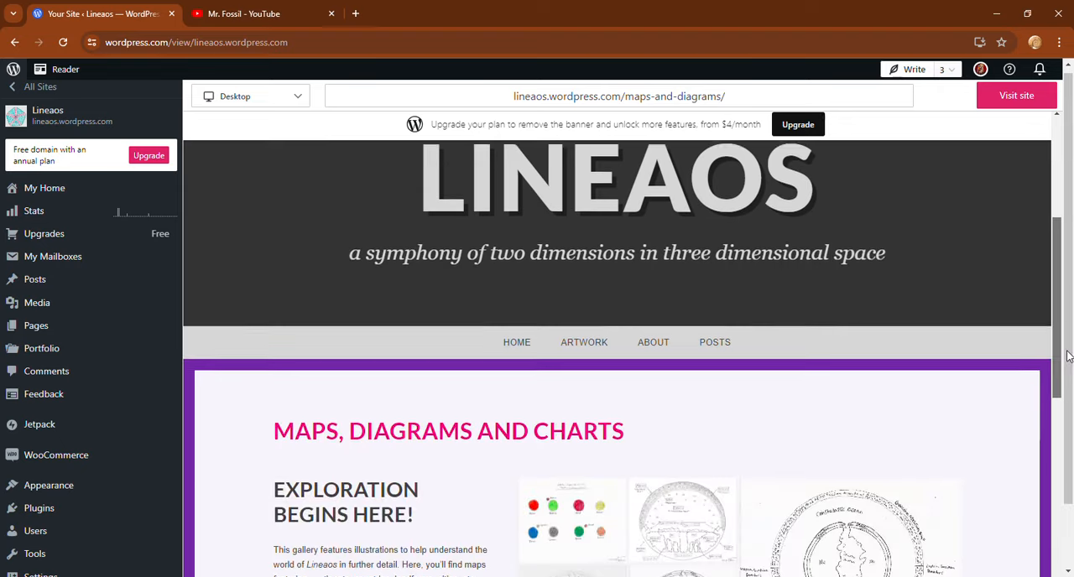
pyautogui.scroll(-3)
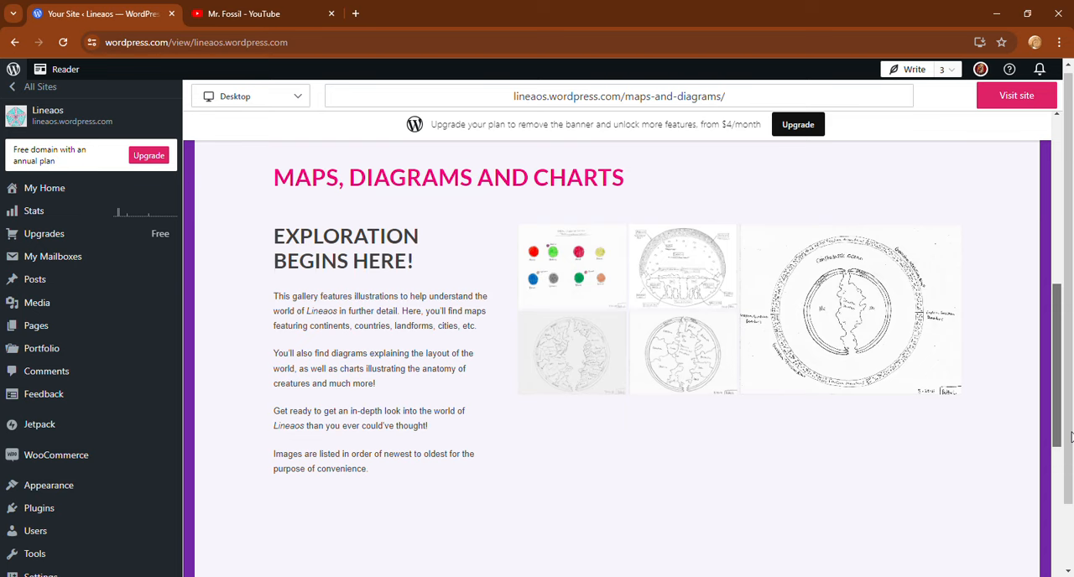
pyautogui.scroll(-3)
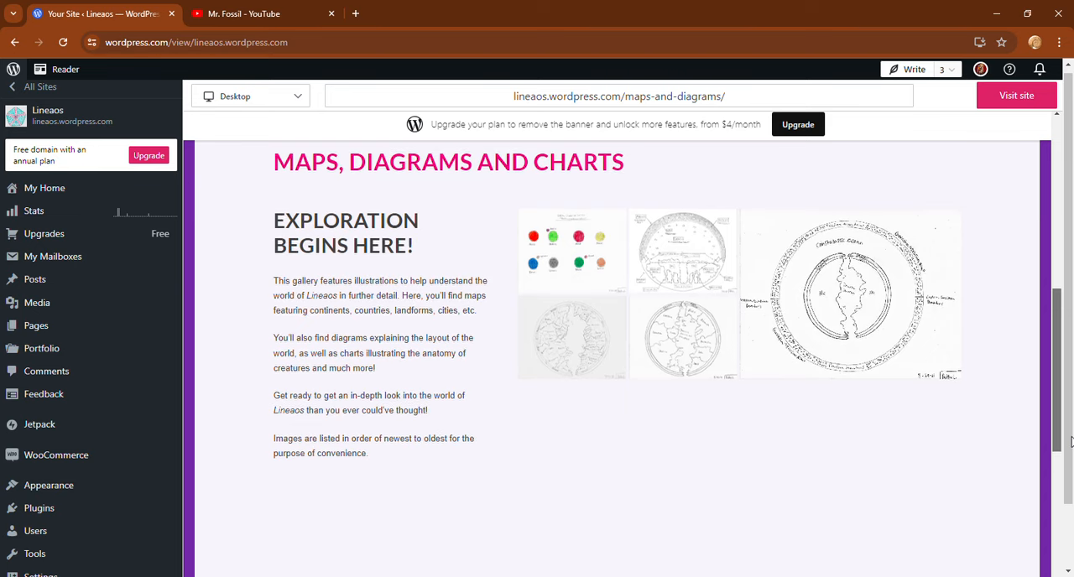
pyautogui.scroll(-3)
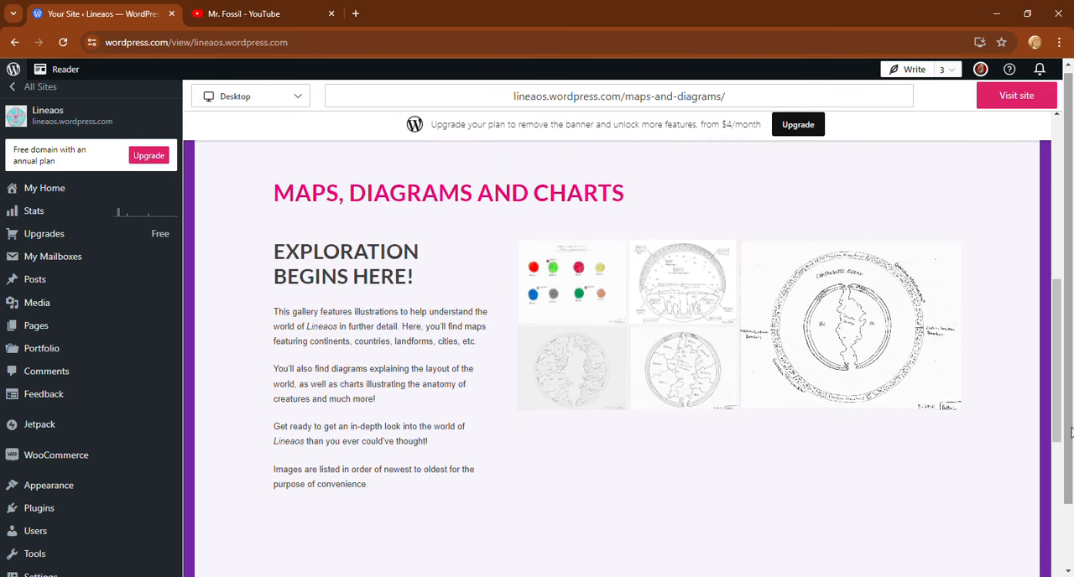
pyautogui.moveTo(799, 339)
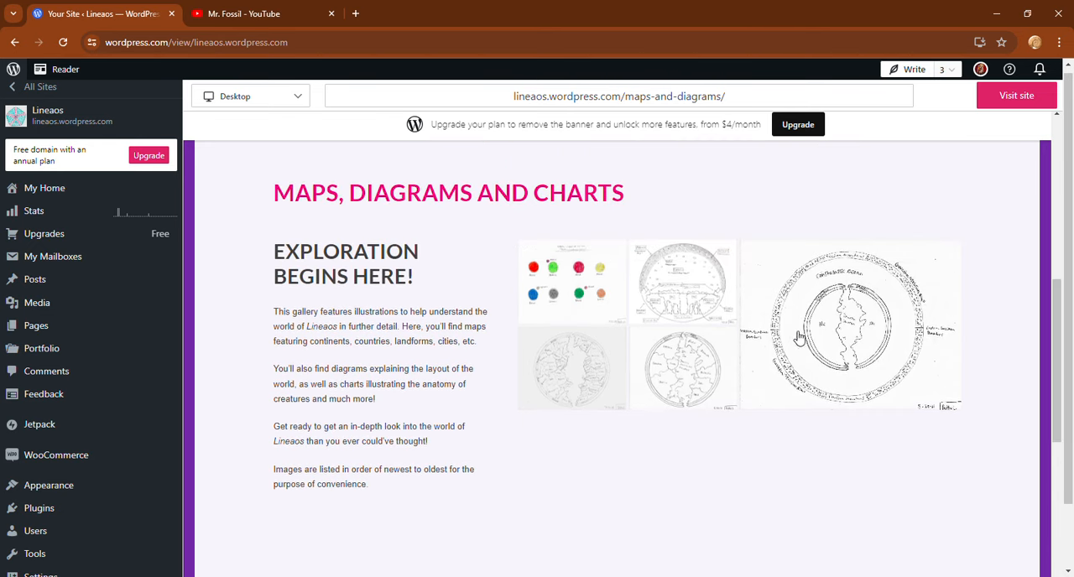
# Step: Enlarge the Constalassic Ocean ring diagram from the Maps, Diagrams and Charts gallery
pyautogui.click(849, 327)
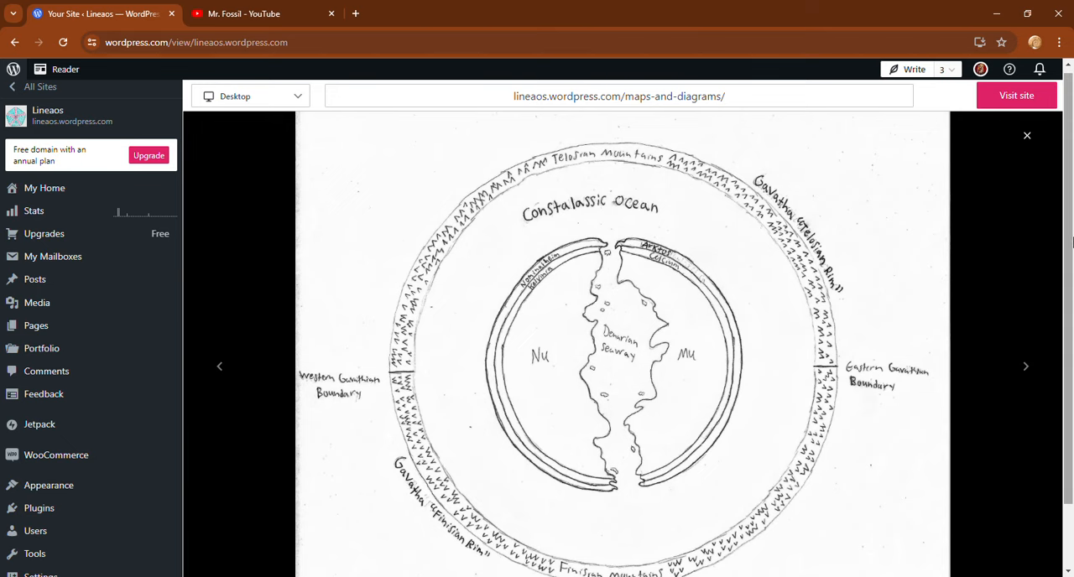
pyautogui.scroll(-3)
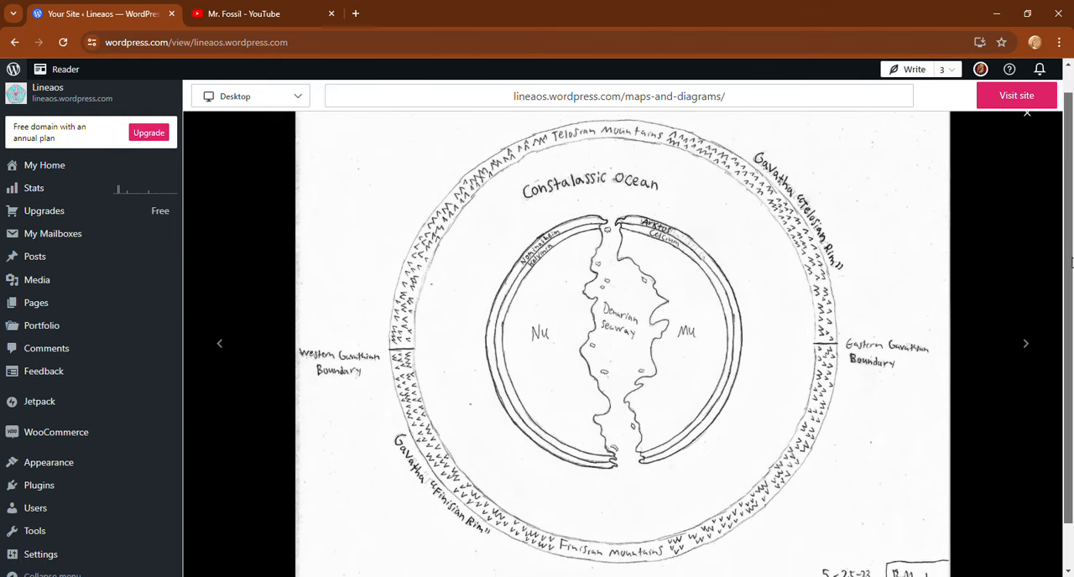
pyautogui.scroll(-3)
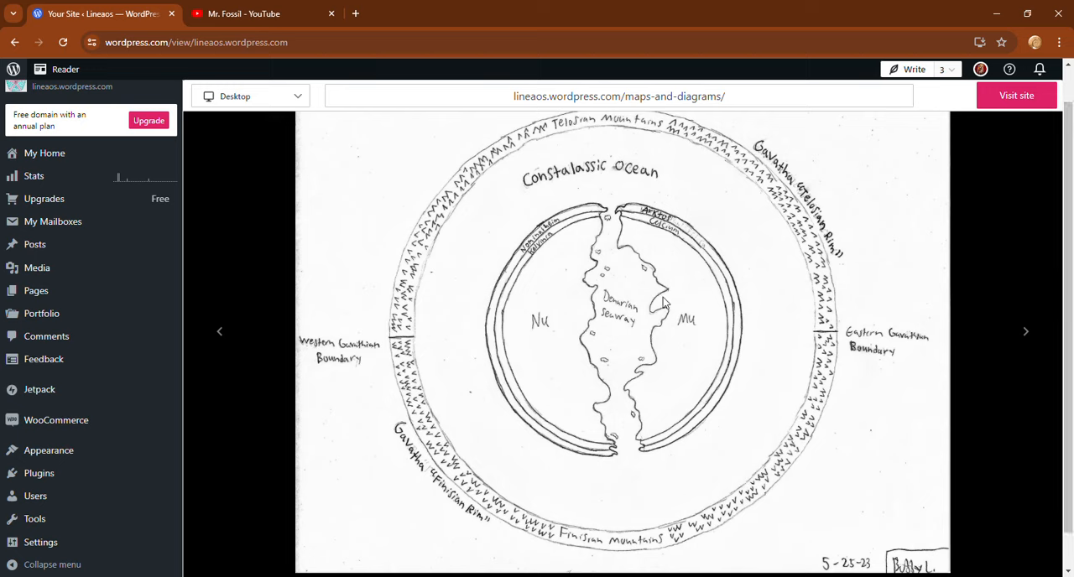
pyautogui.moveTo(741, 252)
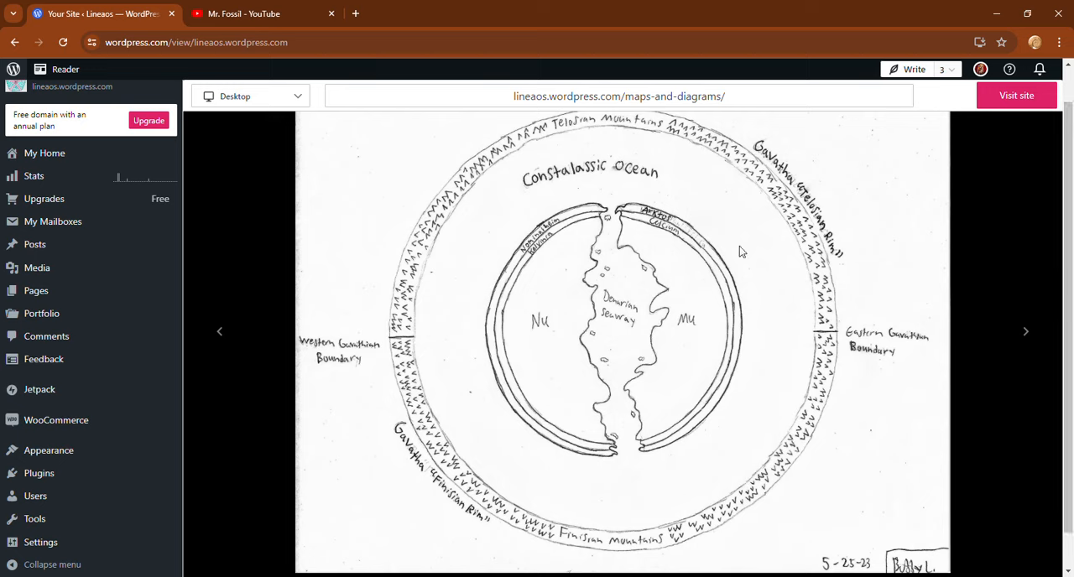
pyautogui.moveTo(525, 204)
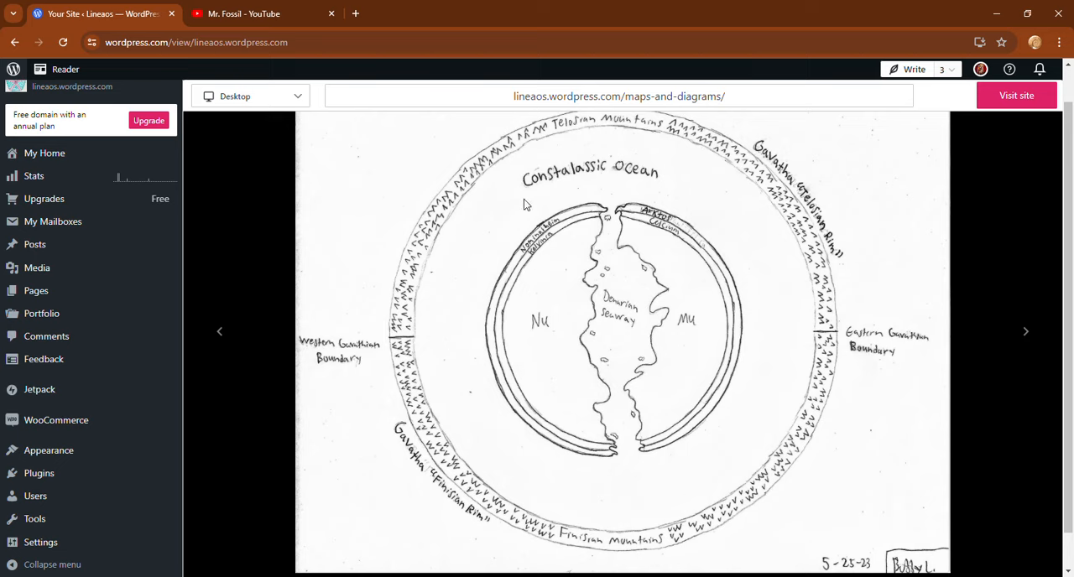
pyautogui.moveTo(621, 410)
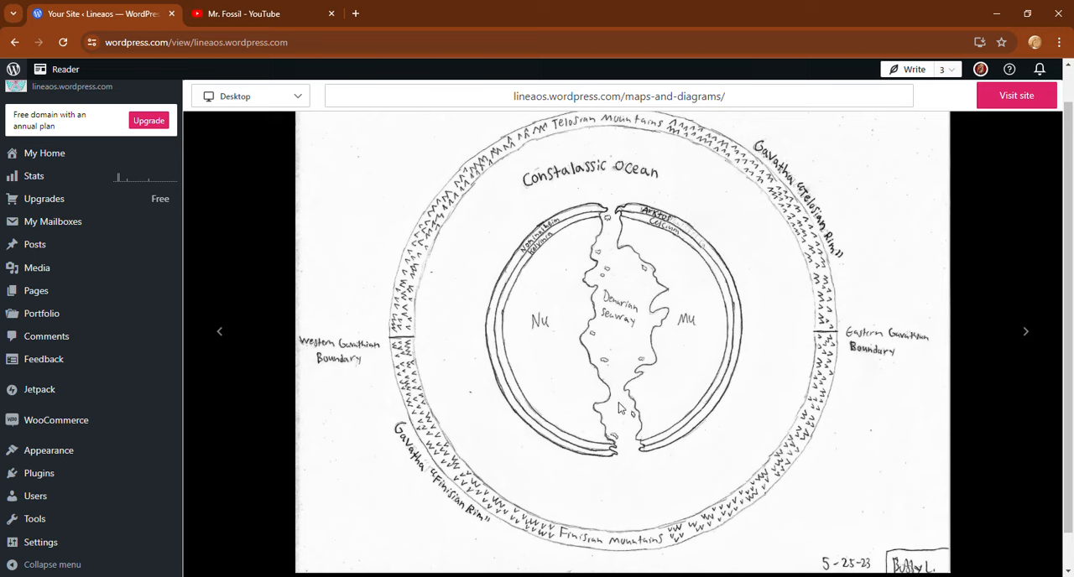
pyautogui.moveTo(604, 255)
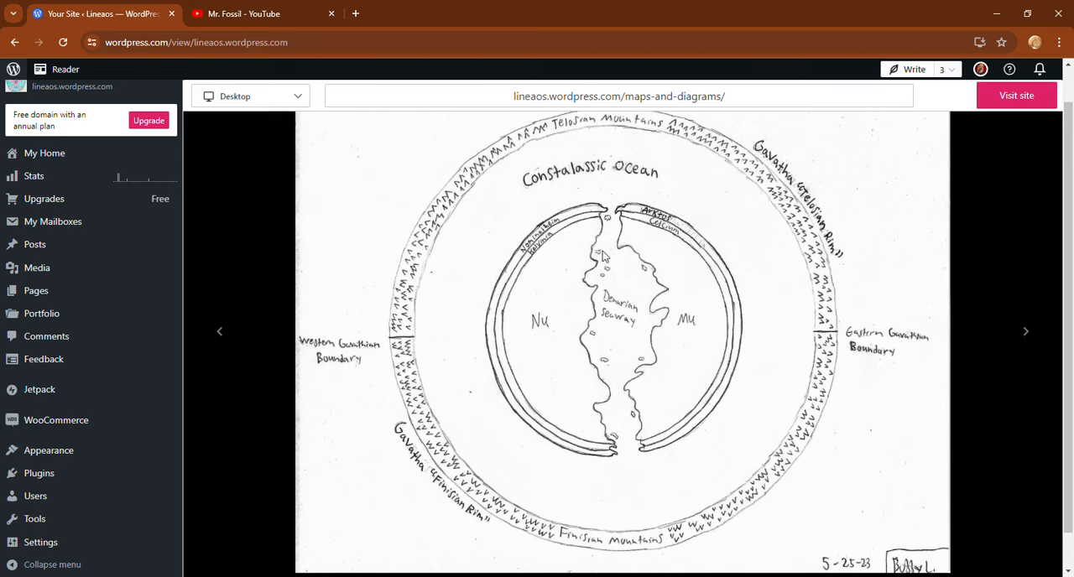
pyautogui.moveTo(829, 329)
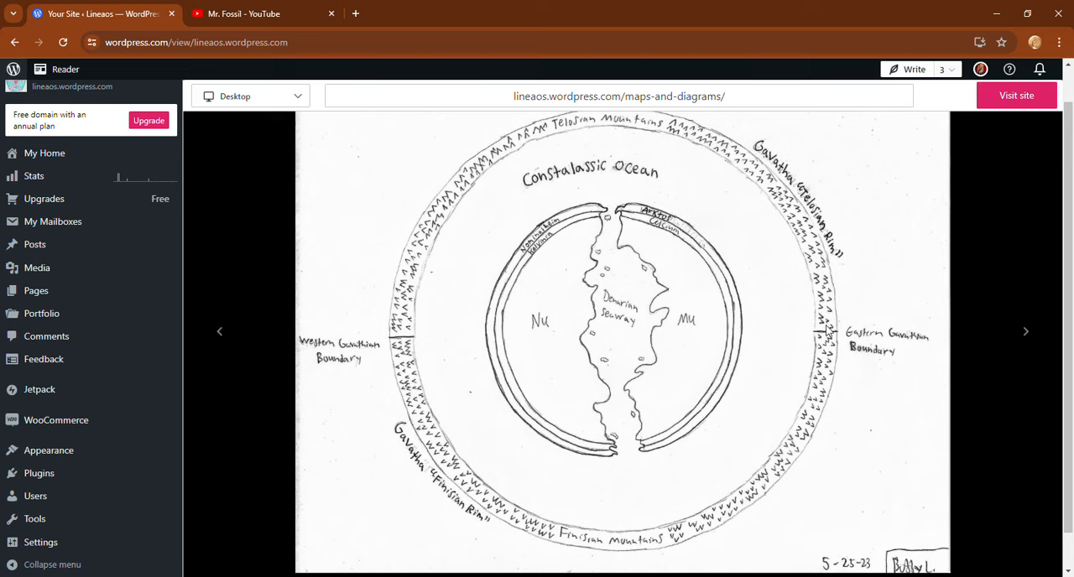
pyautogui.moveTo(406, 285)
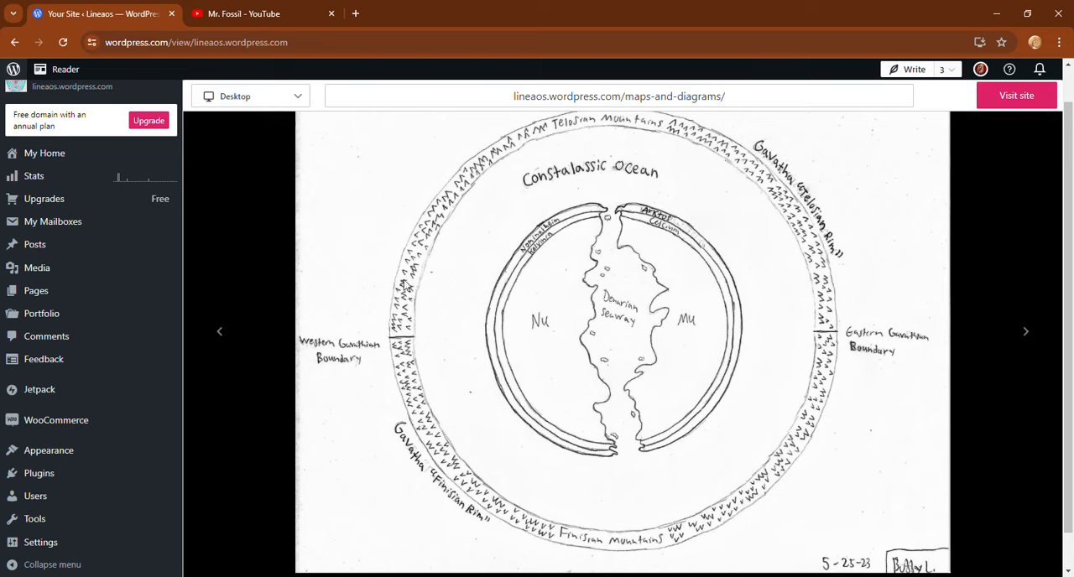
pyautogui.moveTo(820, 283)
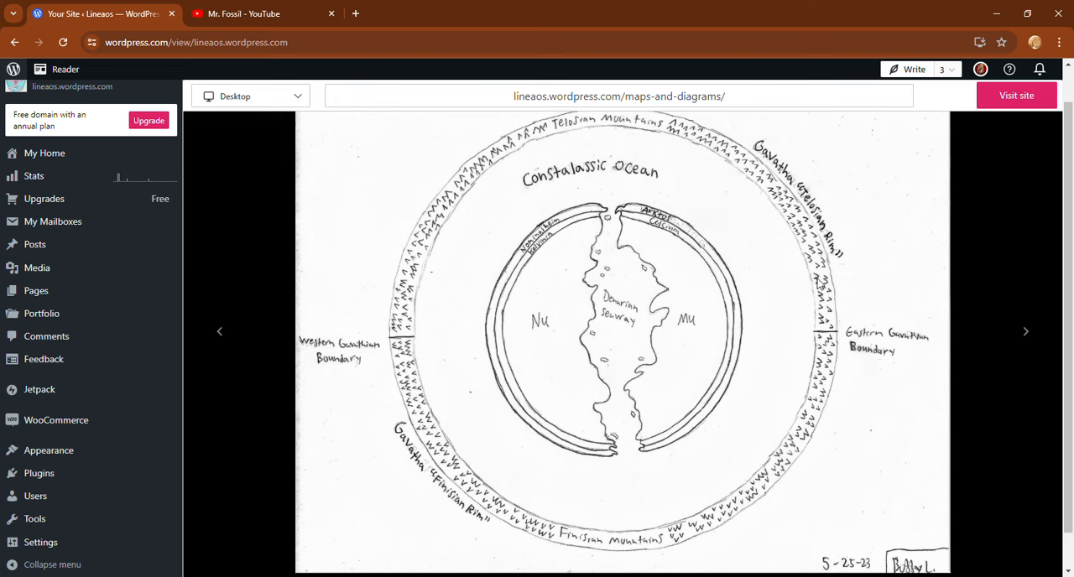
pyautogui.moveTo(224, 349)
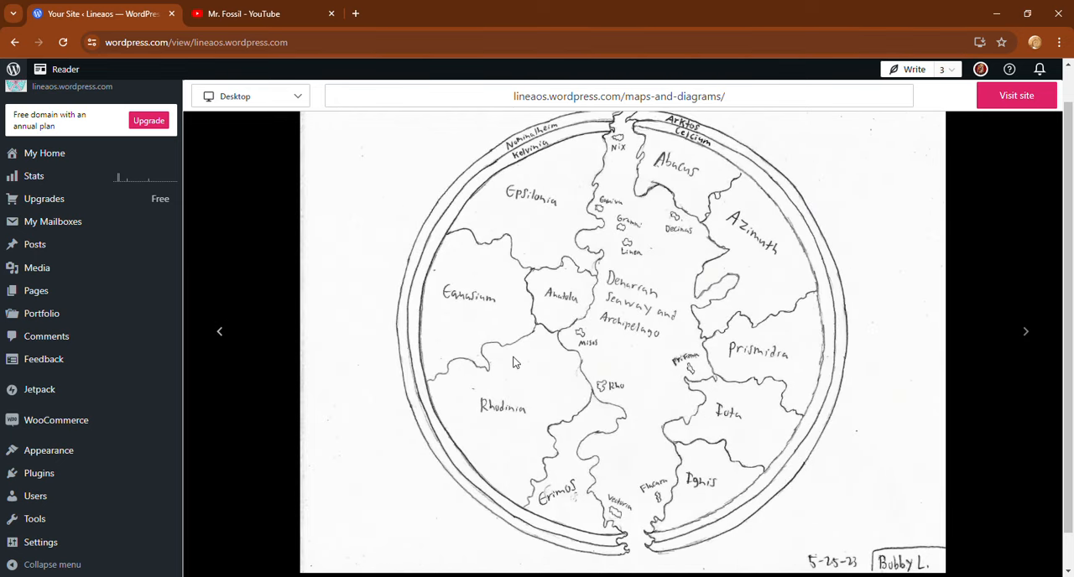
pyautogui.moveTo(628, 162)
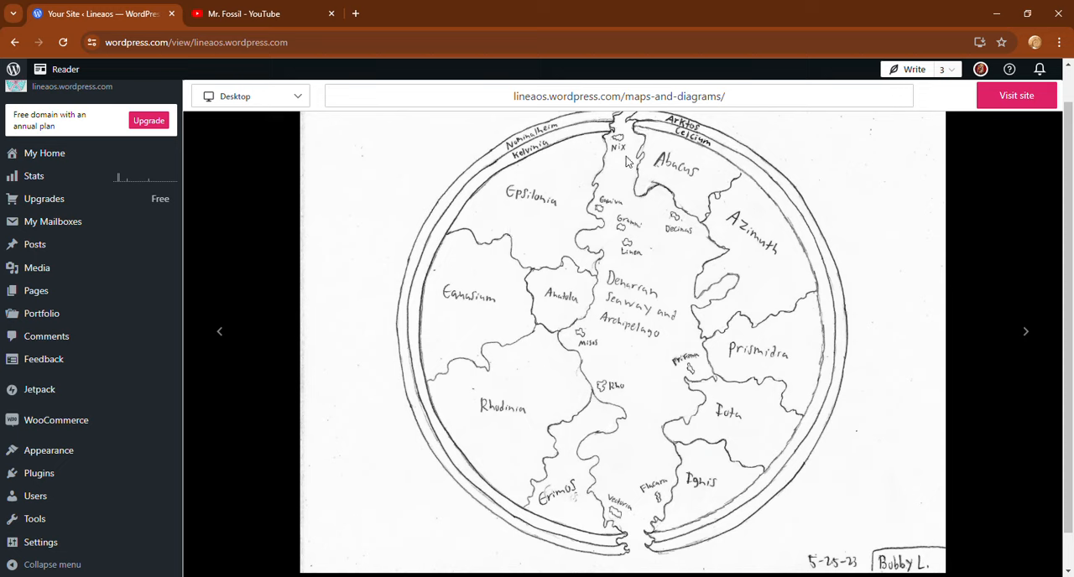
pyautogui.moveTo(587, 507)
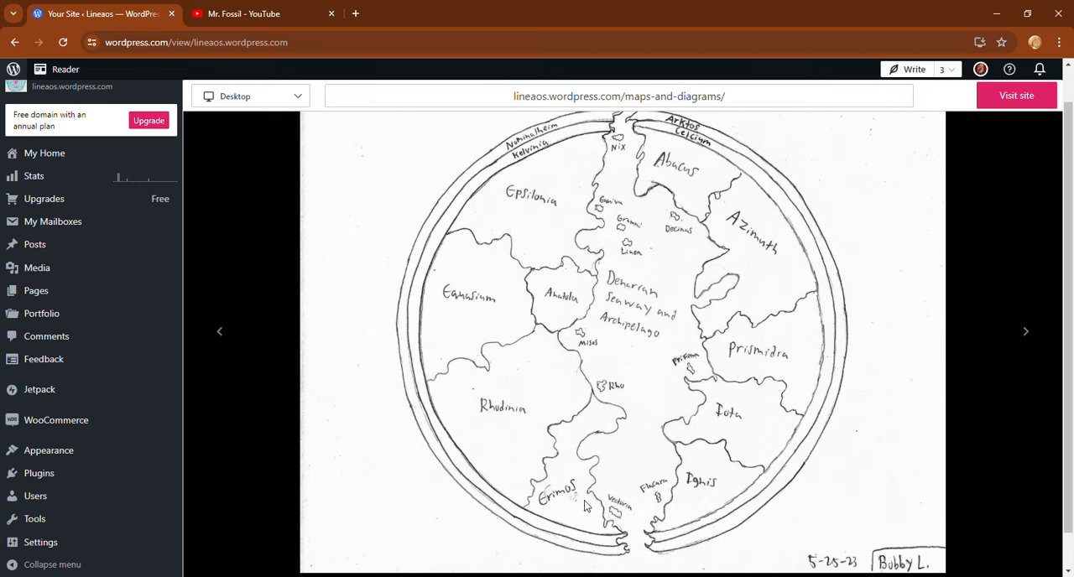
pyautogui.moveTo(704, 180)
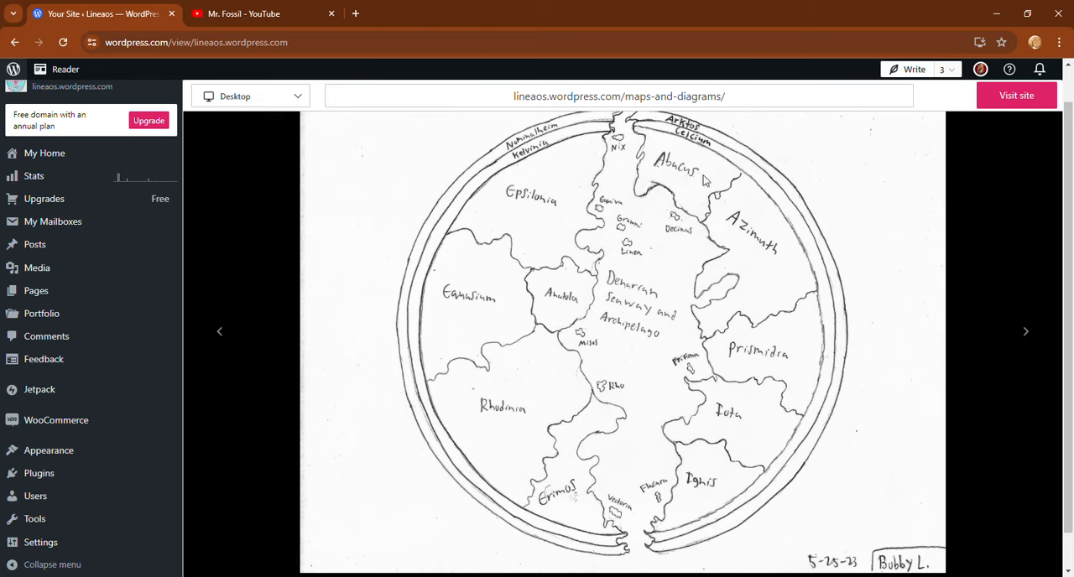
pyautogui.moveTo(679, 534)
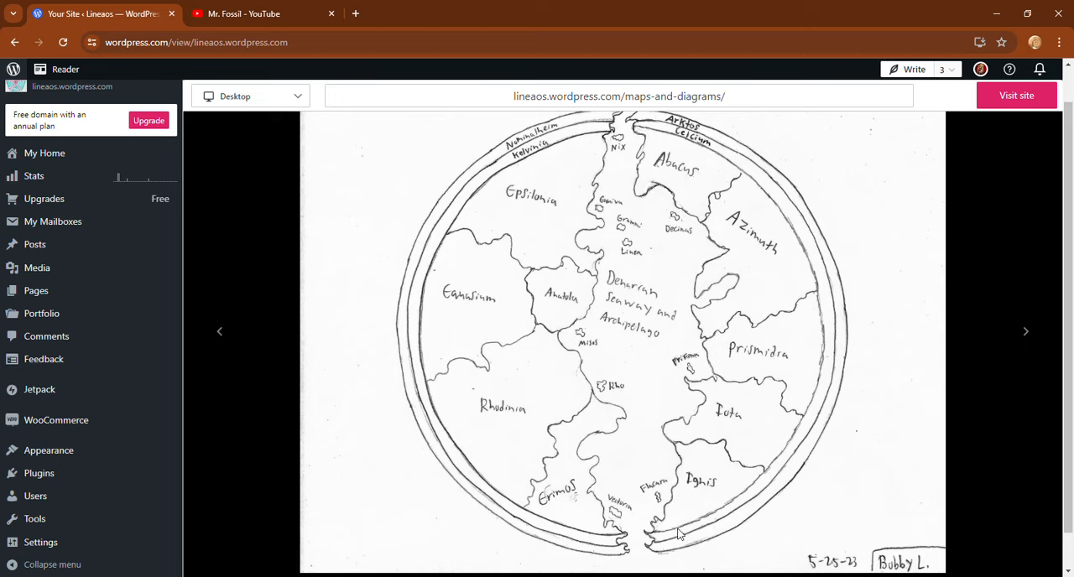
pyautogui.moveTo(614, 403)
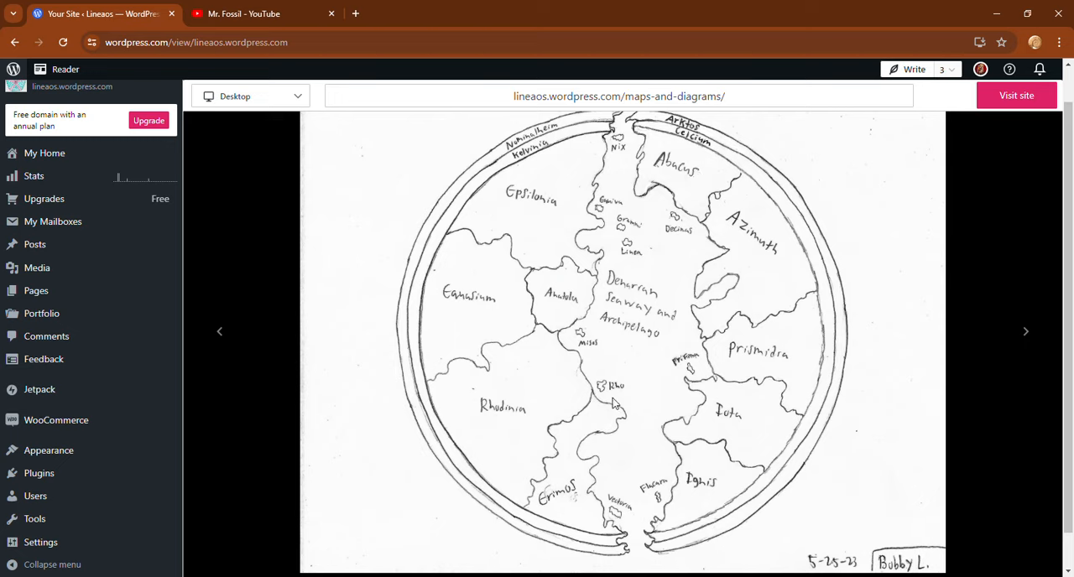
pyautogui.moveTo(678, 282)
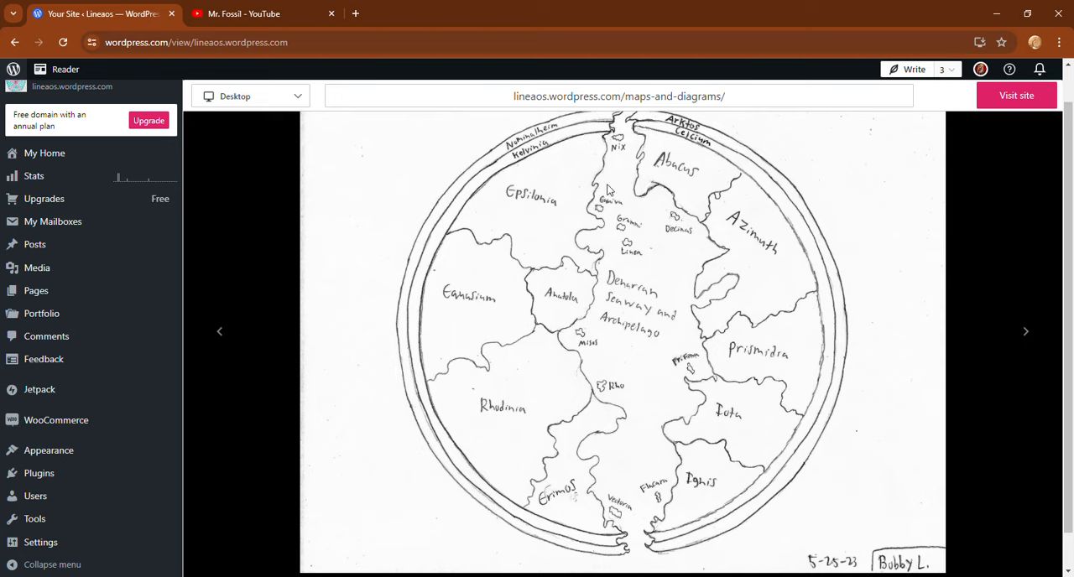
pyautogui.moveTo(329, 249)
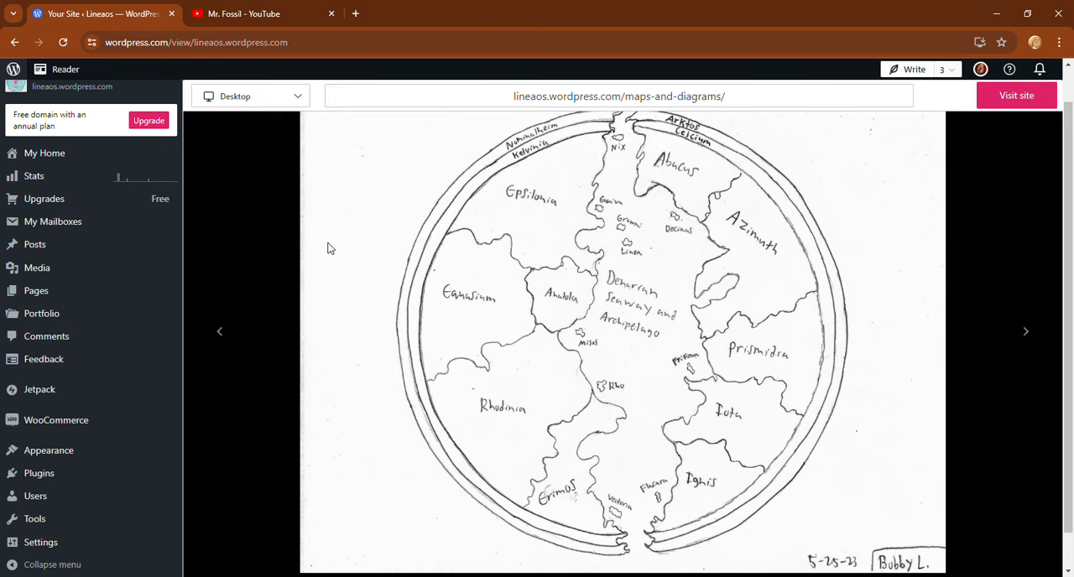
# Step: Advance the lightbox to the labelled cross-section of Lineaos with Astrasia and Kataigia
pyautogui.click(218, 332)
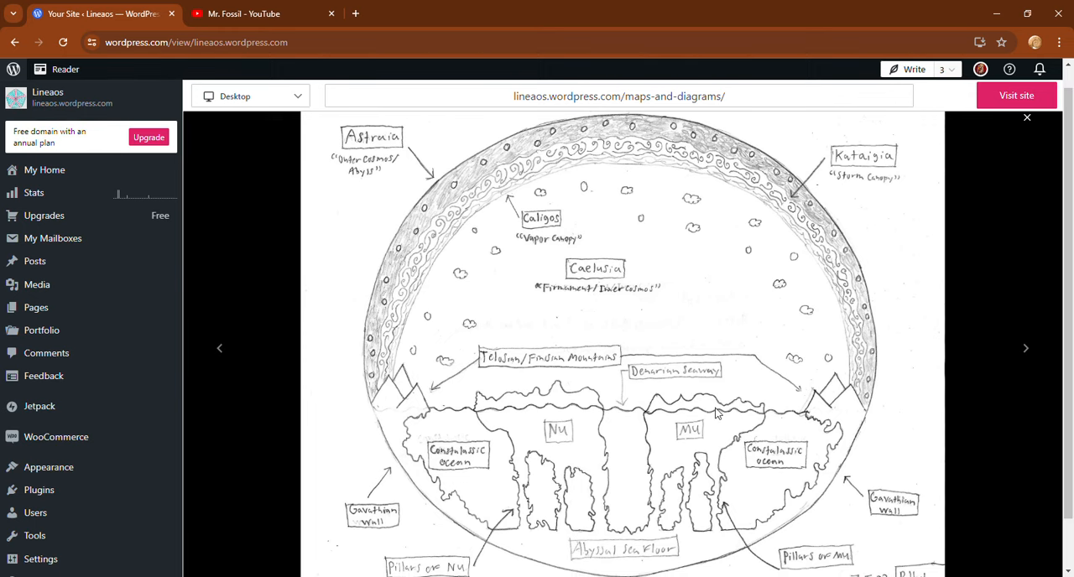
pyautogui.moveTo(726, 406)
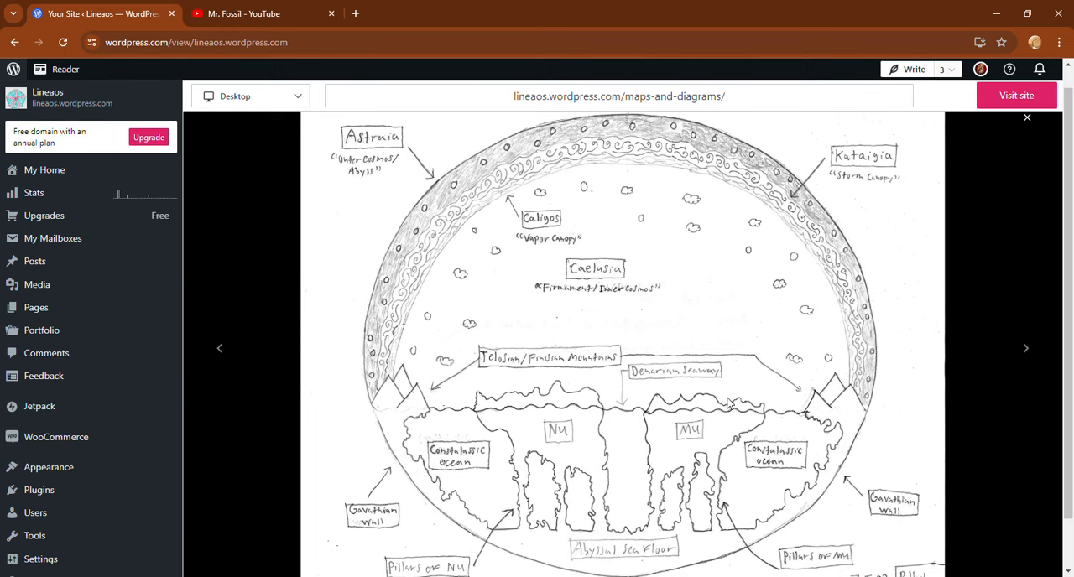
pyautogui.moveTo(506, 540)
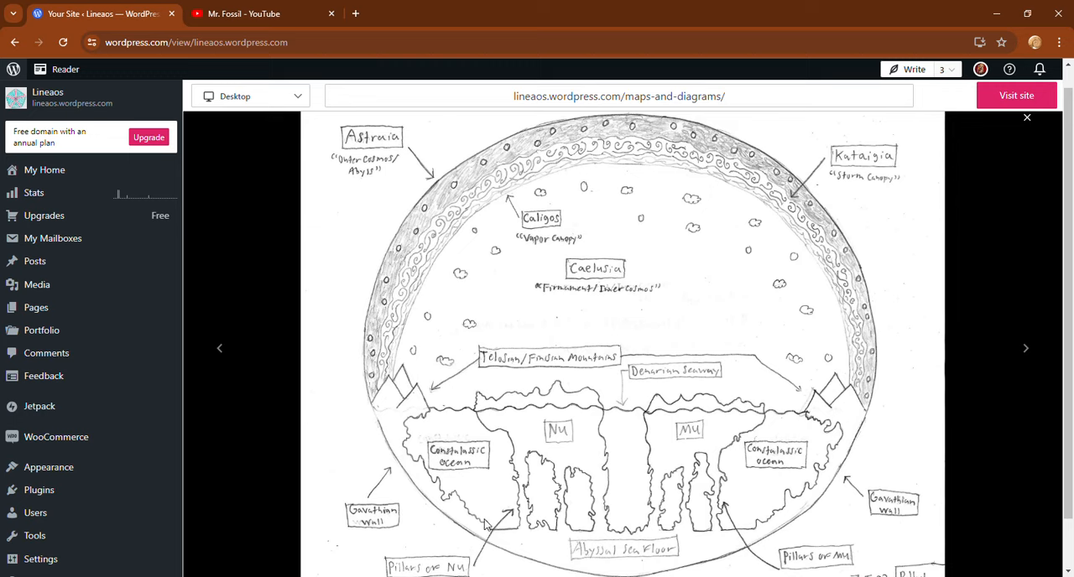
pyautogui.moveTo(530, 520)
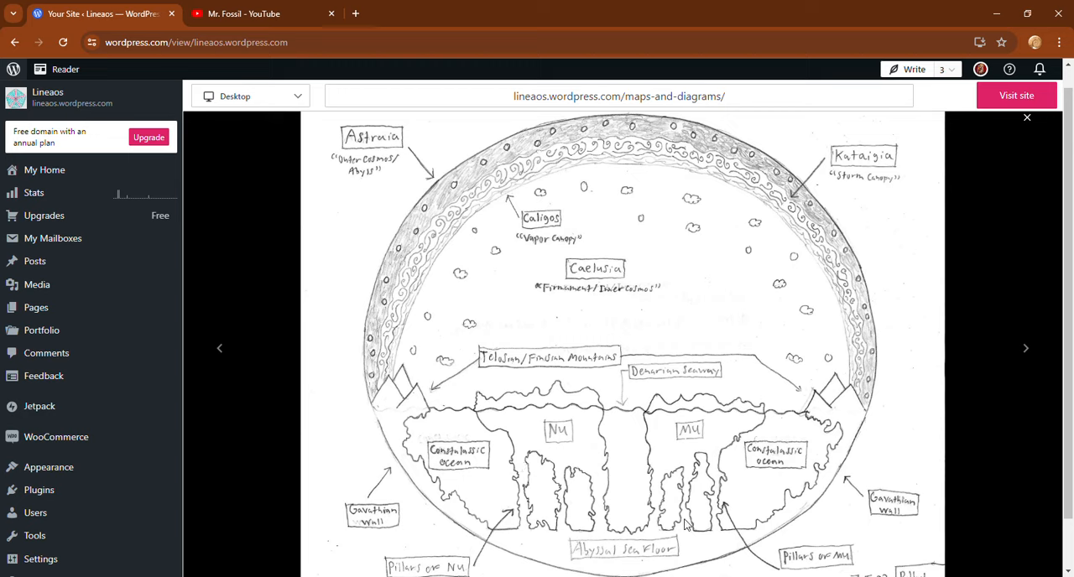
pyautogui.moveTo(544, 298)
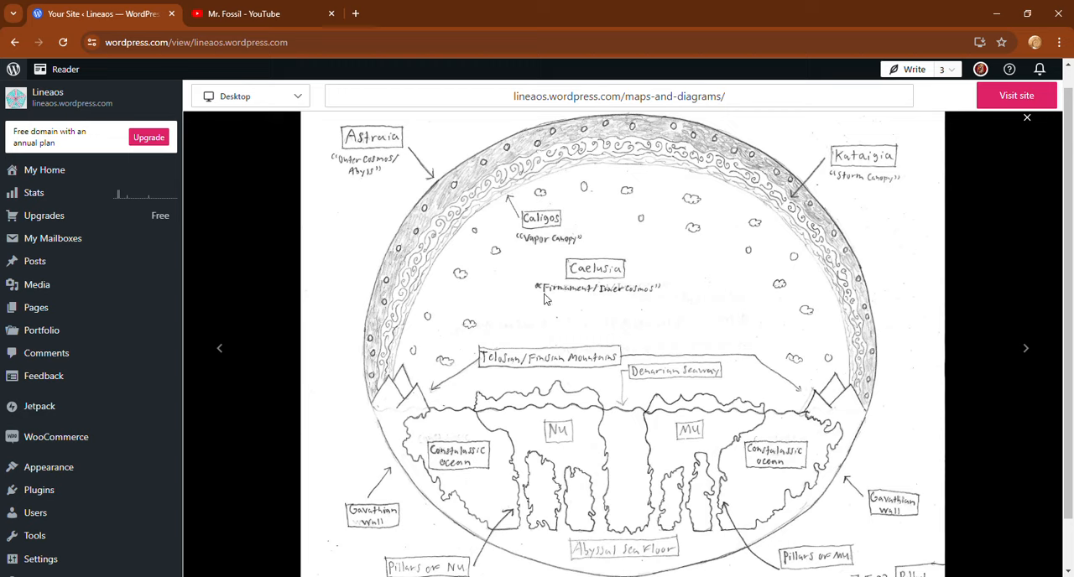
pyautogui.moveTo(550, 221)
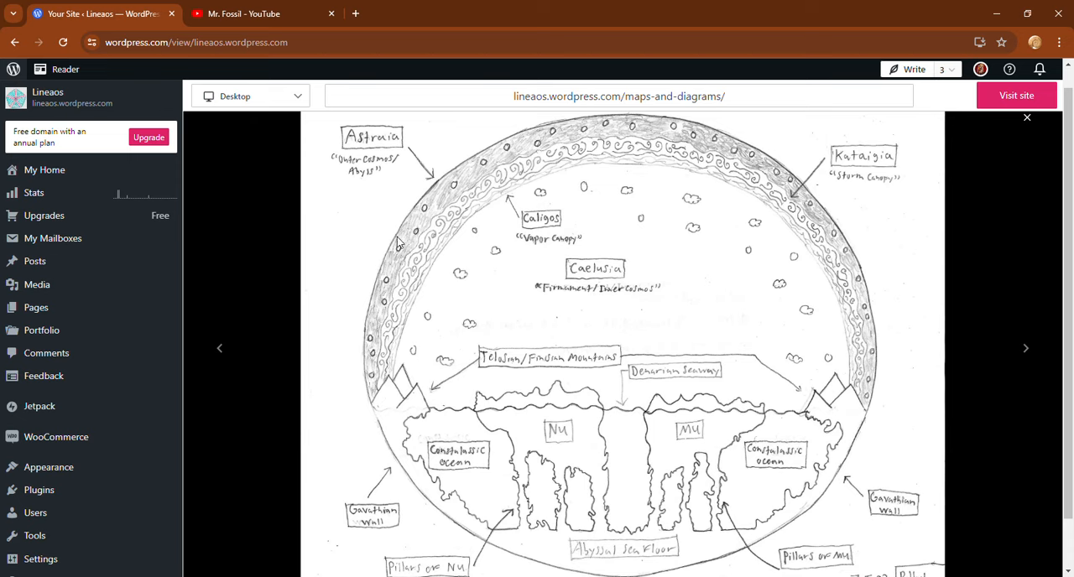
pyautogui.moveTo(838, 238)
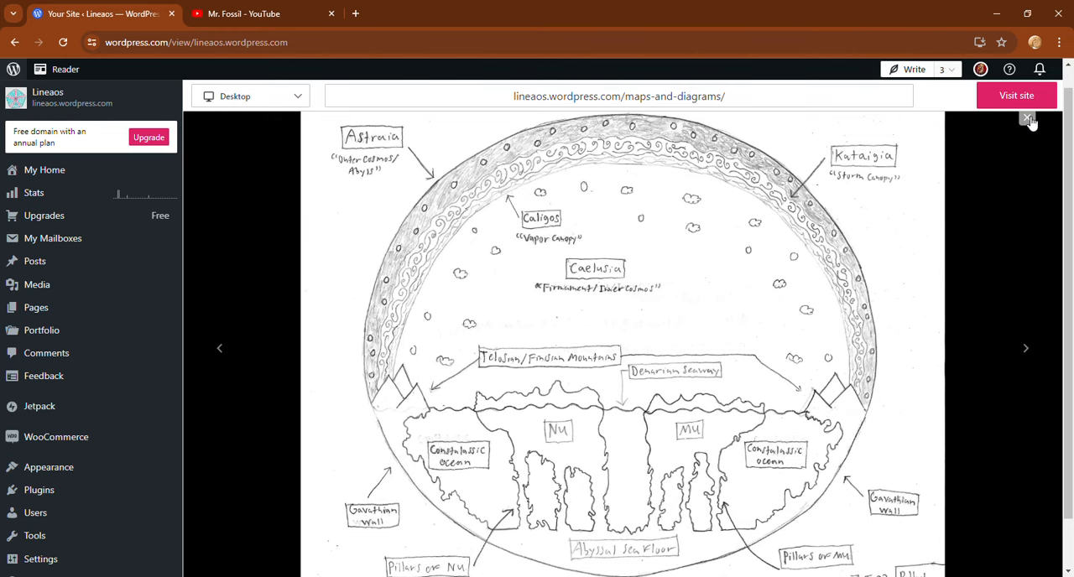
# Step: Leave the image viewer, go to the Characters gallery and browse down to The Races of Lineaos
pyautogui.click(1027, 117)
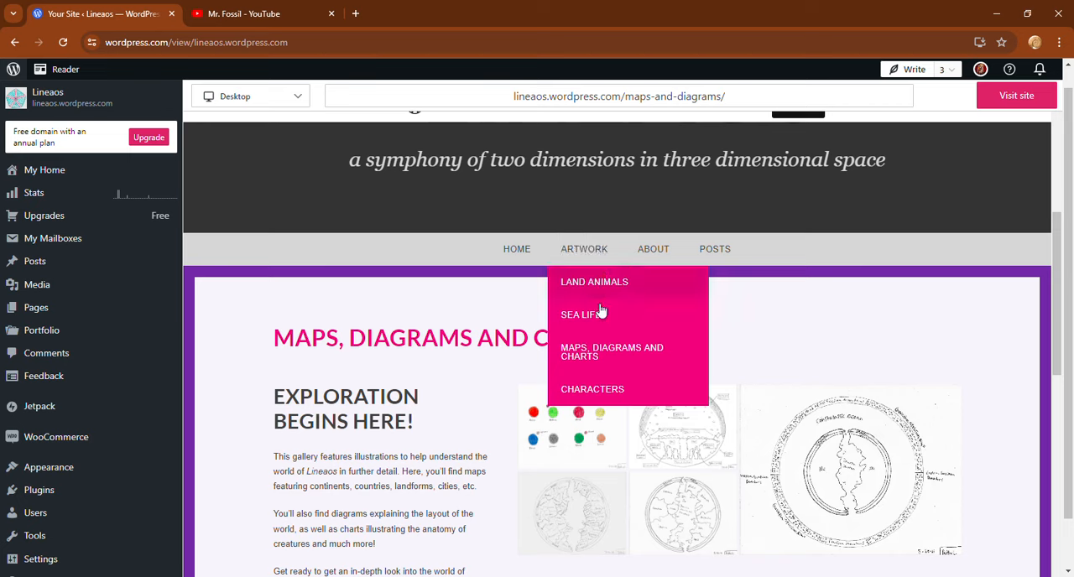
pyautogui.click(590, 389)
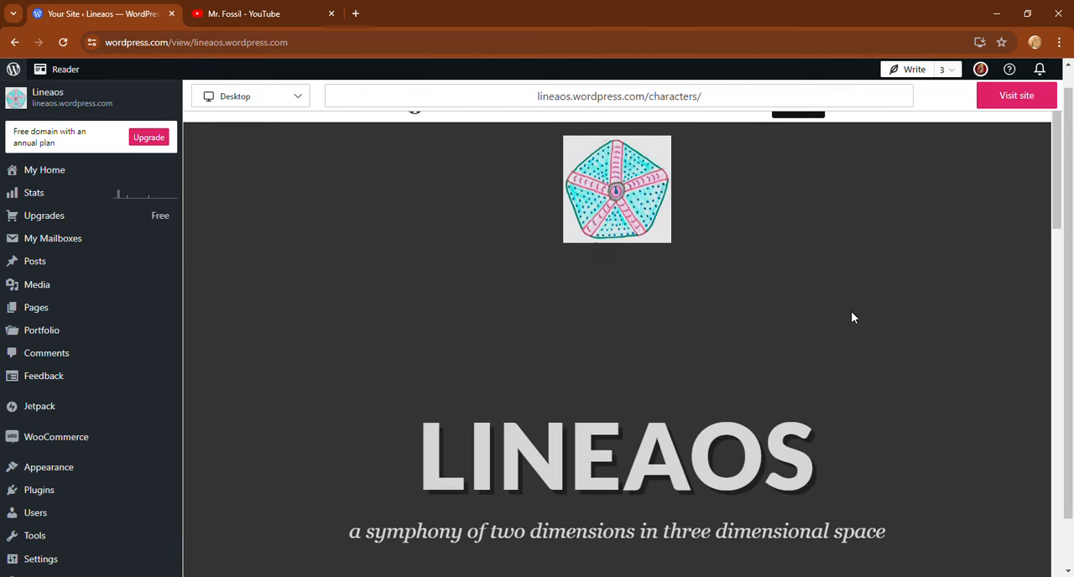
pyautogui.scroll(-3)
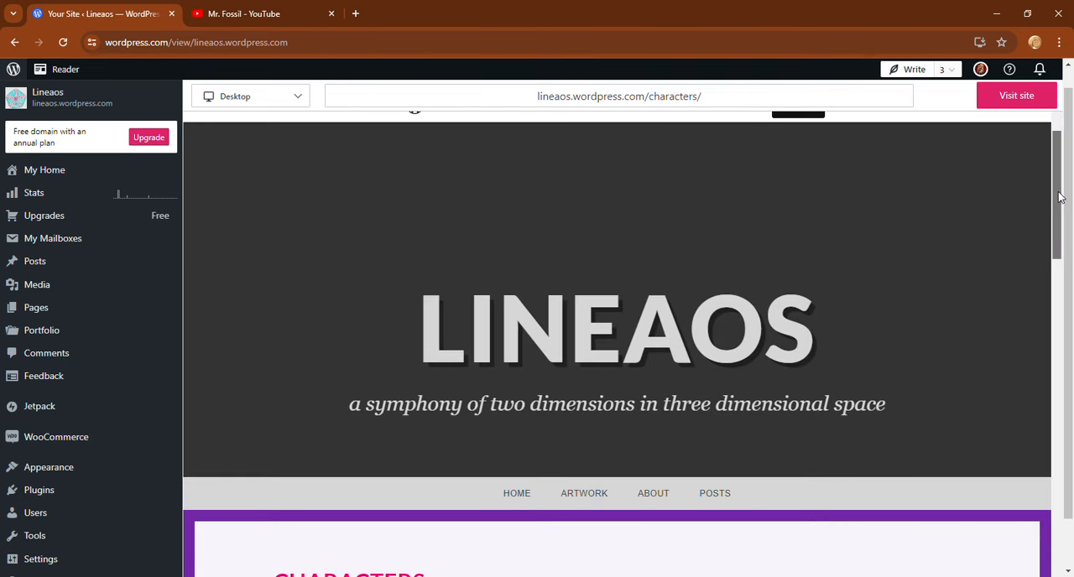
pyautogui.scroll(-3)
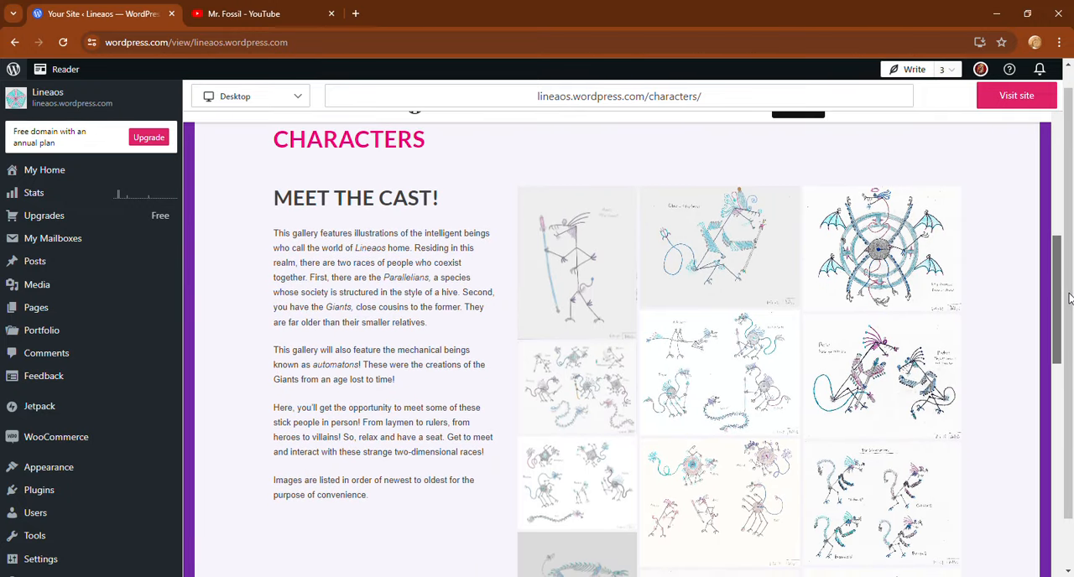
pyautogui.scroll(-3)
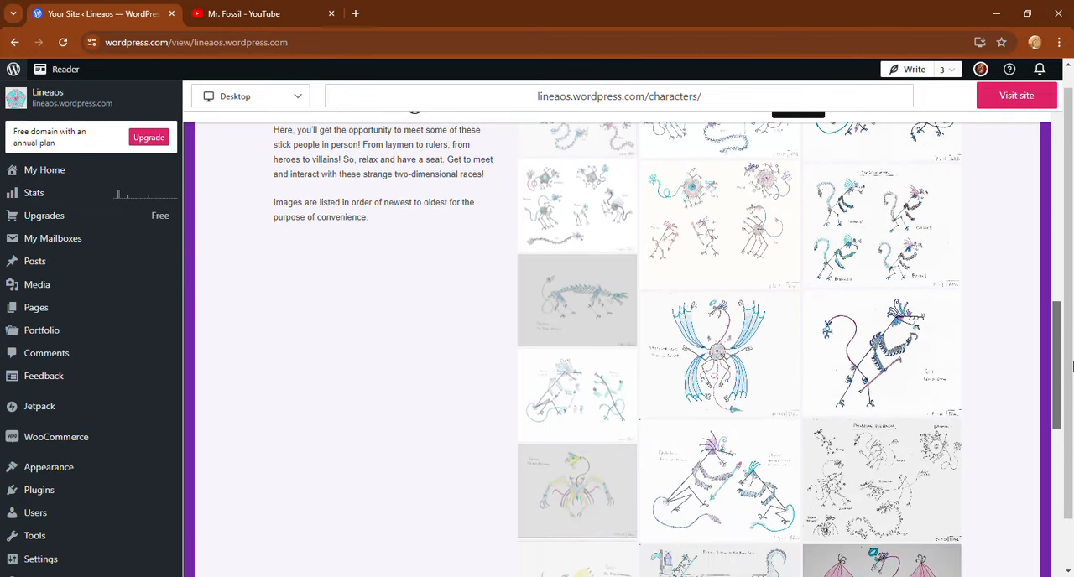
pyautogui.scroll(-3)
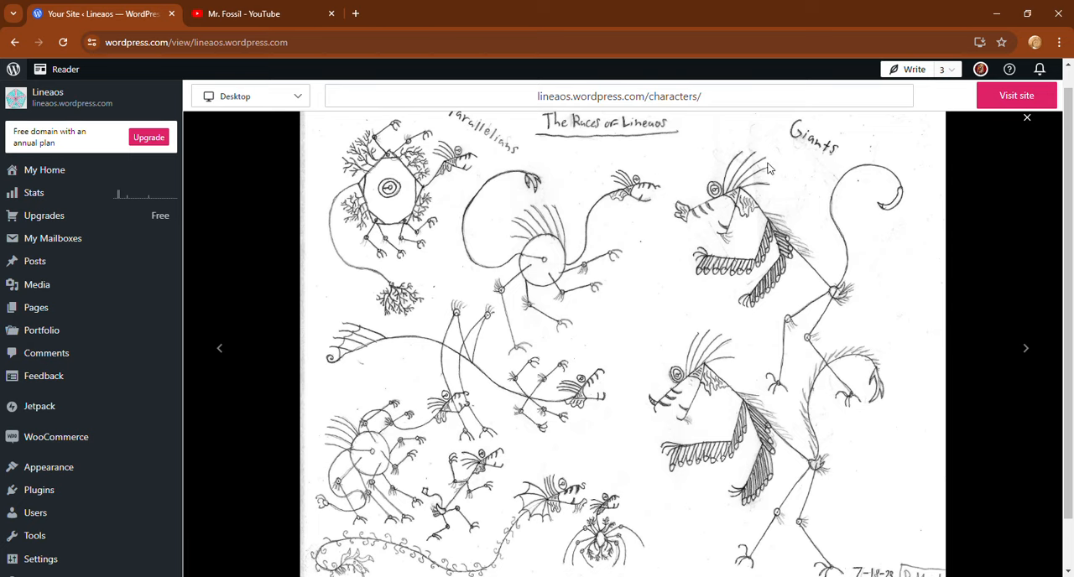
pyautogui.moveTo(1070, 232)
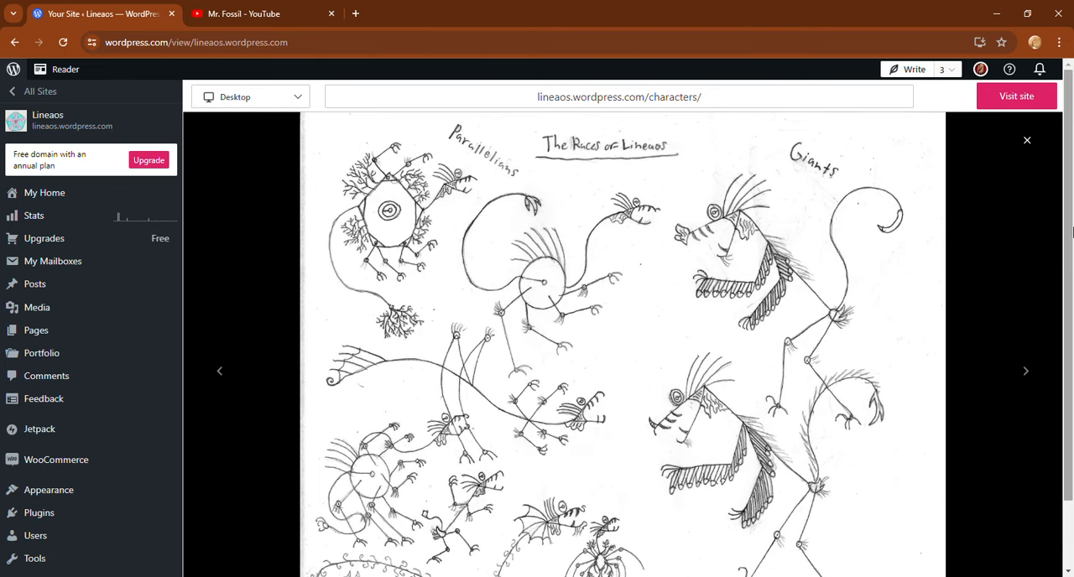
# Step: Look over the enlarged Races of Lineaos drawing, then close it back to the Characters gallery
pyautogui.scroll(-3)
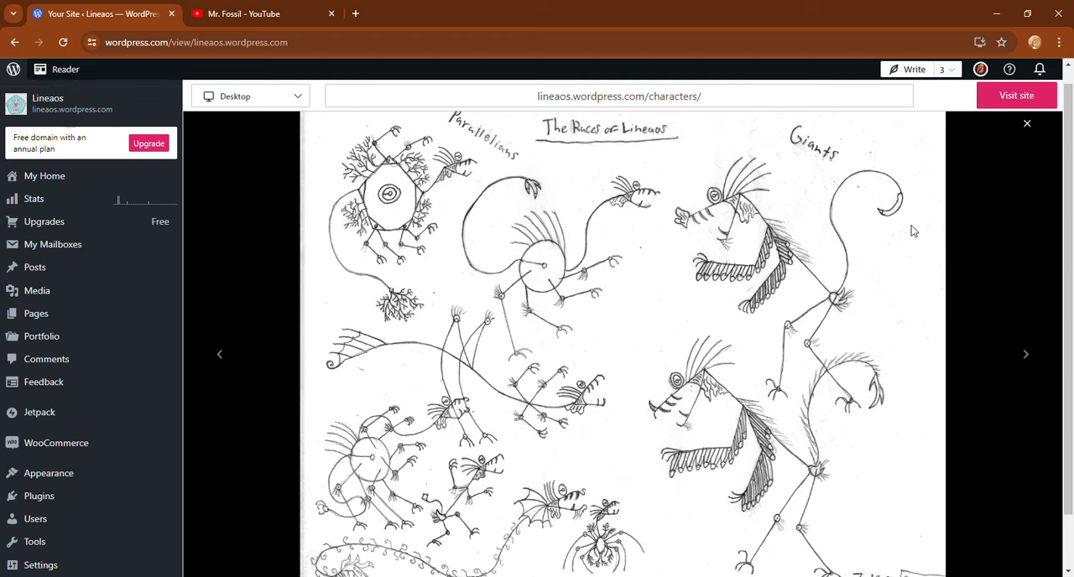
pyautogui.moveTo(788, 245)
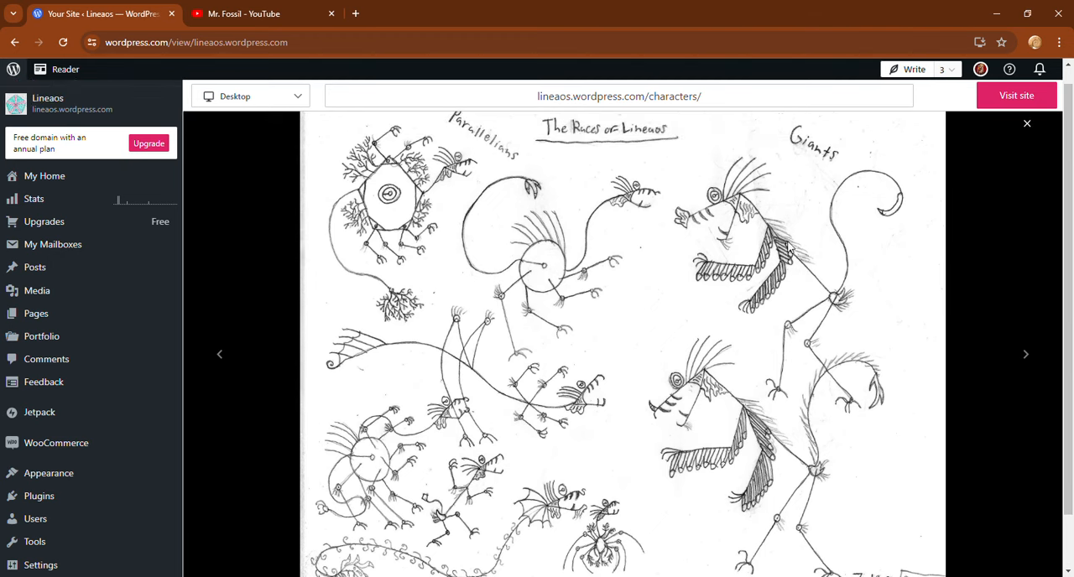
pyautogui.moveTo(439, 226)
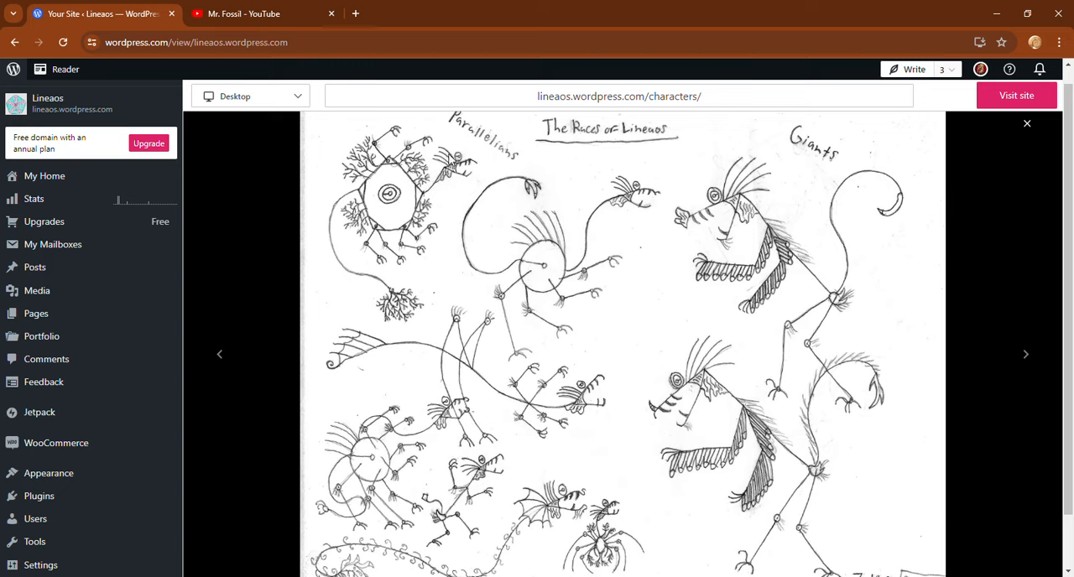
pyautogui.moveTo(443, 165)
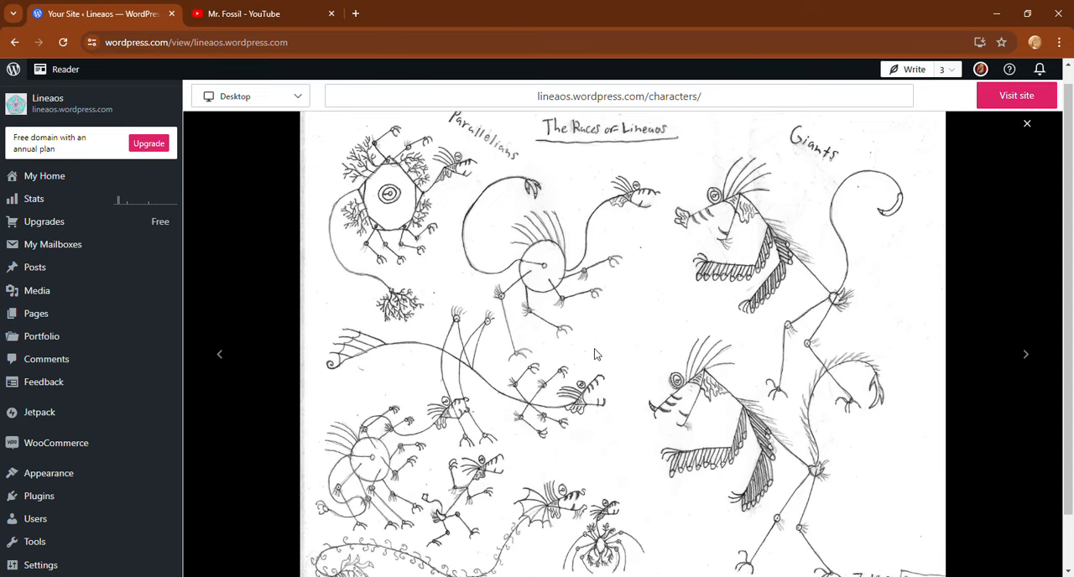
pyautogui.moveTo(1026, 124)
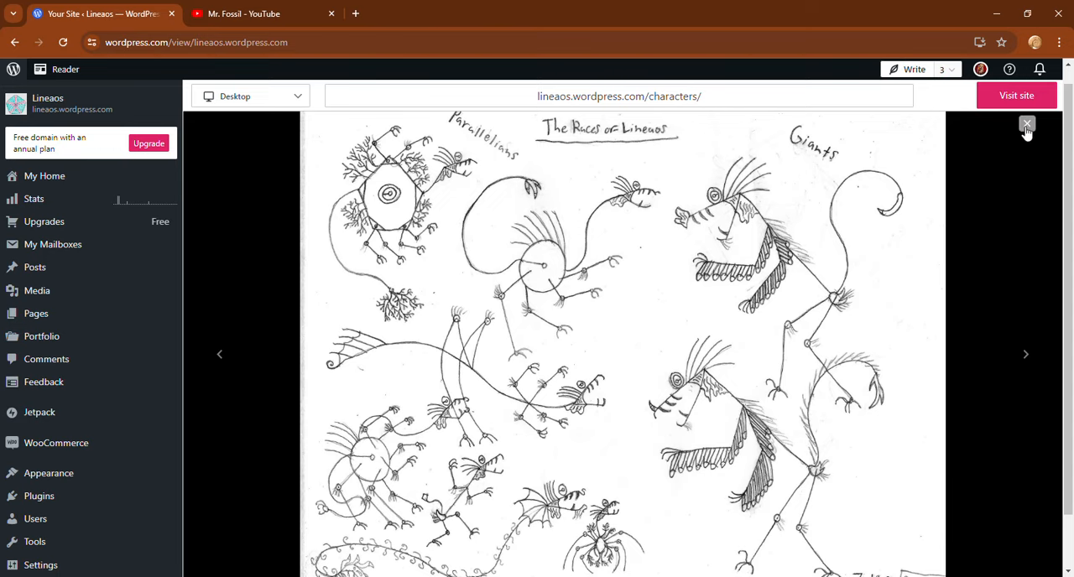
pyautogui.click(1027, 124)
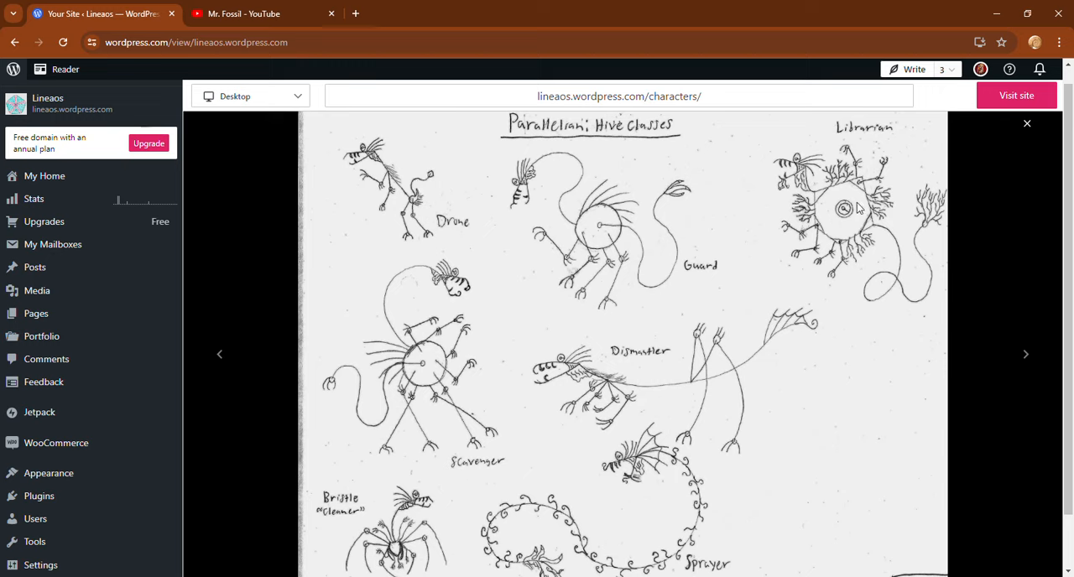
pyautogui.moveTo(467, 372)
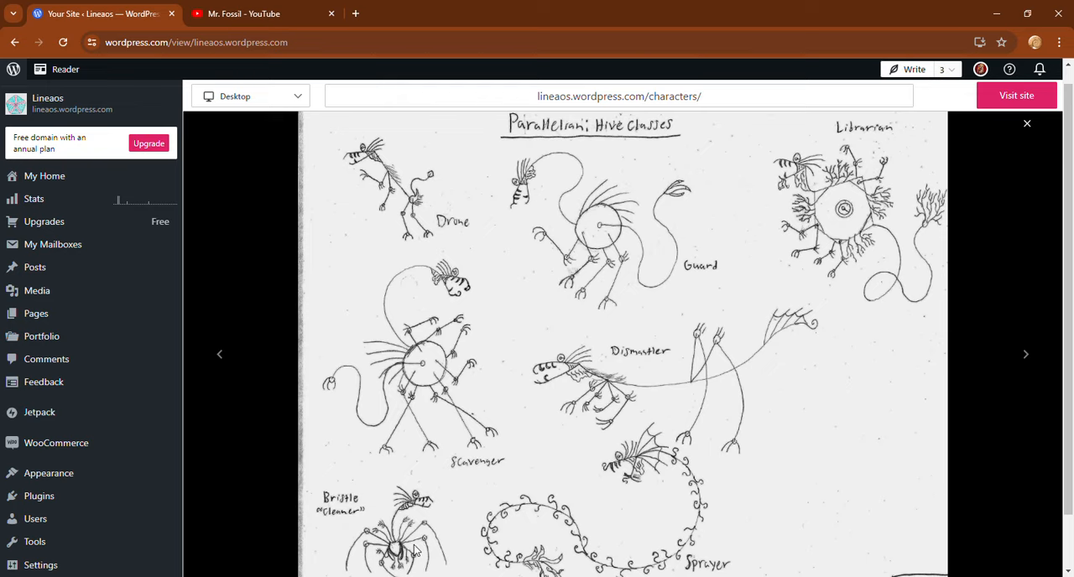
pyautogui.moveTo(617, 527)
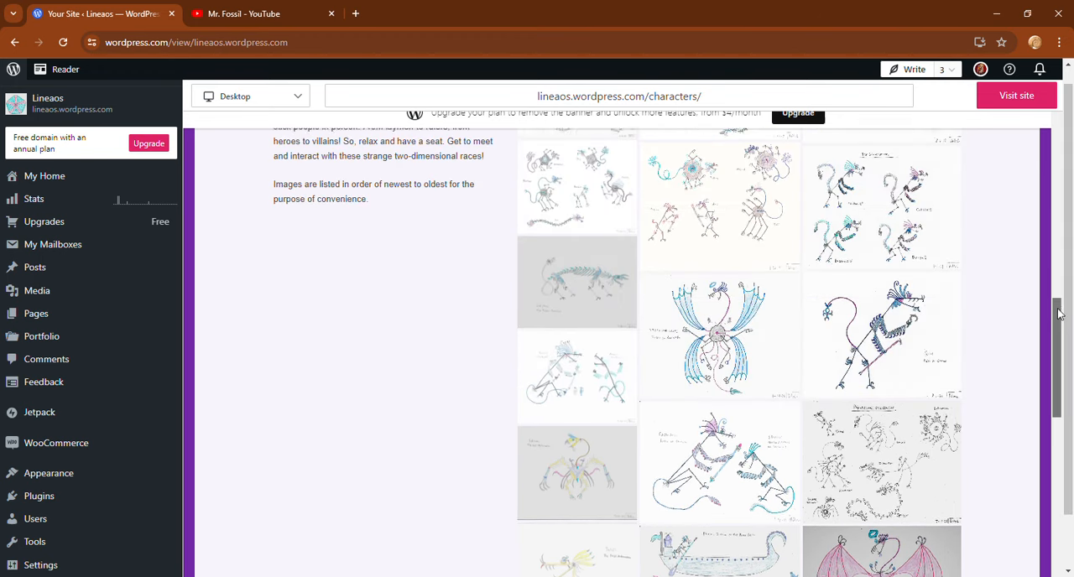
pyautogui.scroll(3)
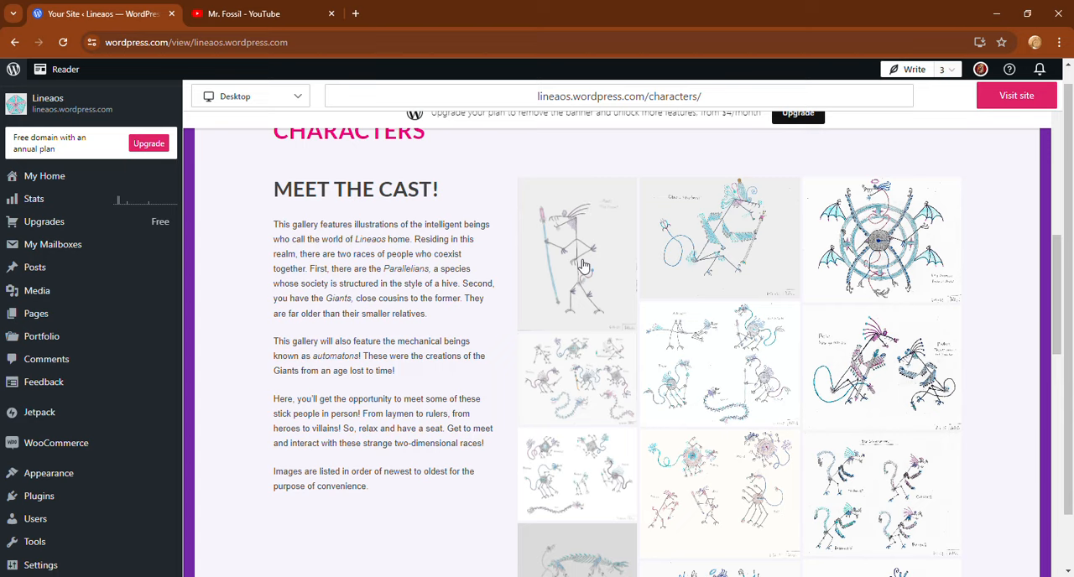
pyautogui.click(577, 251)
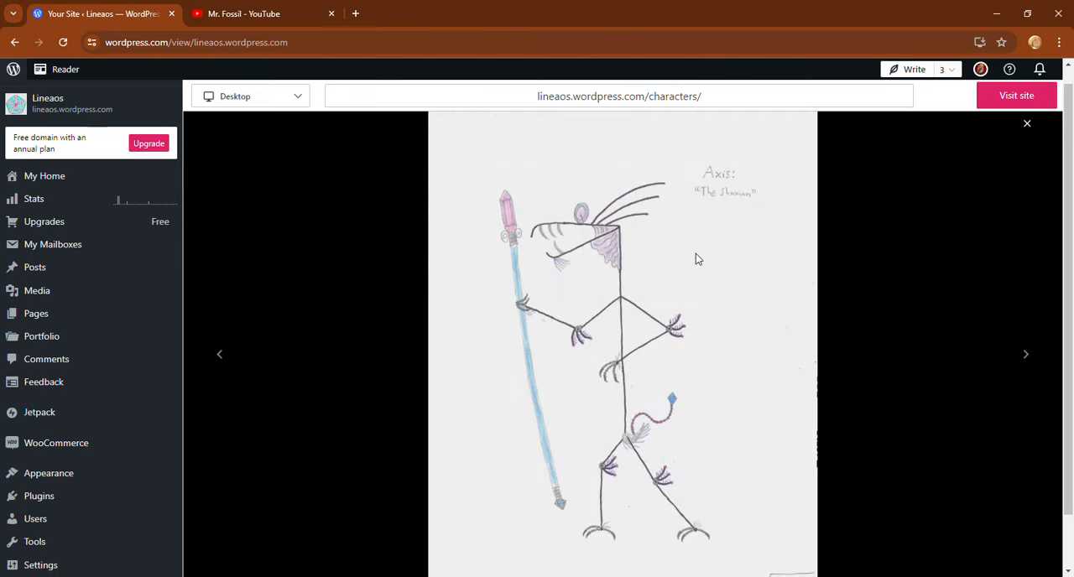
pyautogui.moveTo(1025, 354)
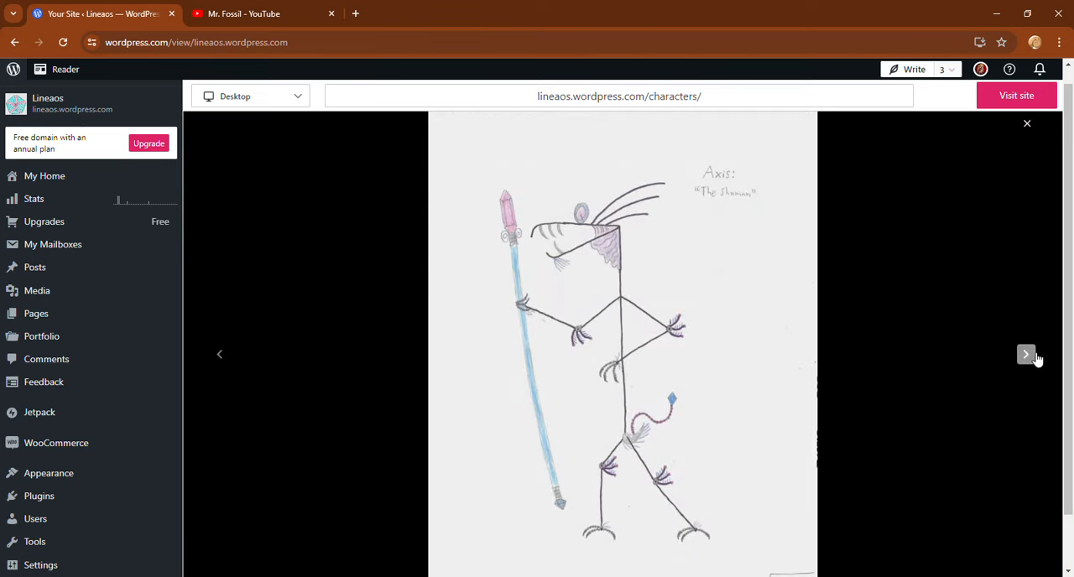
pyautogui.click(1025, 354)
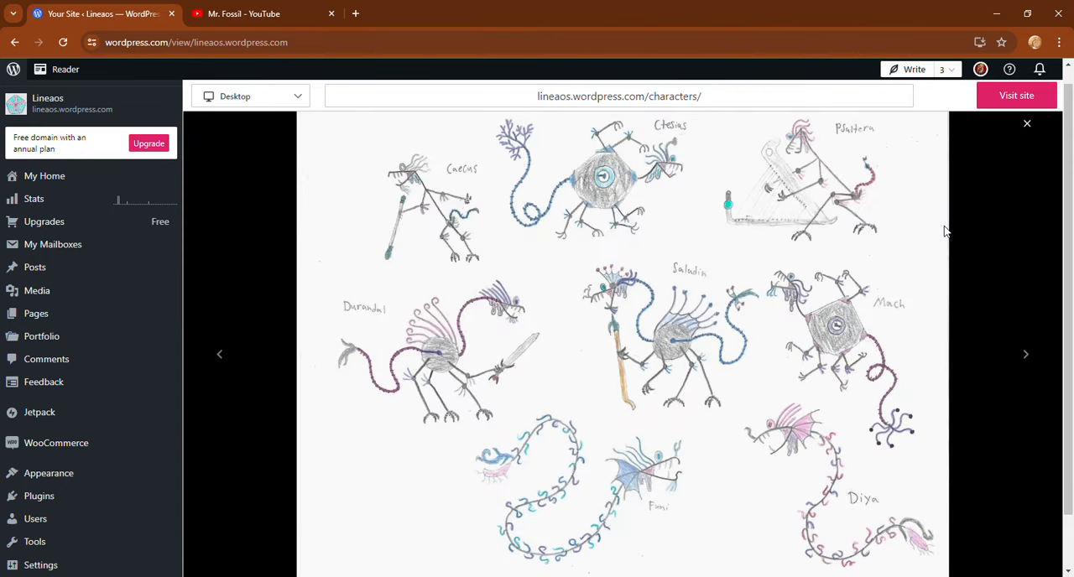
pyautogui.moveTo(913, 163)
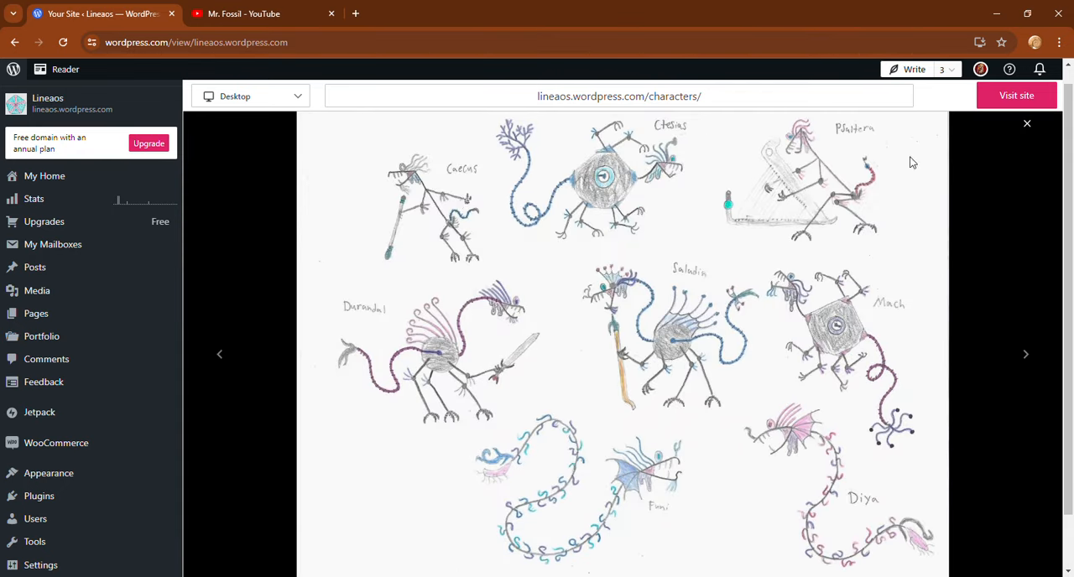
pyautogui.moveTo(641, 168)
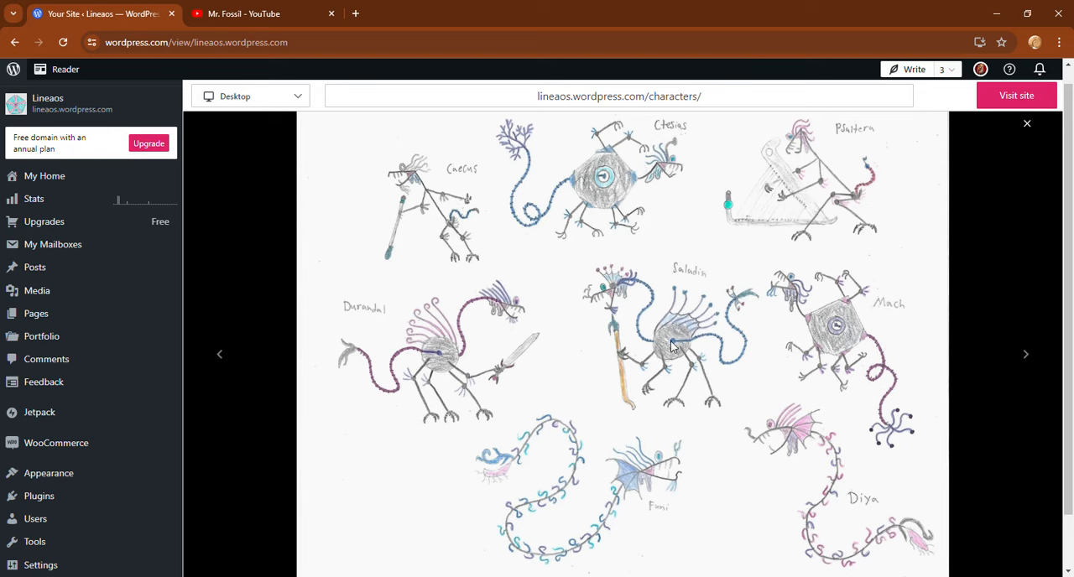
pyautogui.moveTo(782, 506)
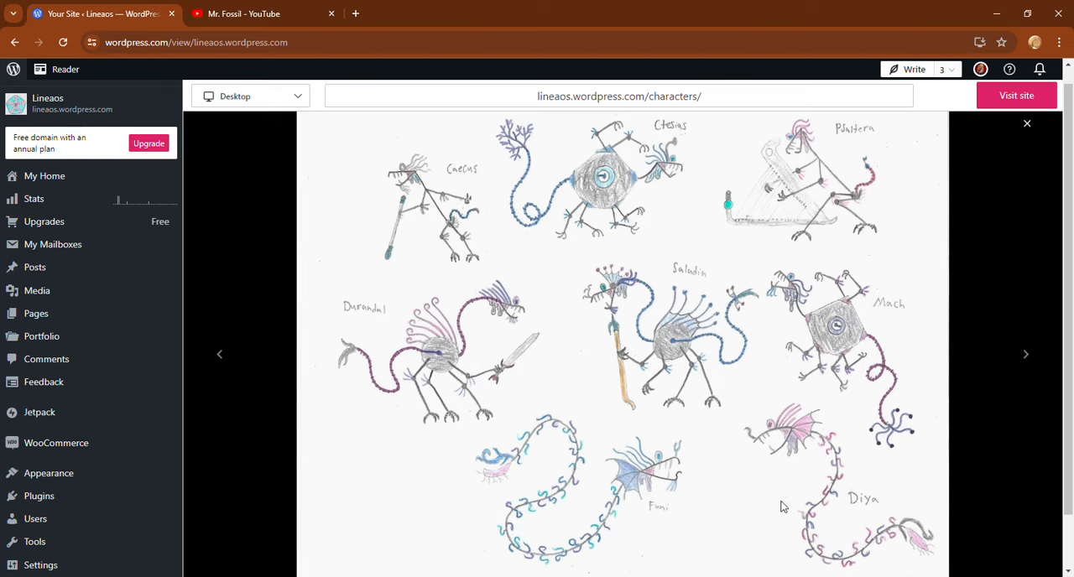
pyautogui.moveTo(1025, 354)
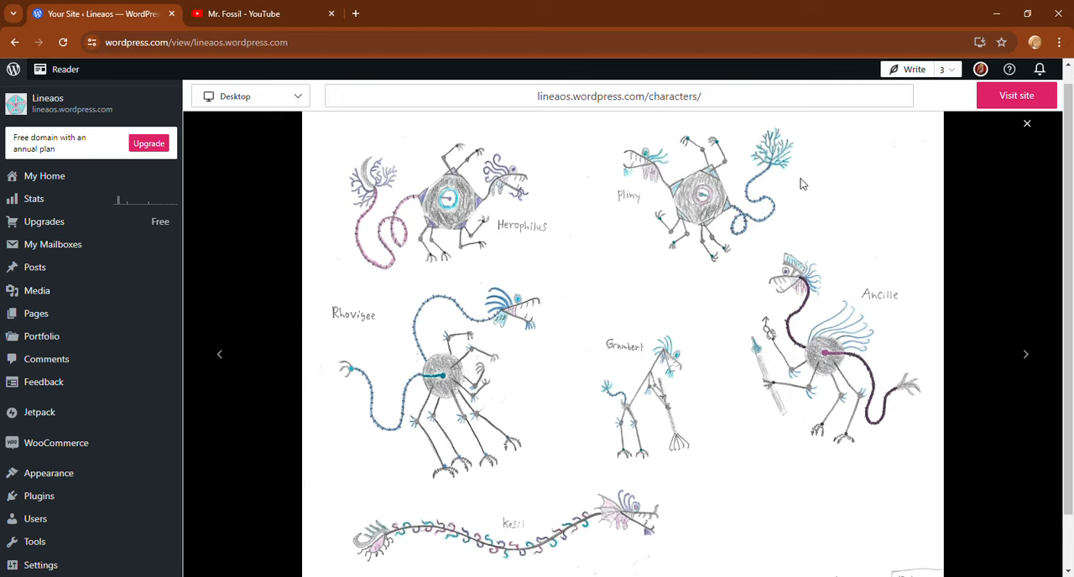
pyautogui.moveTo(529, 282)
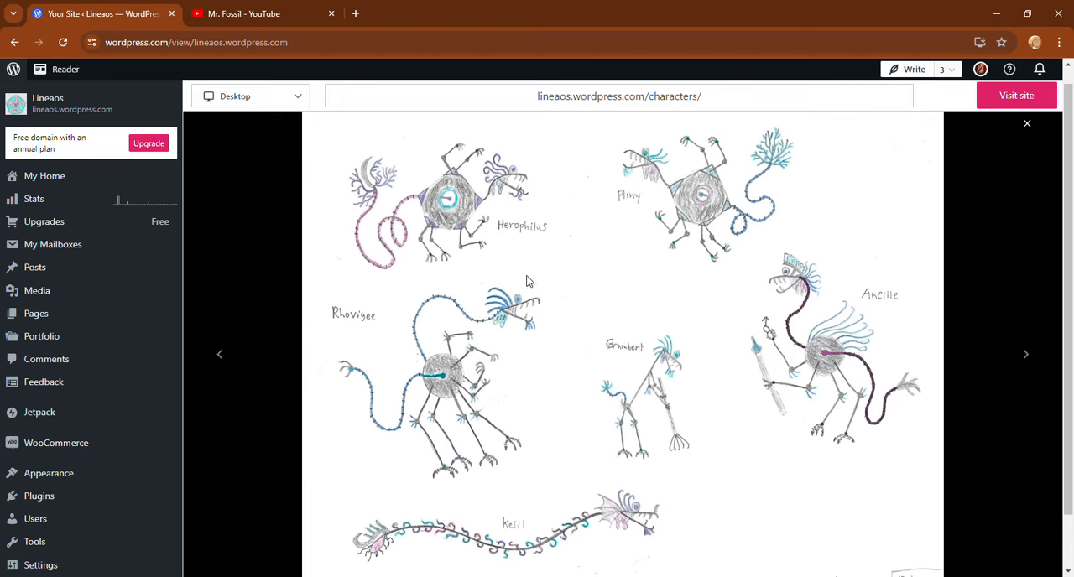
pyautogui.moveTo(776, 312)
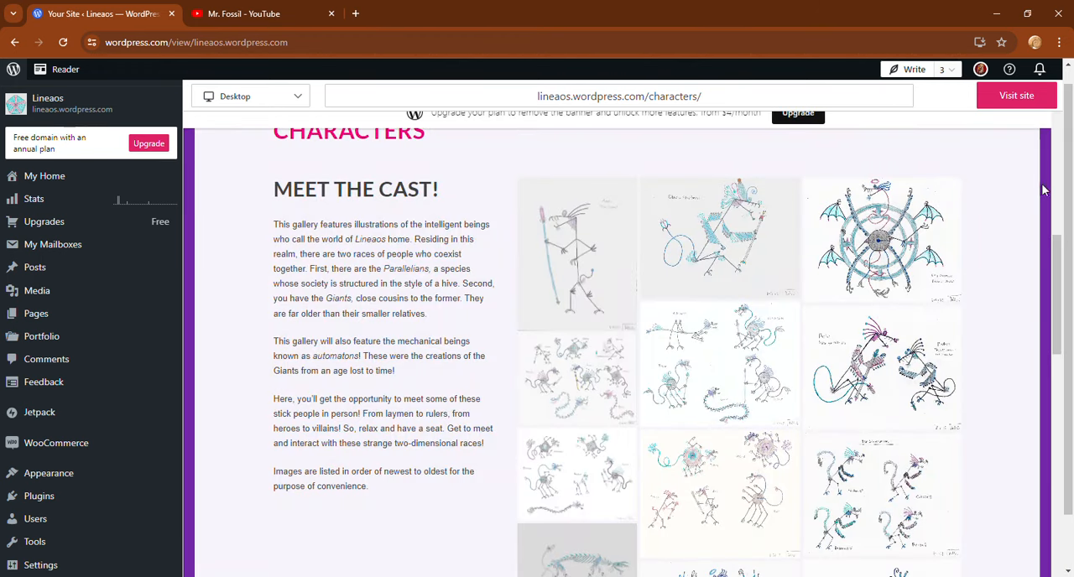
pyautogui.moveTo(740, 265)
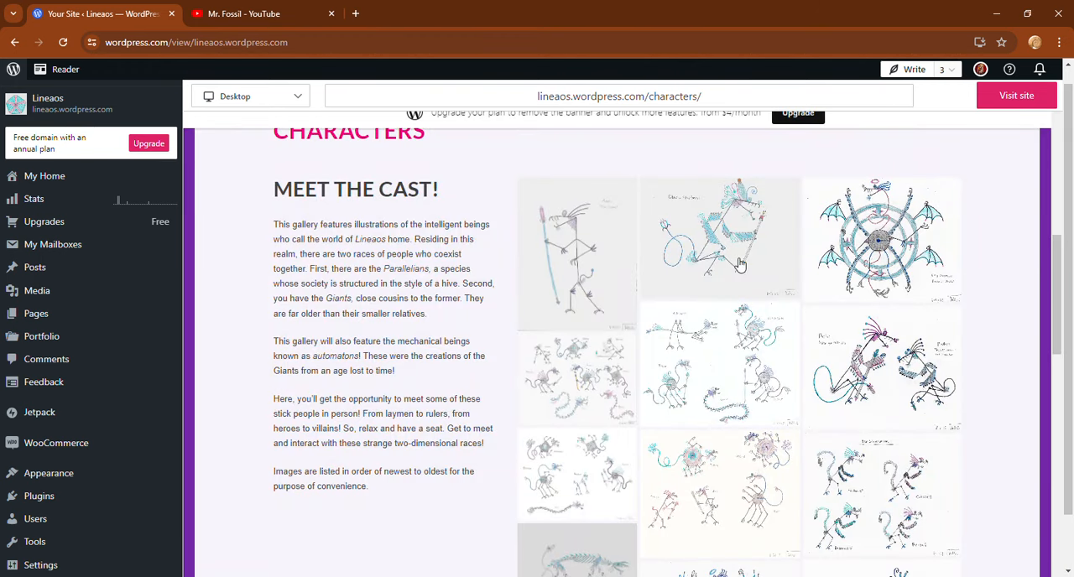
# Step: View the Oberon "The Great" and Sethi drawings full-size, closing each afterwards
pyautogui.click(718, 238)
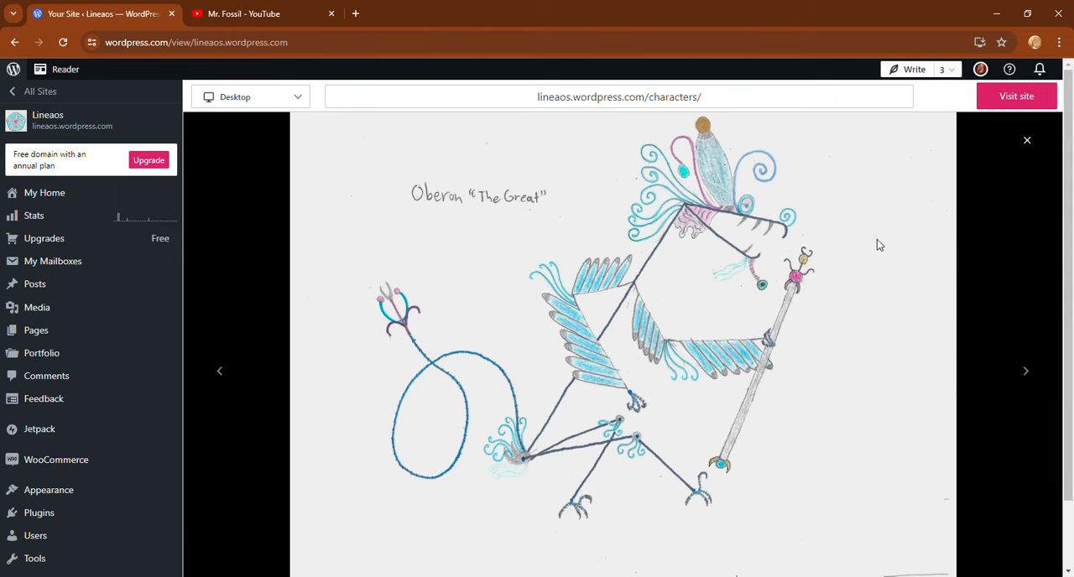
pyautogui.moveTo(919, 233)
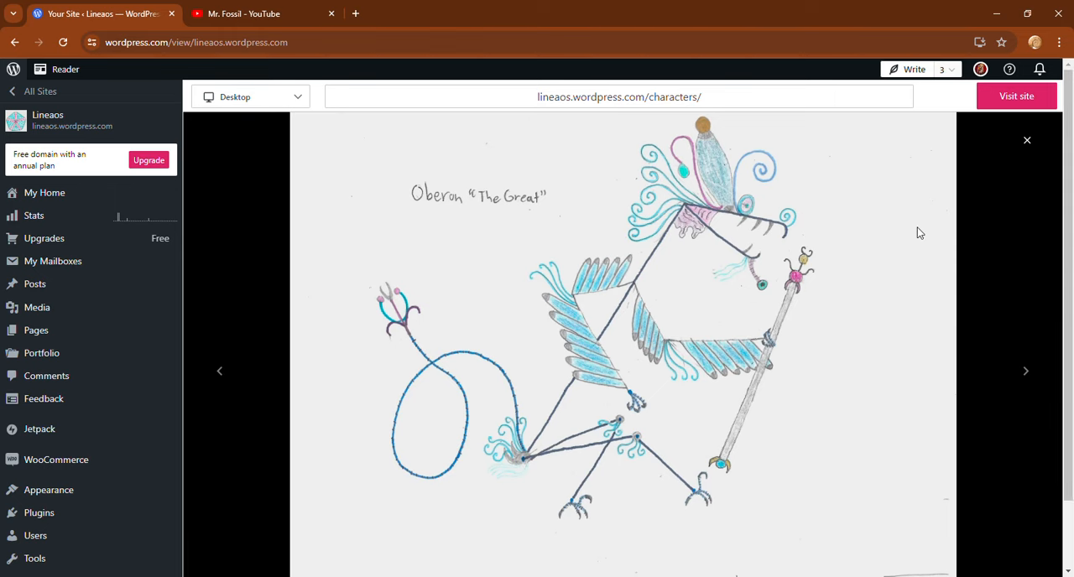
pyautogui.click(1027, 141)
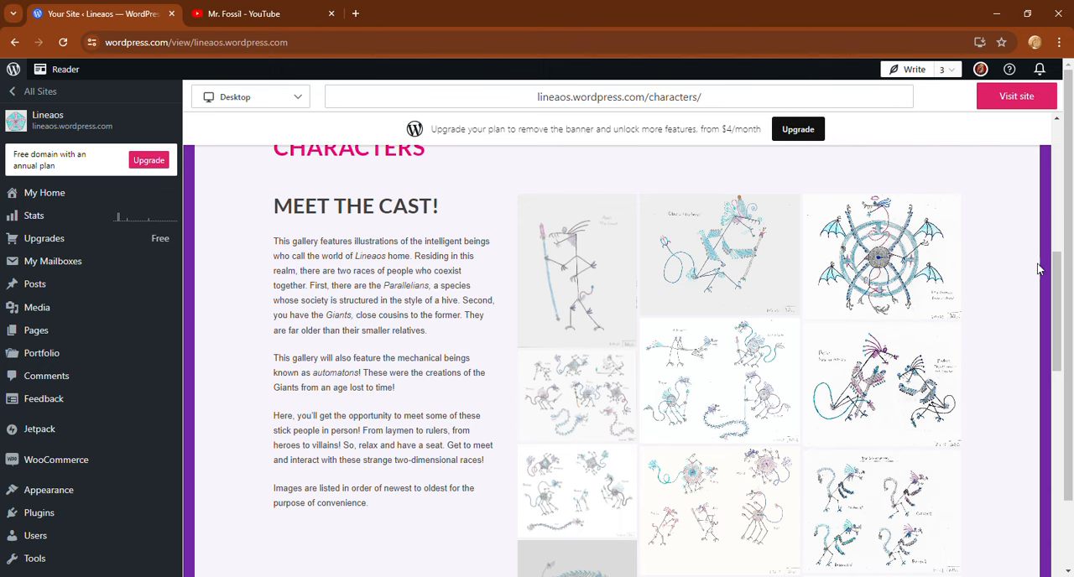
pyautogui.scroll(-3)
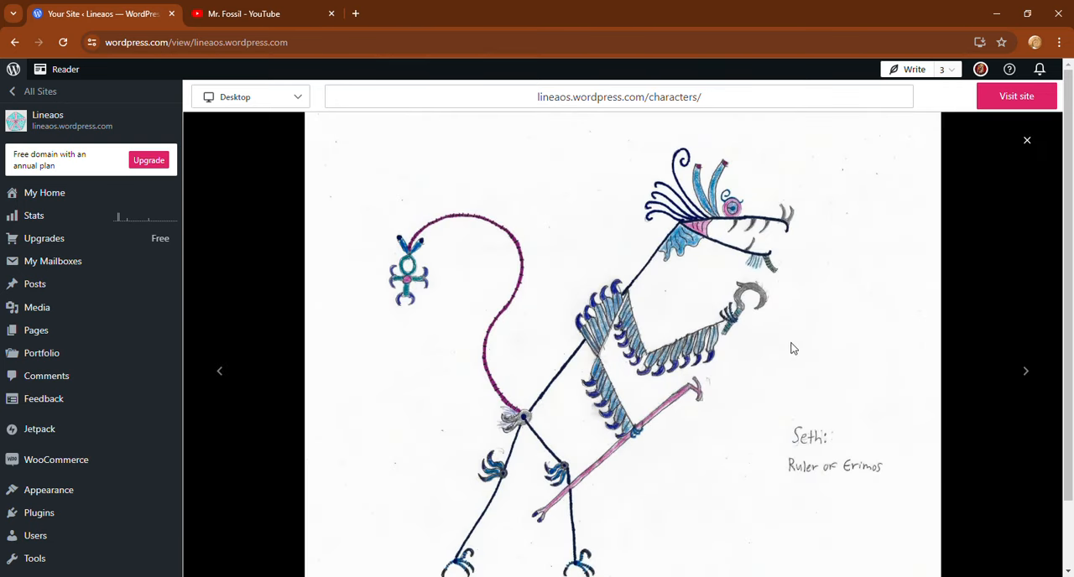
pyautogui.click(1027, 141)
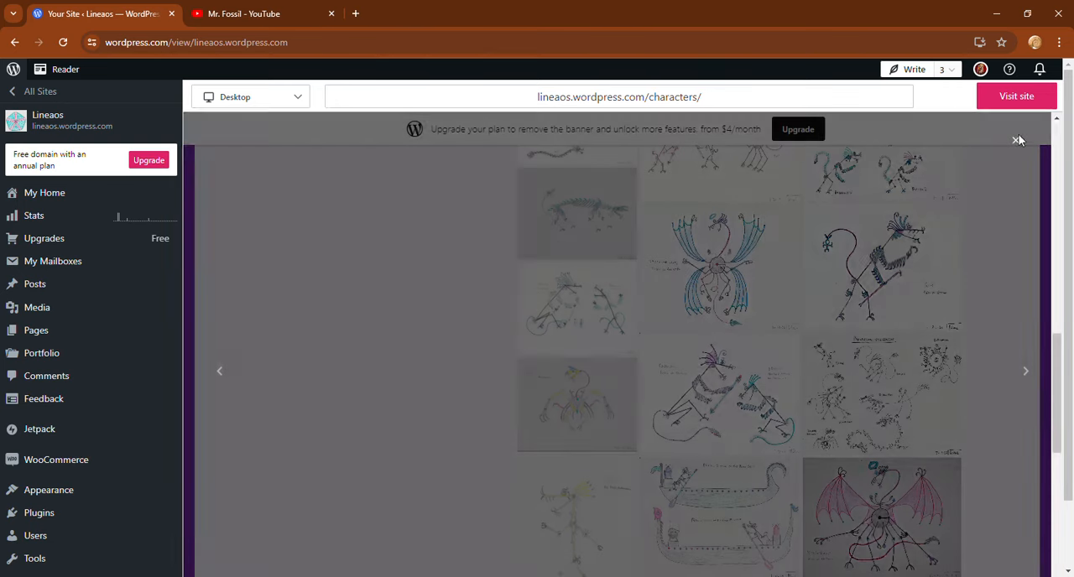
# Step: Browse further thumbnails, close the last enlarged drawing and look back over the Characters gallery
pyautogui.scroll(-3)
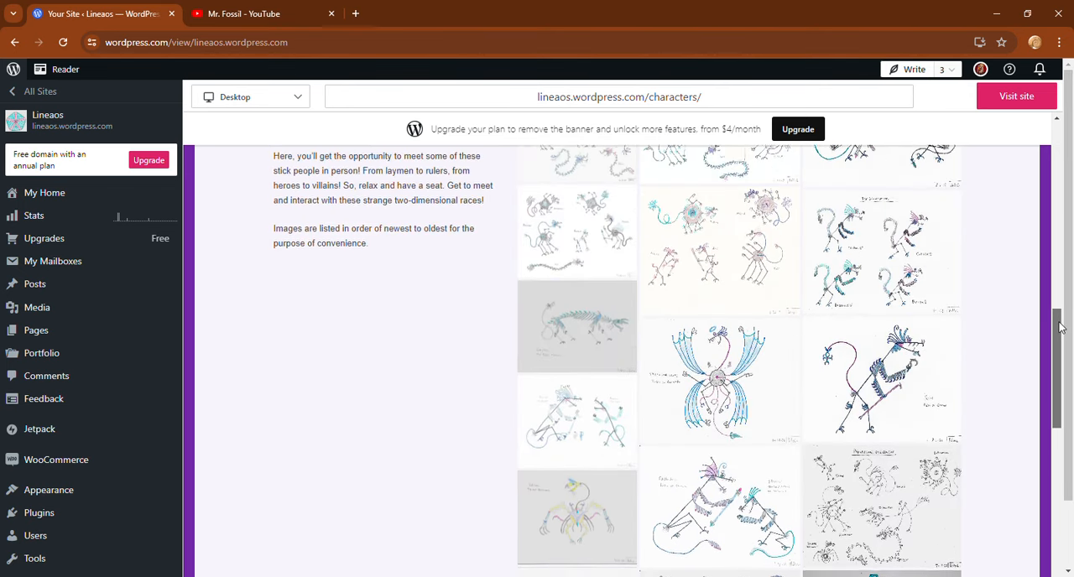
pyautogui.scroll(-3)
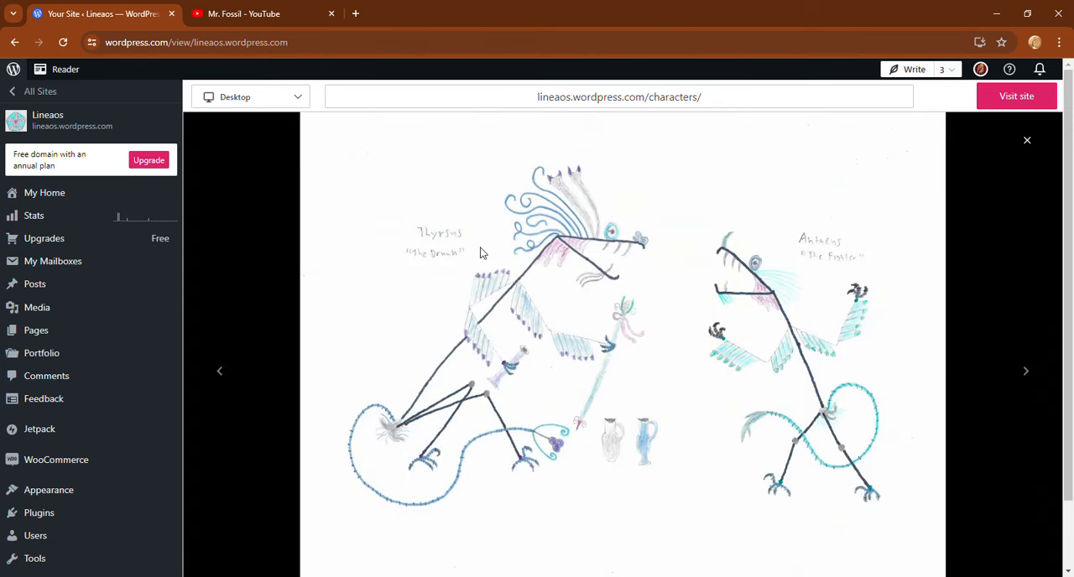
pyautogui.moveTo(478, 272)
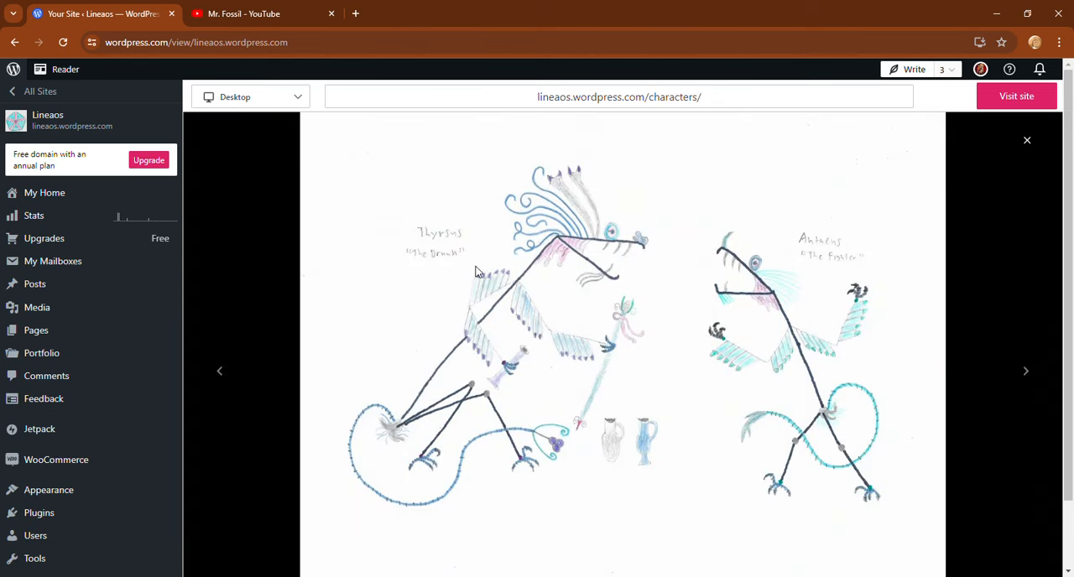
pyautogui.moveTo(835, 299)
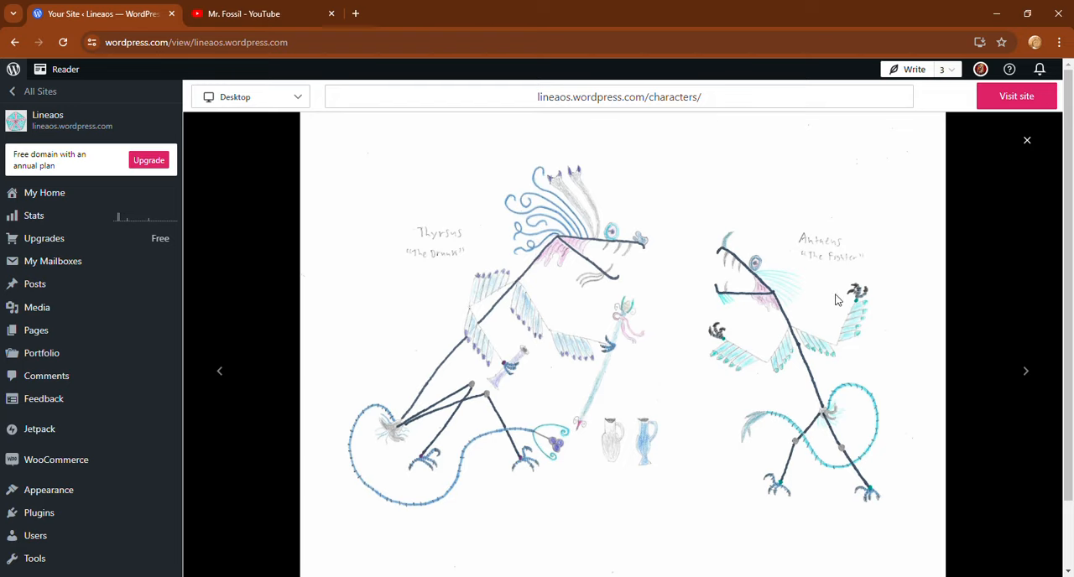
pyautogui.click(1027, 140)
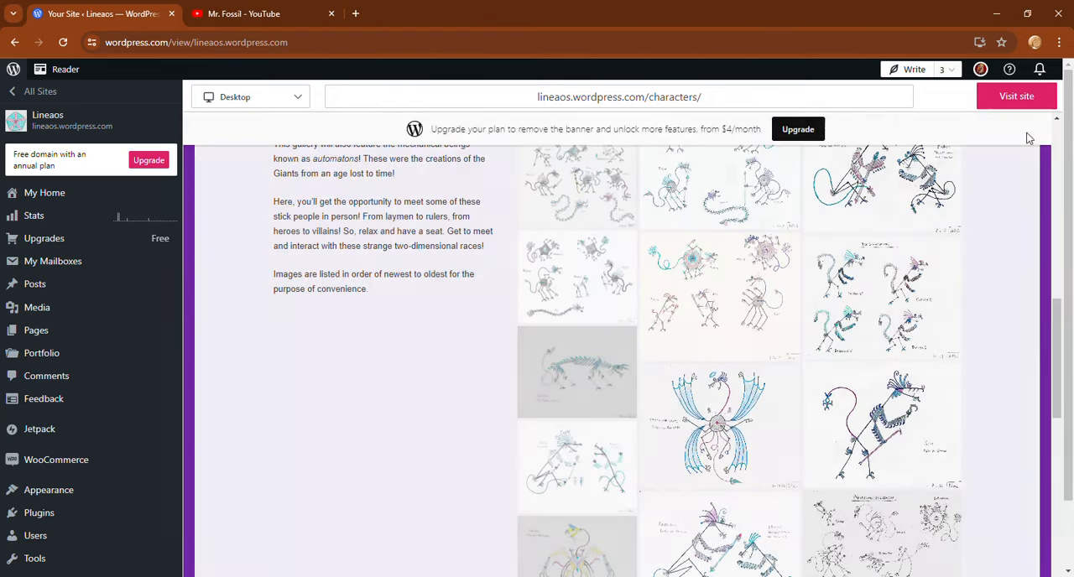
pyautogui.scroll(3)
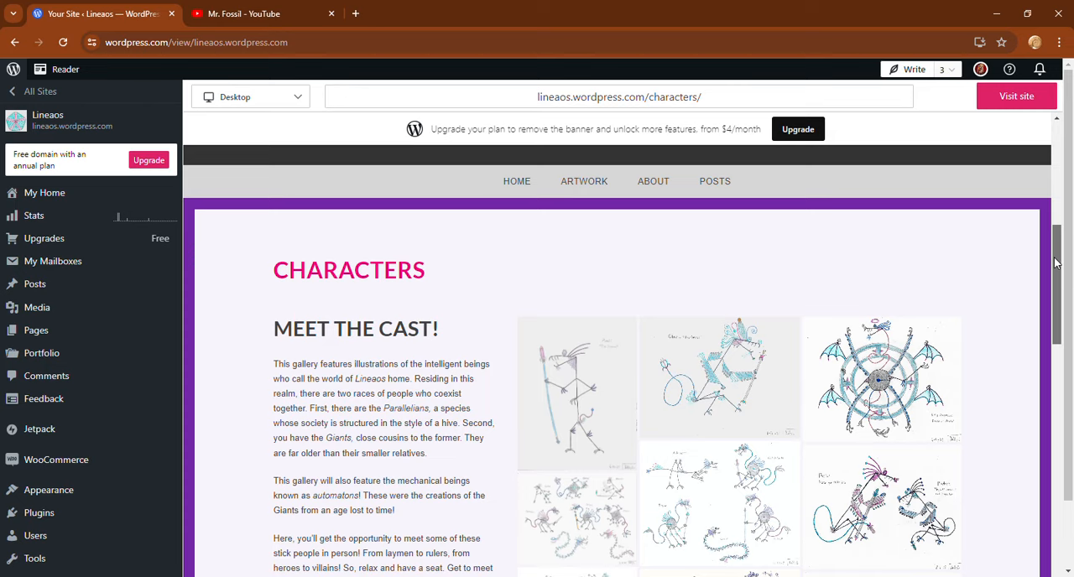
pyautogui.scroll(-3)
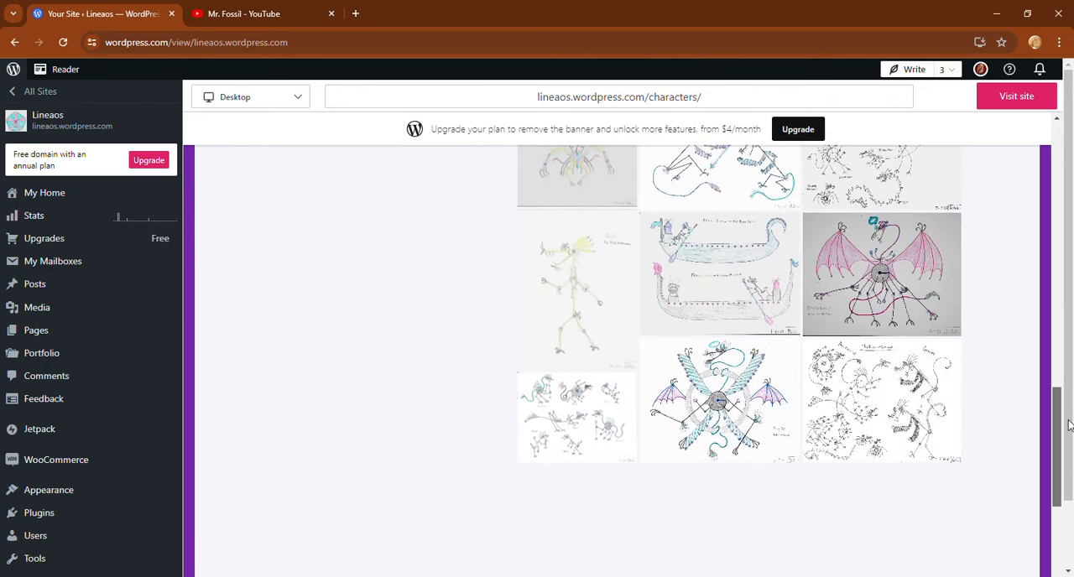
pyautogui.scroll(3)
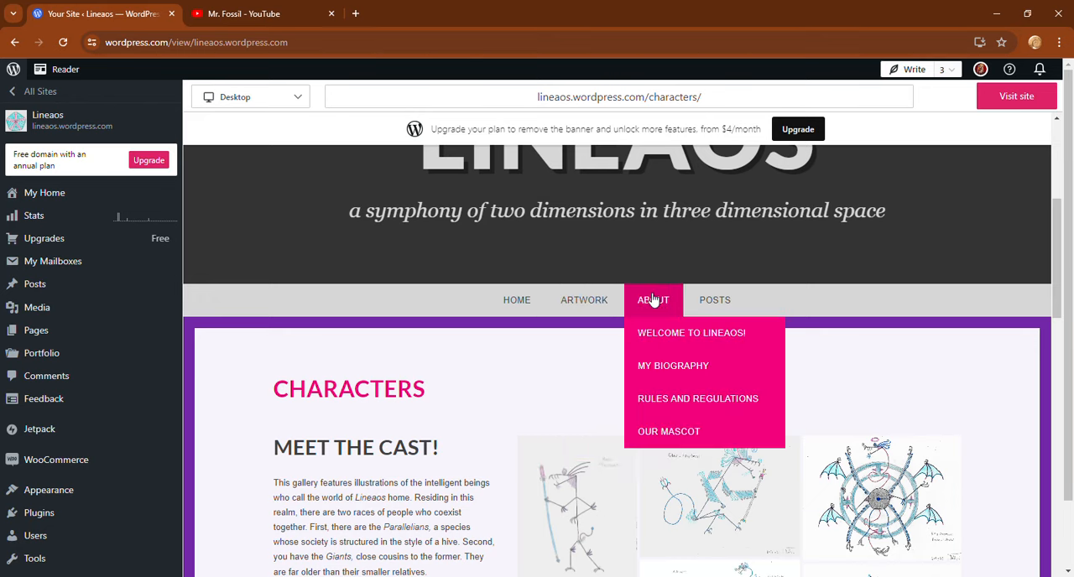
pyautogui.moveTo(663, 332)
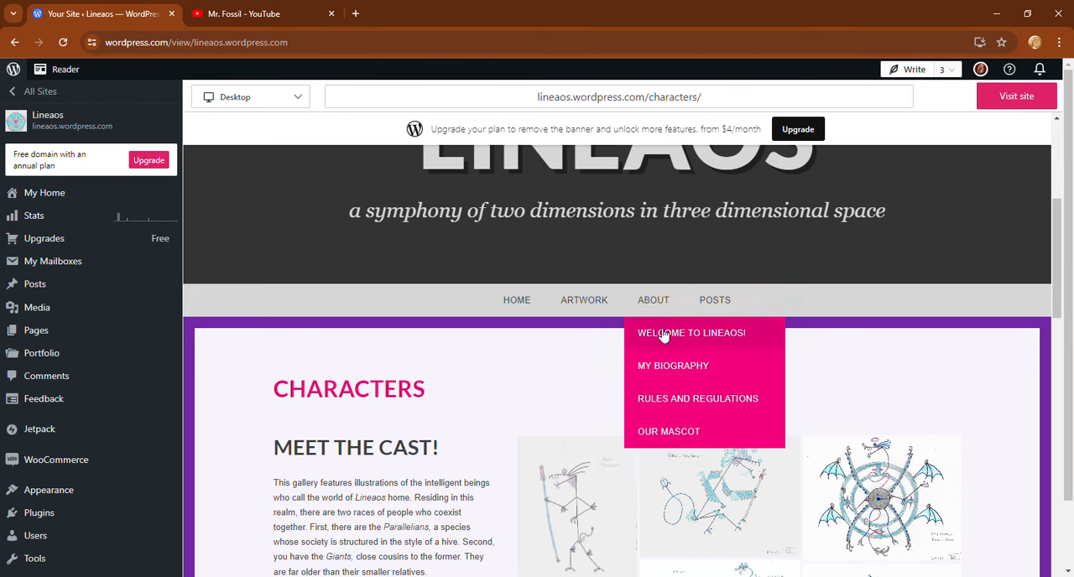
# Step: Go to the Welcome to Lineaos! page and read down through its greeting text
pyautogui.click(672, 366)
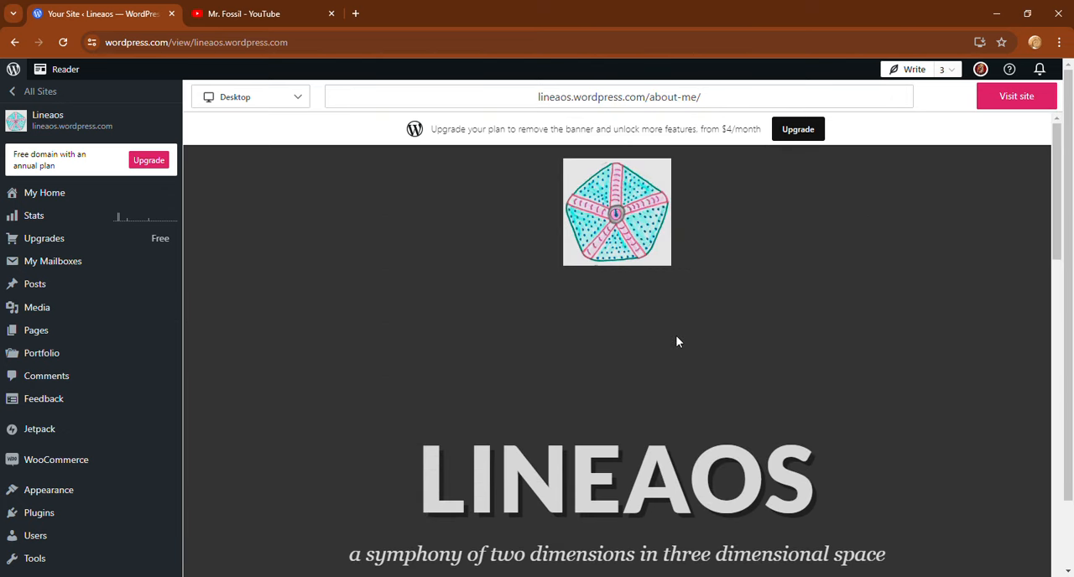
pyautogui.scroll(-3)
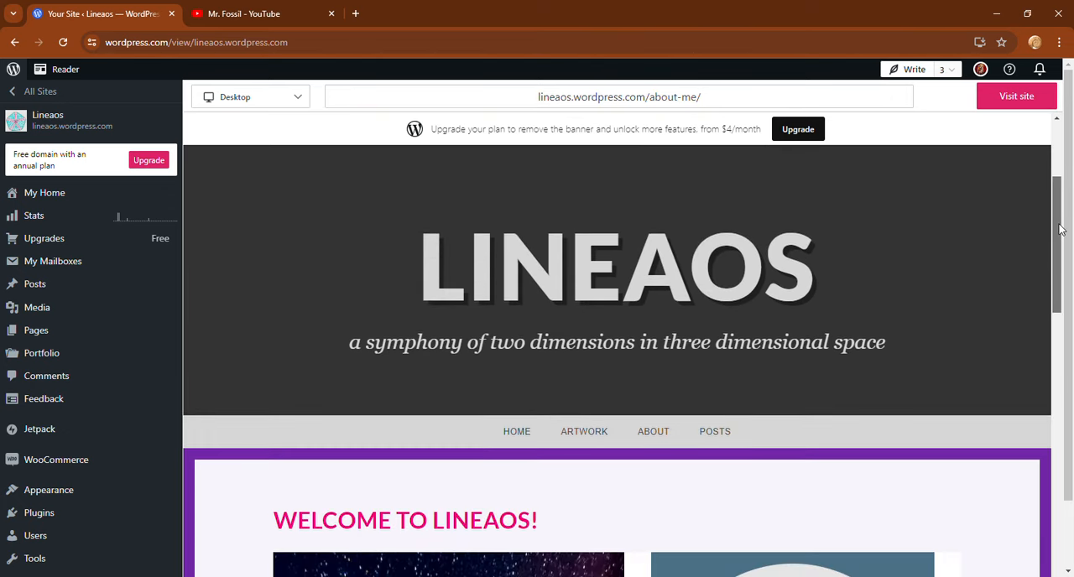
pyautogui.scroll(-3)
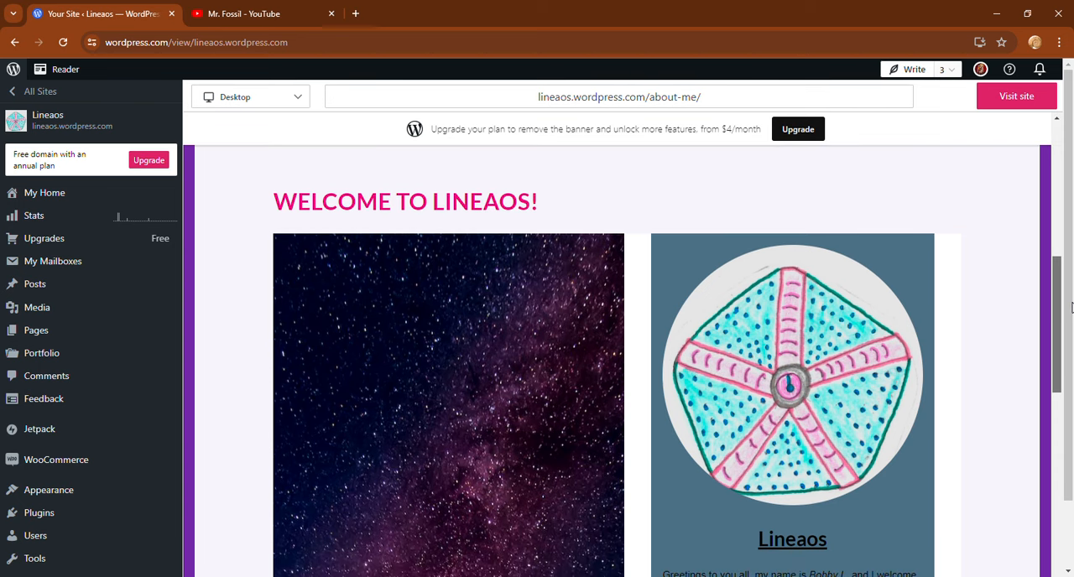
pyautogui.scroll(-3)
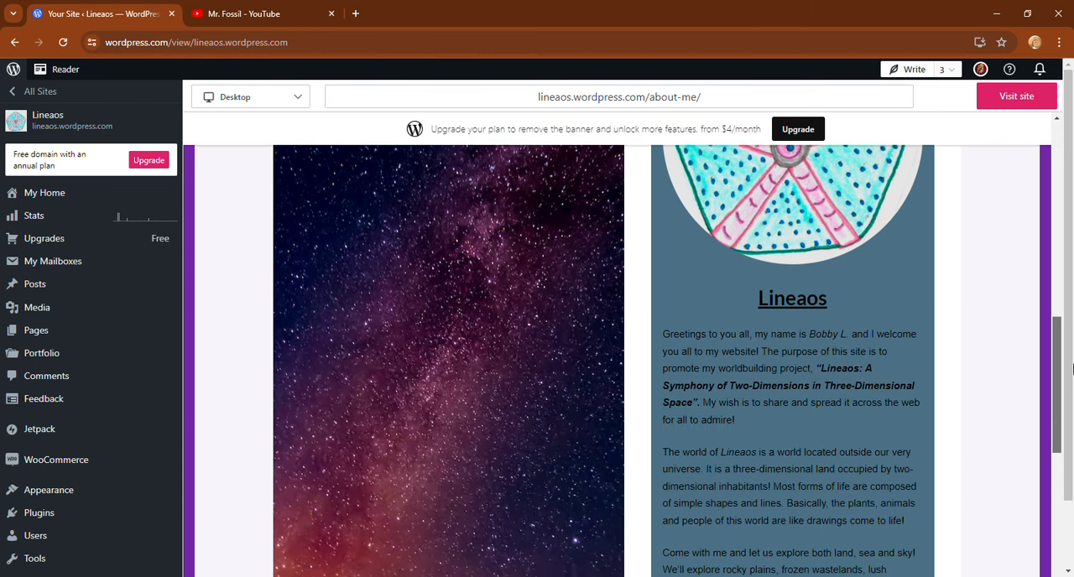
pyautogui.scroll(-3)
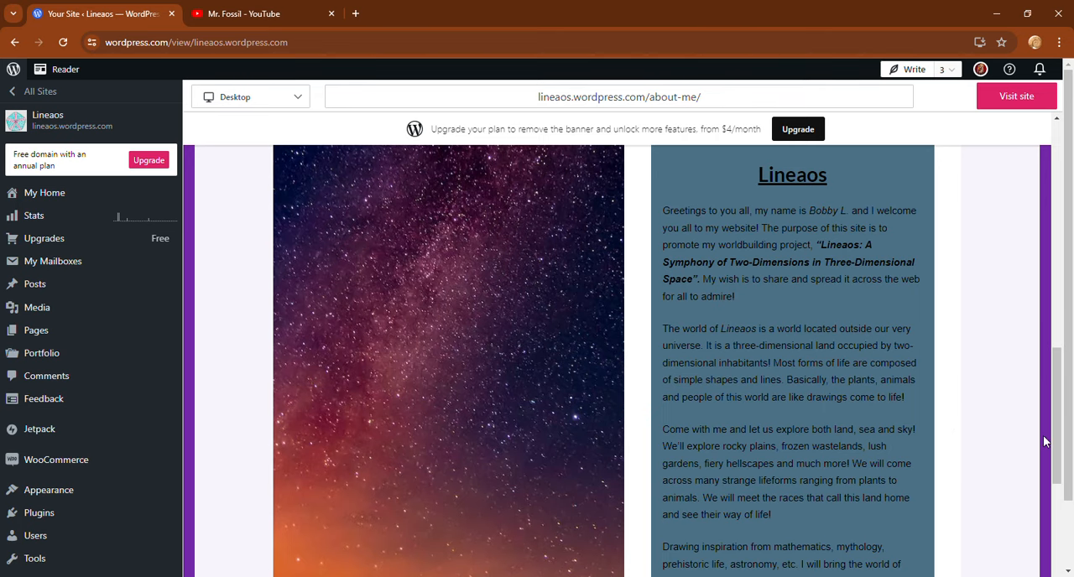
pyautogui.scroll(-3)
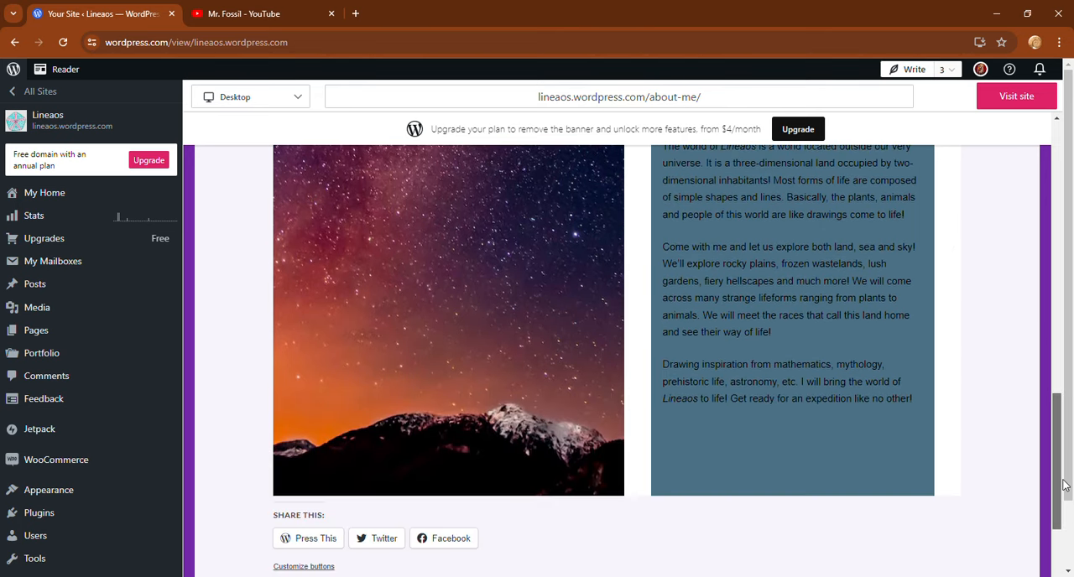
pyautogui.scroll(3)
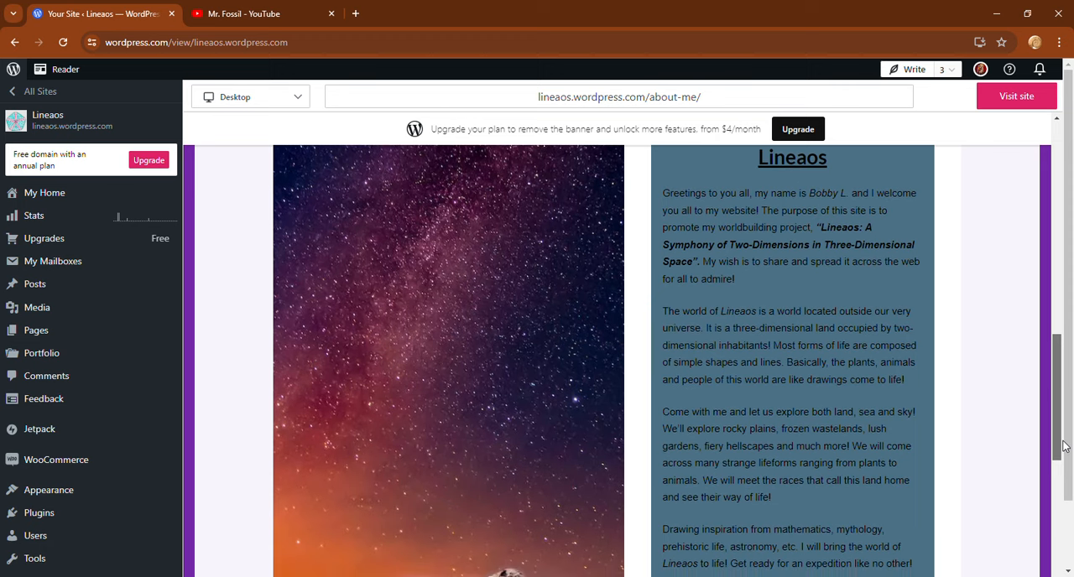
pyautogui.scroll(-3)
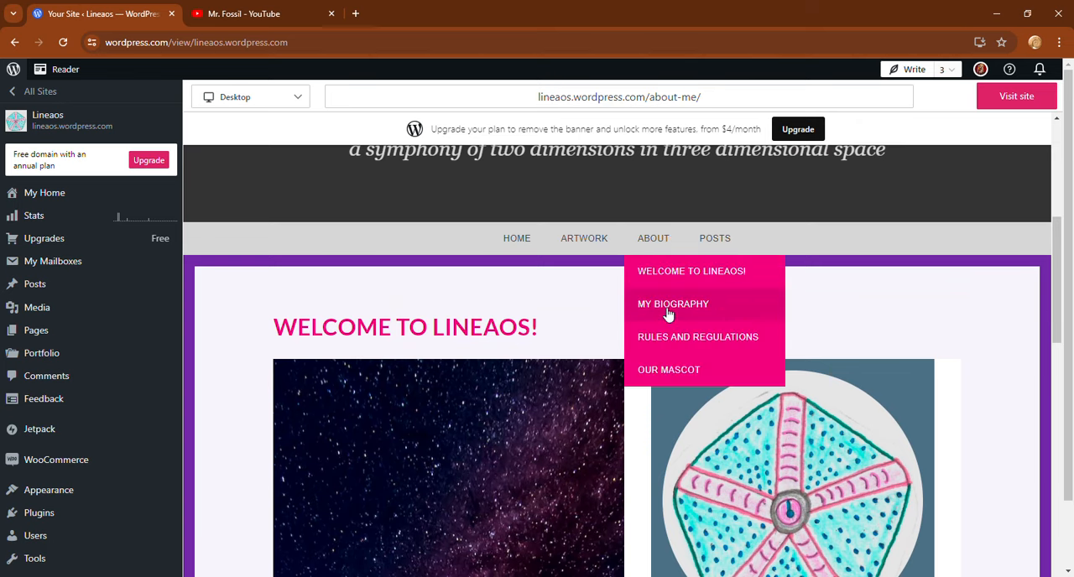
# Step: View the My Biography page and read down through it
pyautogui.click(672, 303)
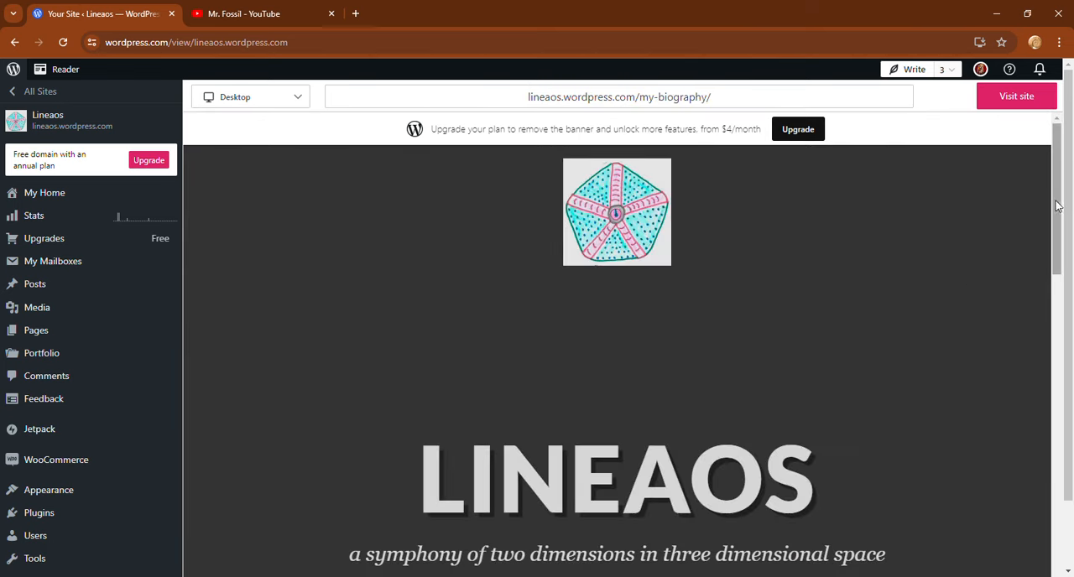
pyautogui.scroll(-3)
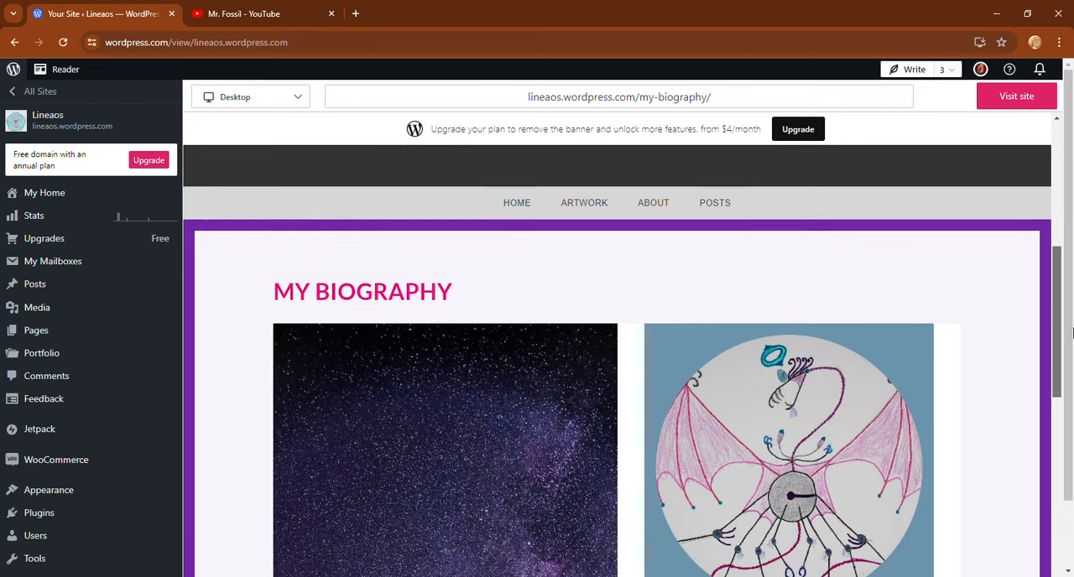
pyautogui.scroll(-3)
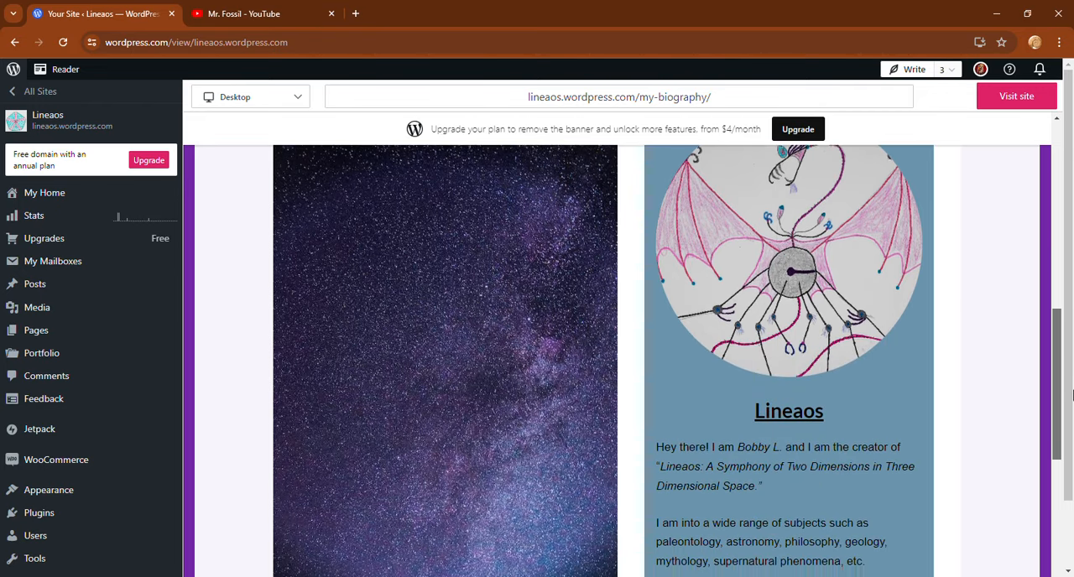
pyautogui.scroll(-3)
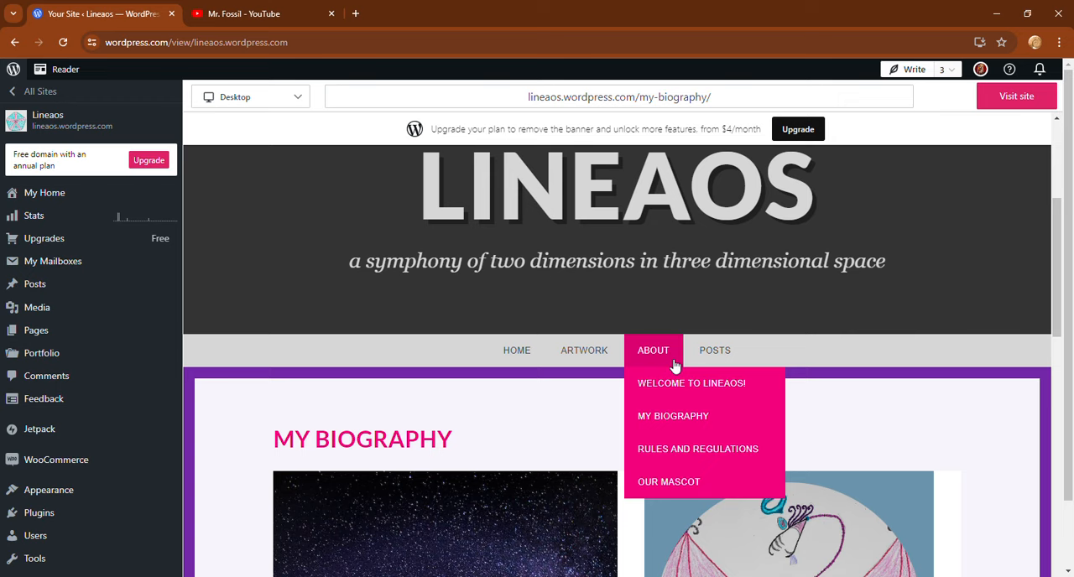
# Step: View the Rules and Regulations page and read through its rules and encouragements
pyautogui.click(697, 449)
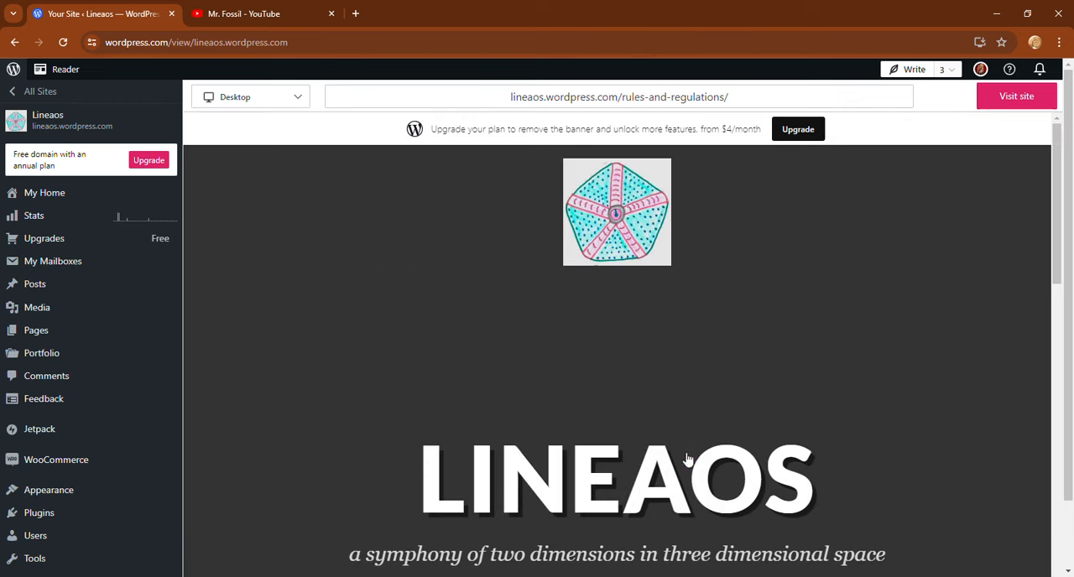
pyautogui.scroll(-3)
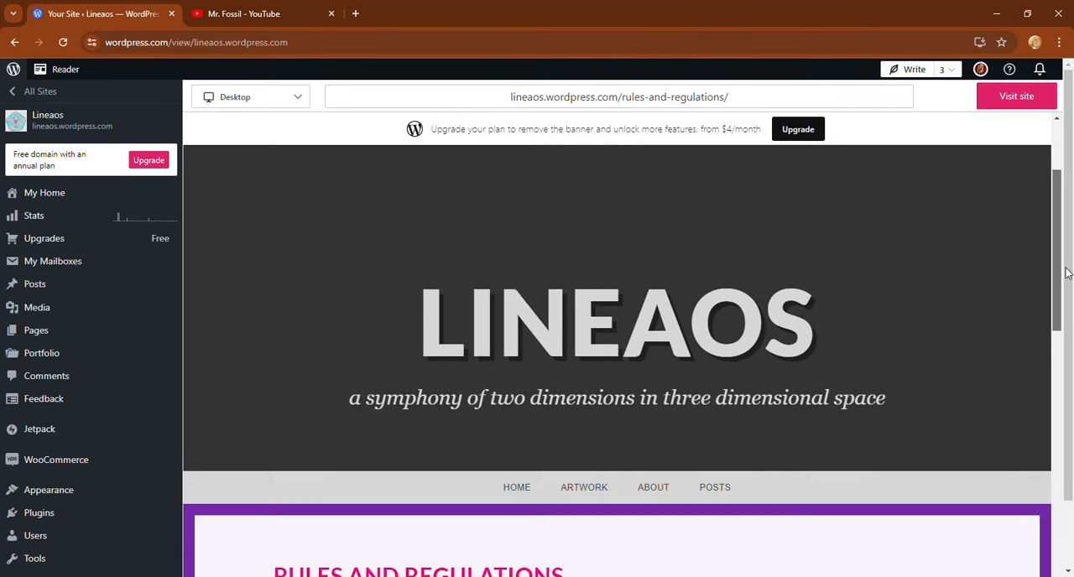
pyautogui.scroll(-3)
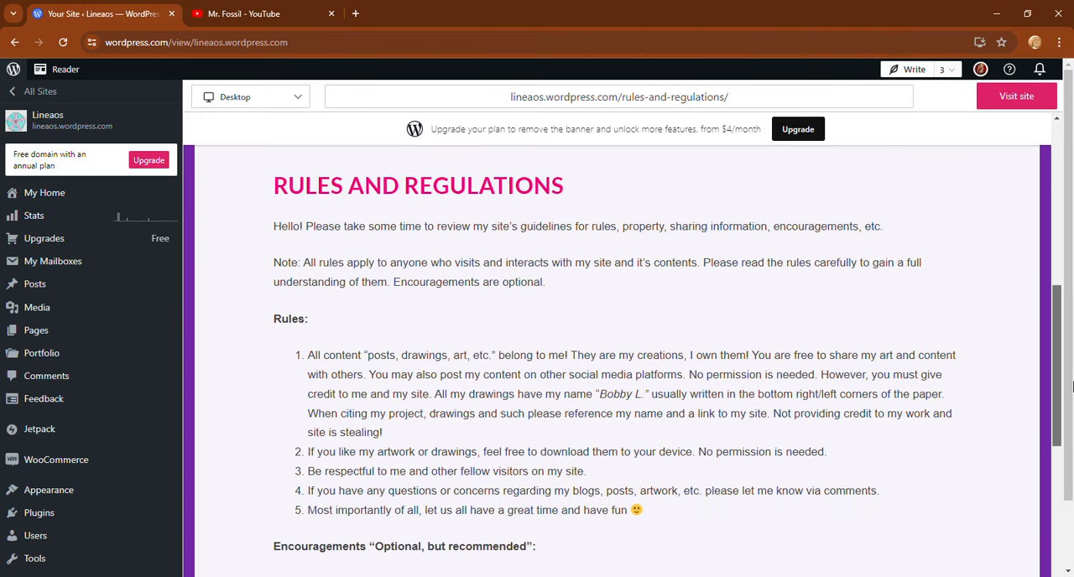
pyautogui.scroll(-3)
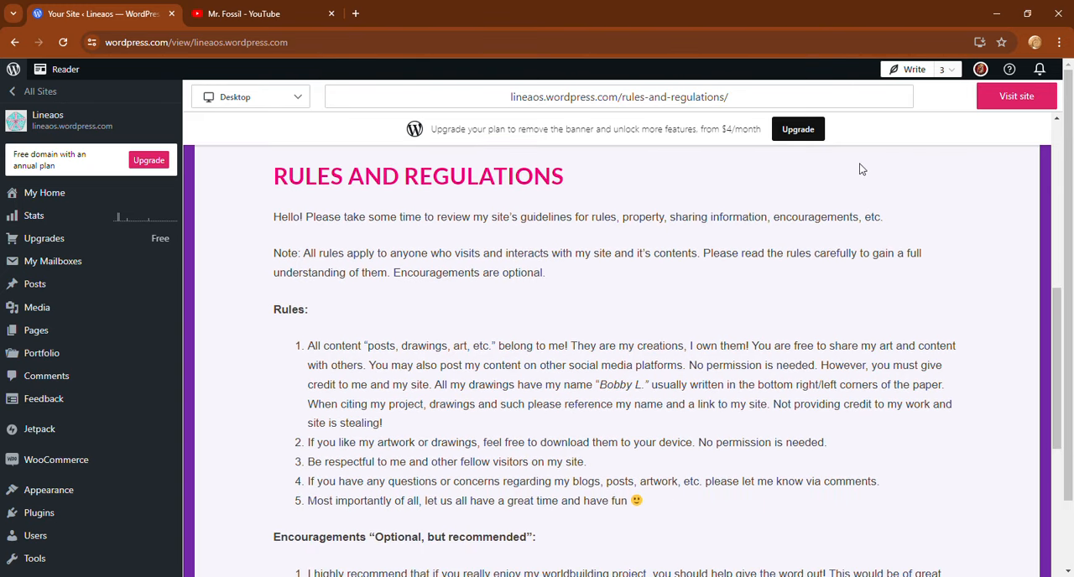
pyautogui.moveTo(264, 426)
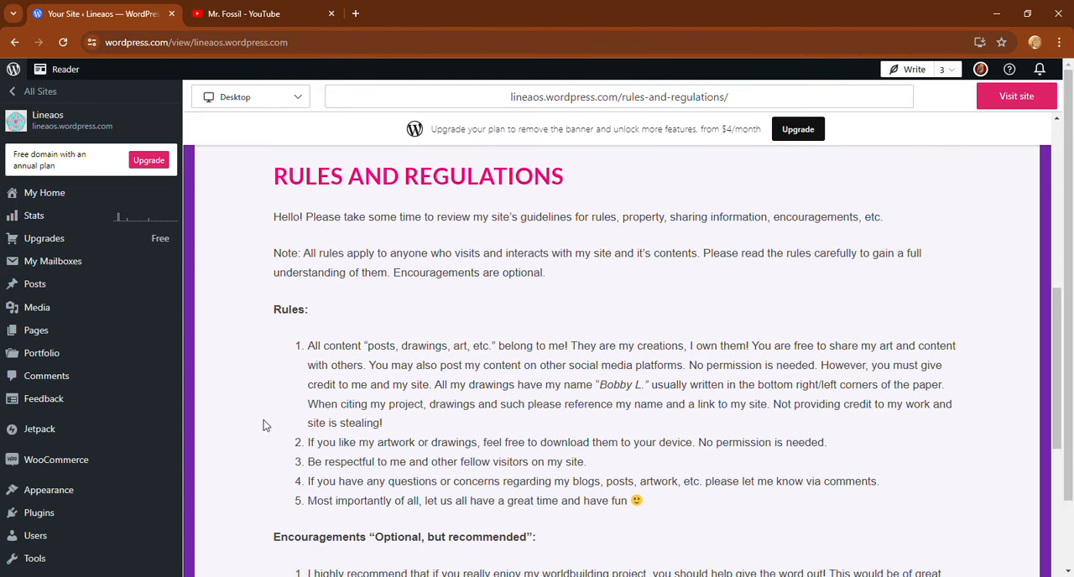
pyautogui.moveTo(540, 520)
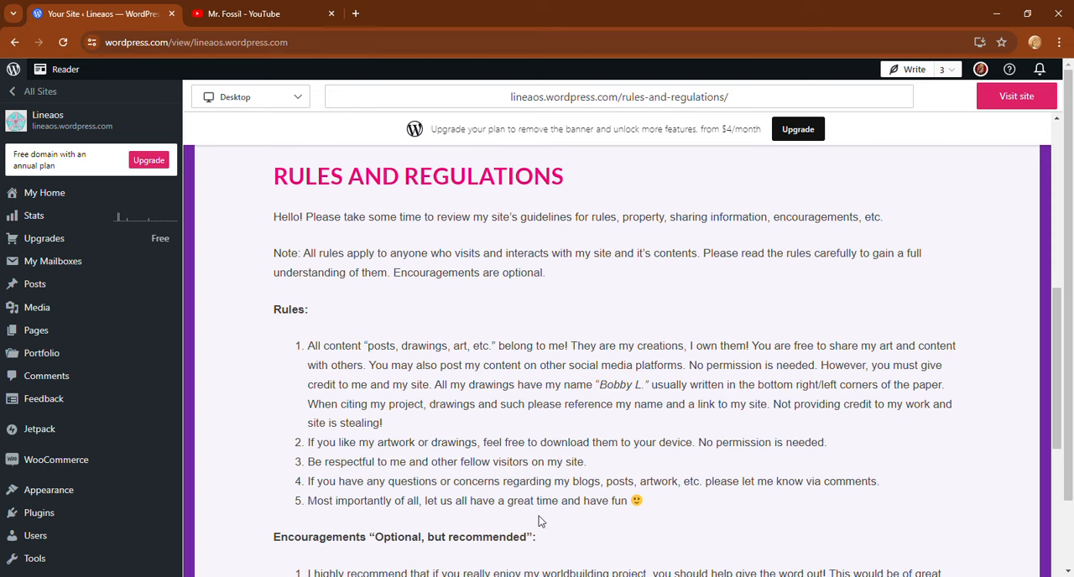
pyautogui.scroll(-3)
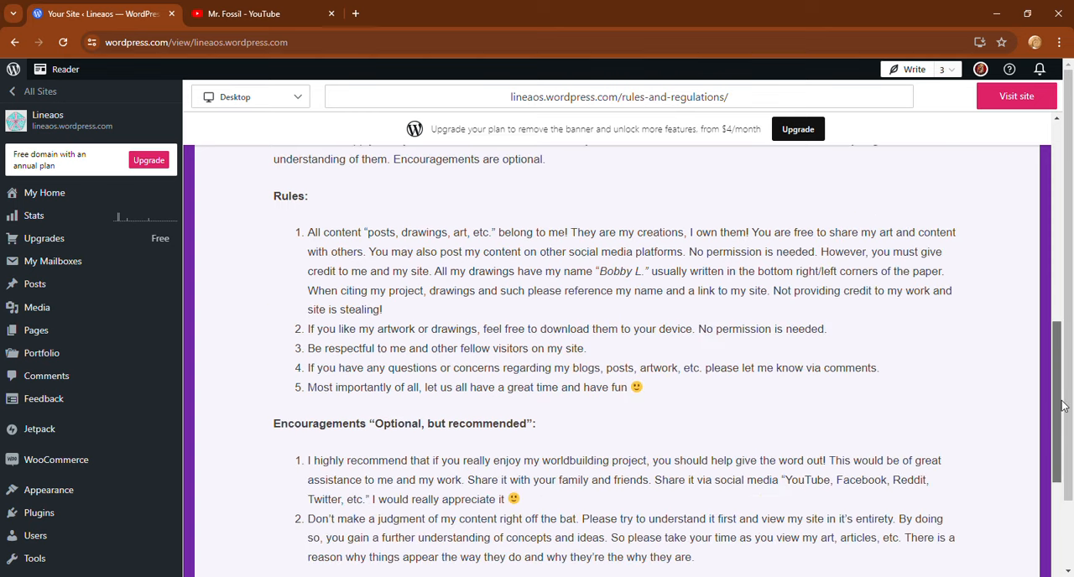
pyautogui.scroll(-3)
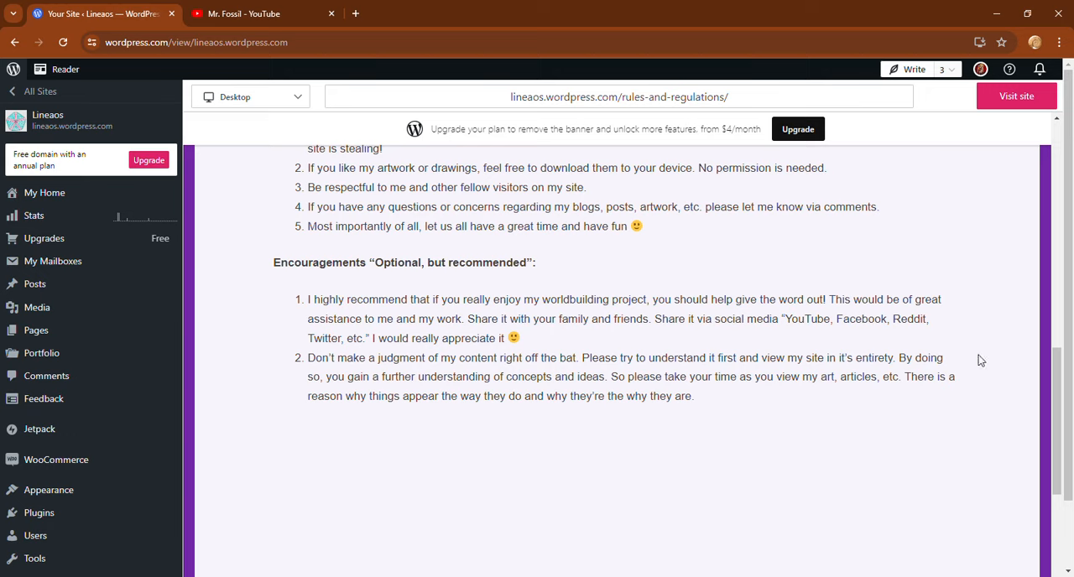
pyautogui.moveTo(979, 322)
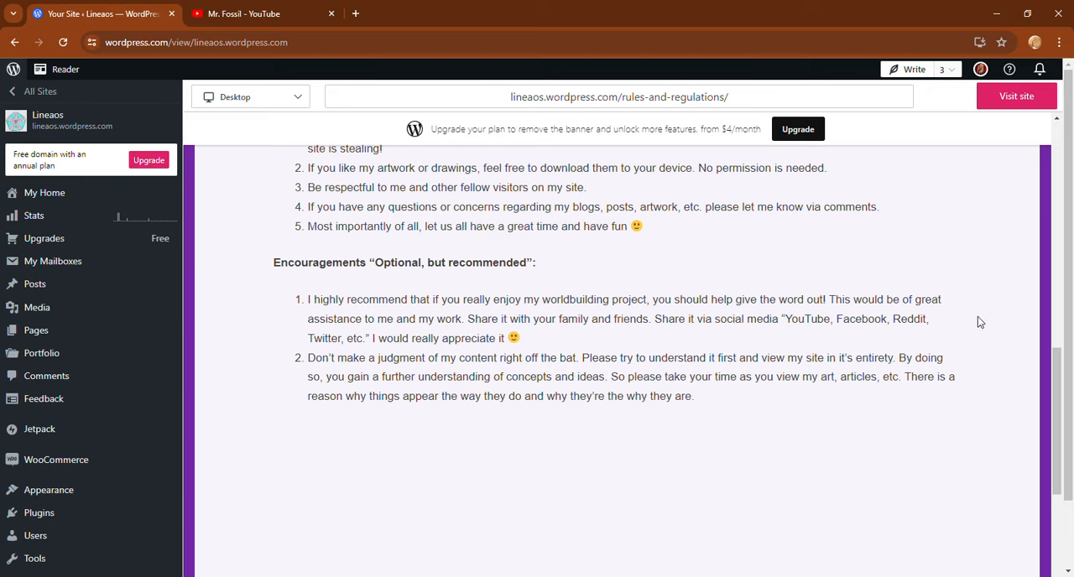
pyautogui.moveTo(1010, 403)
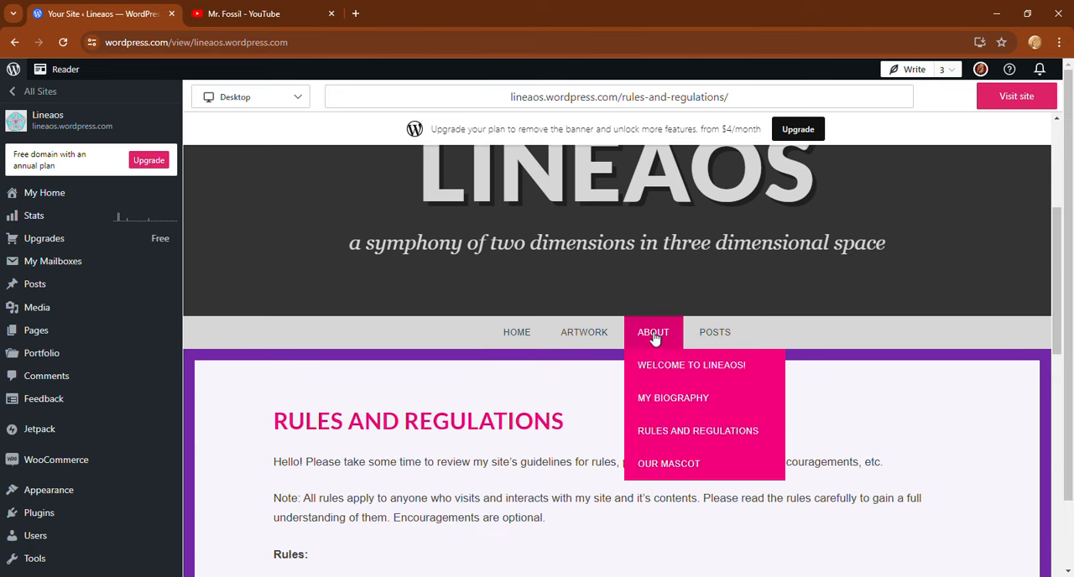
pyautogui.click(668, 463)
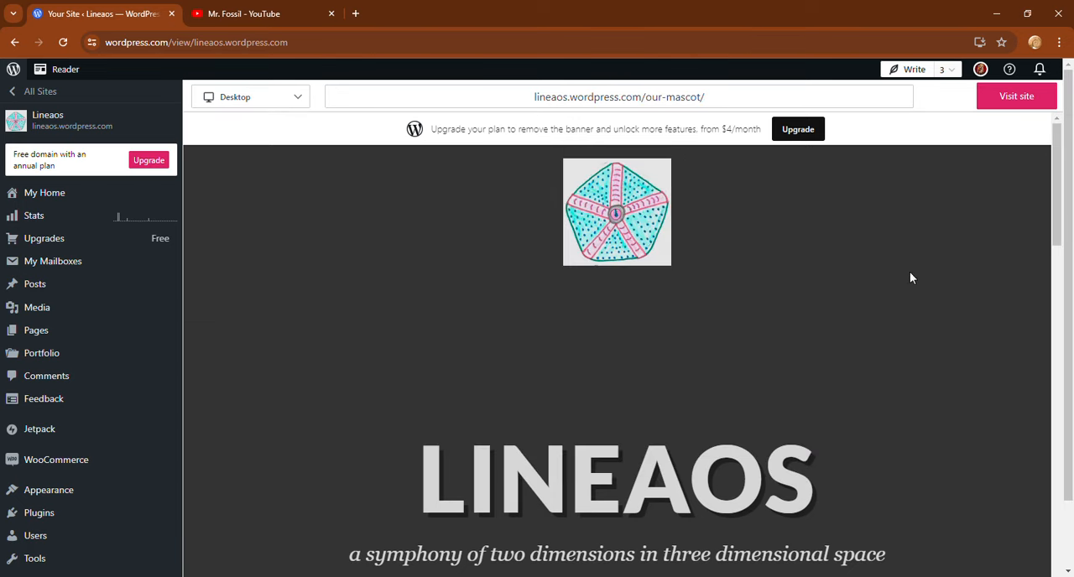
pyautogui.scroll(-3)
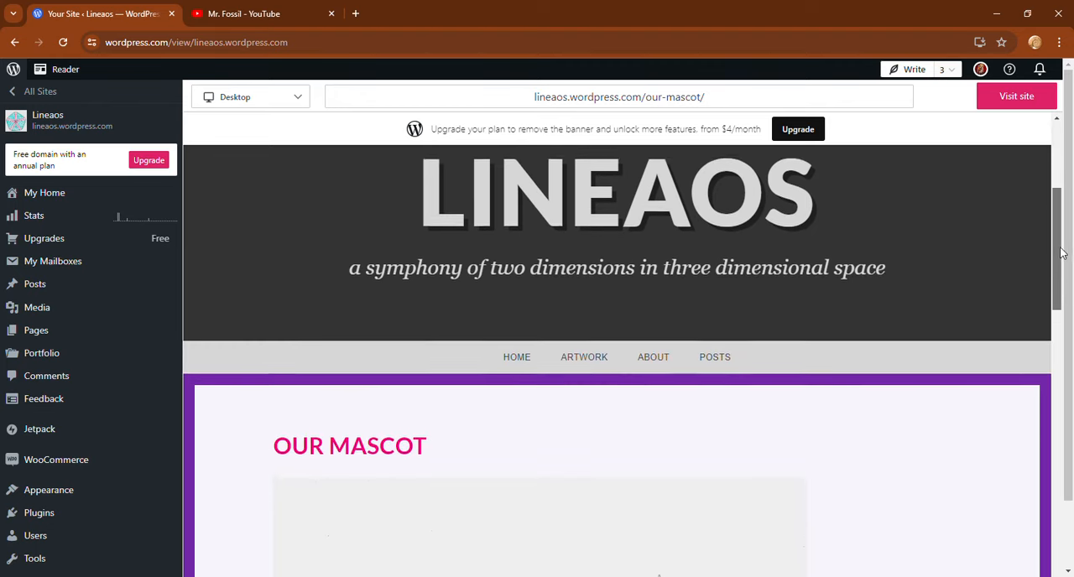
pyautogui.scroll(-3)
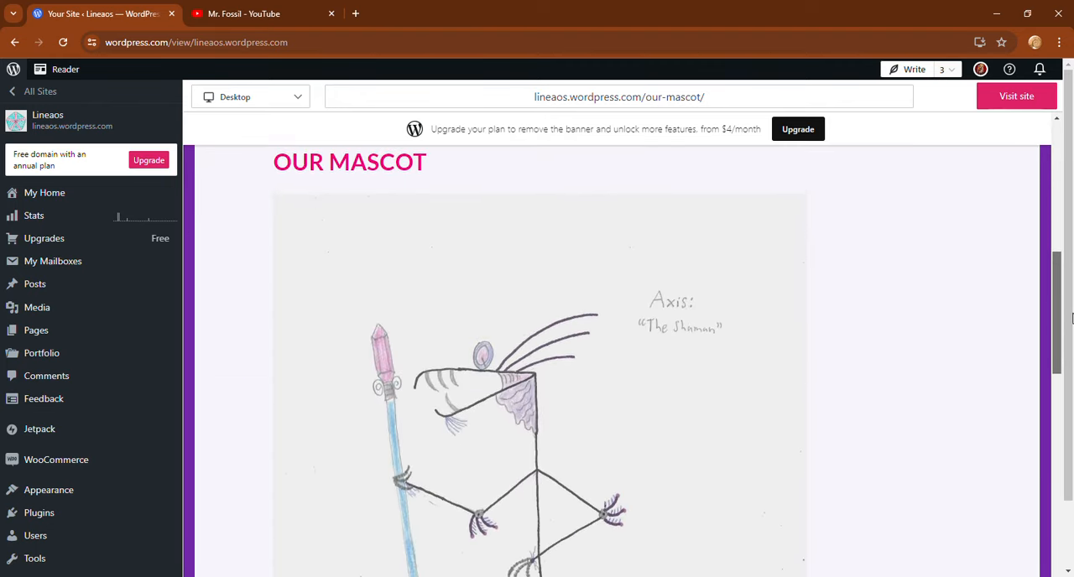
pyautogui.scroll(-3)
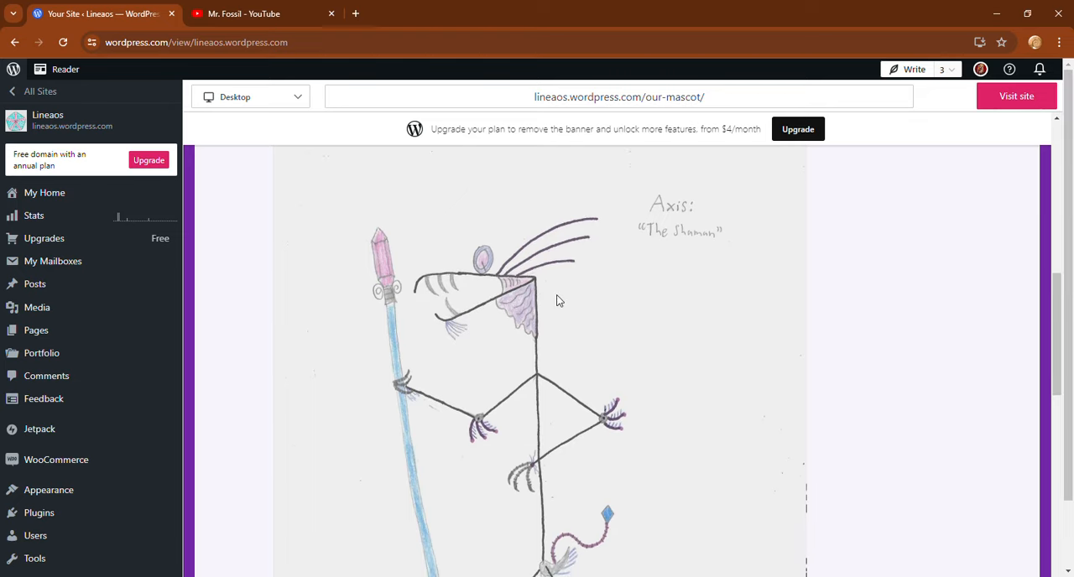
pyautogui.moveTo(536, 379)
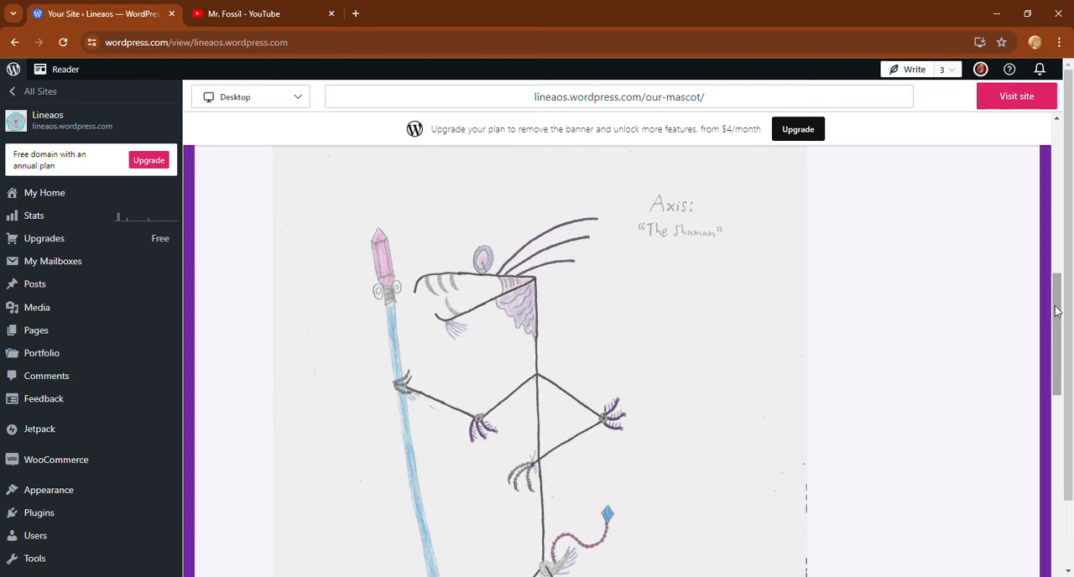
pyautogui.scroll(-3)
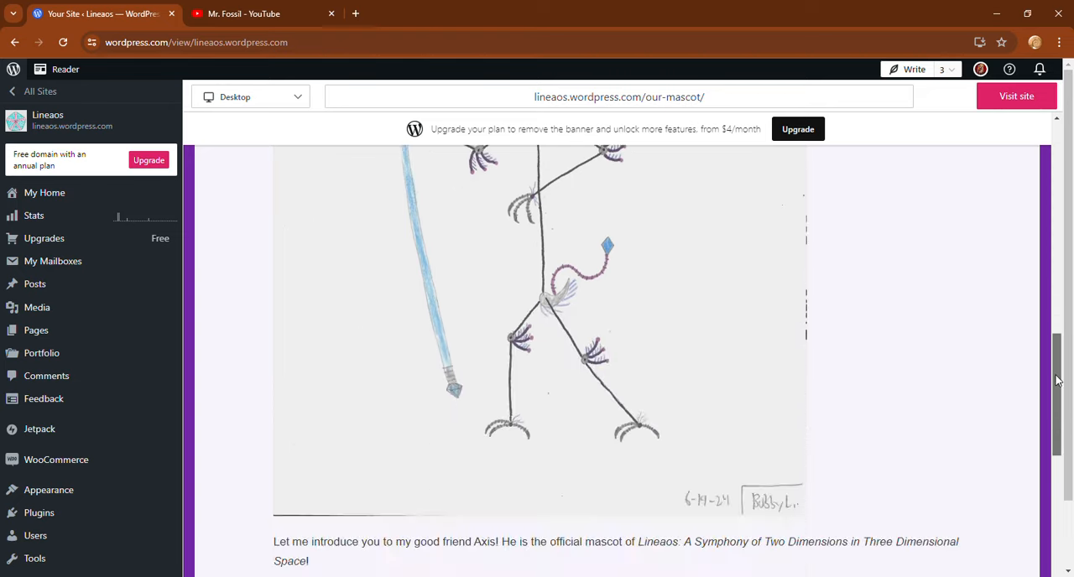
pyautogui.scroll(-3)
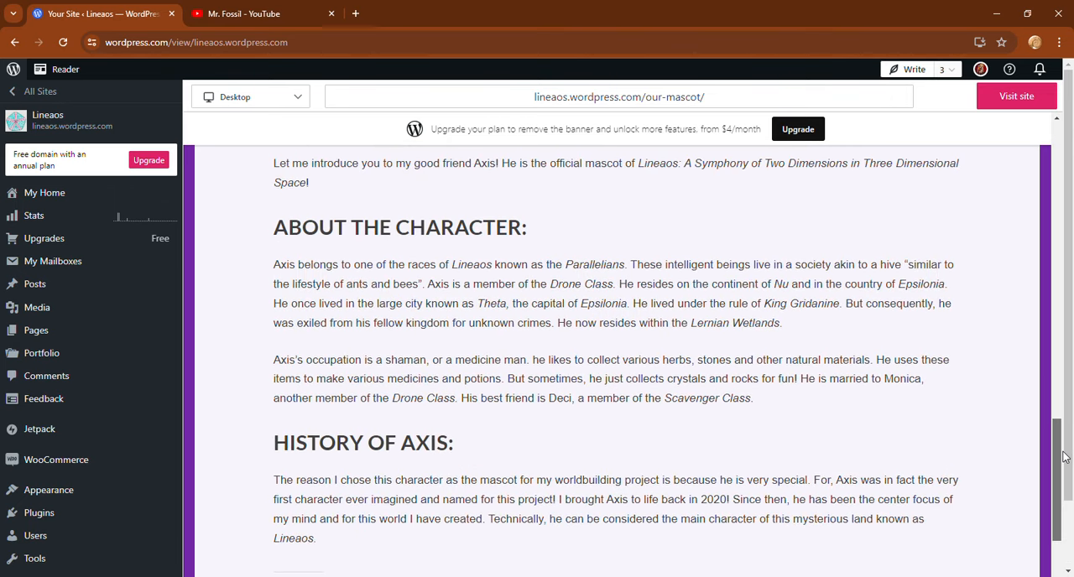
pyautogui.scroll(-3)
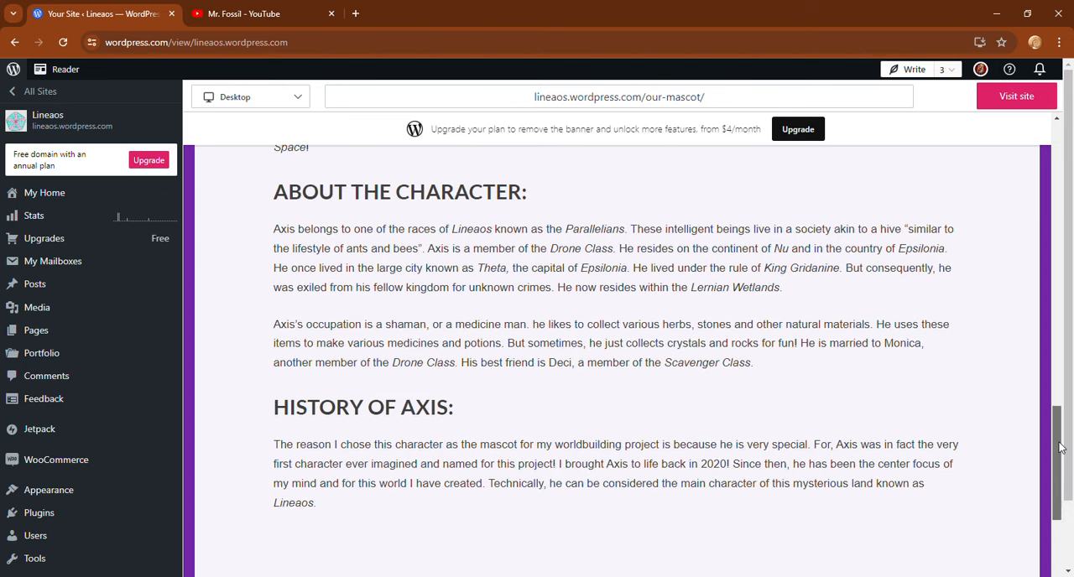
pyautogui.scroll(-3)
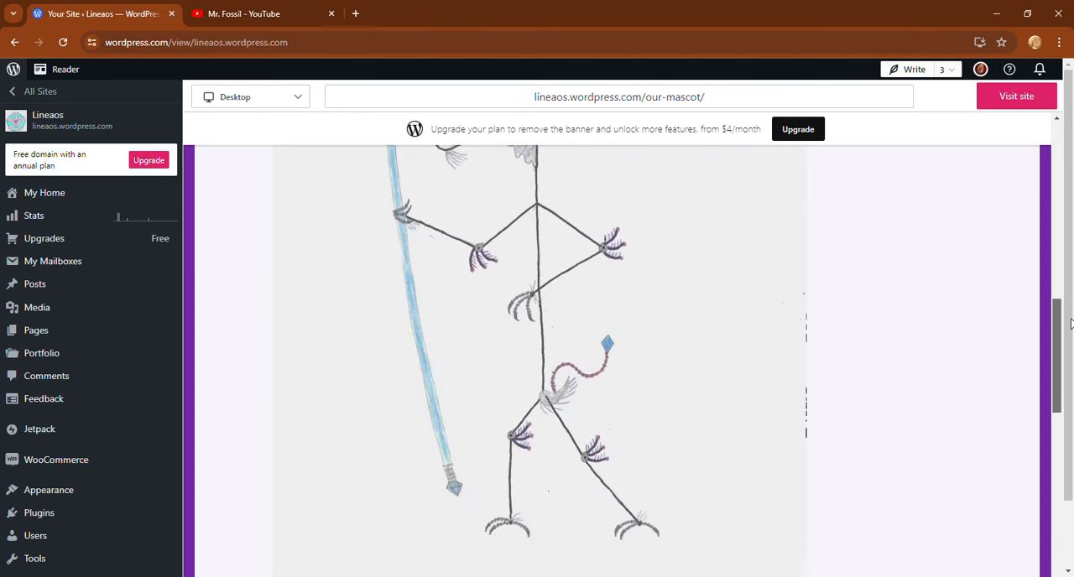
pyautogui.scroll(3)
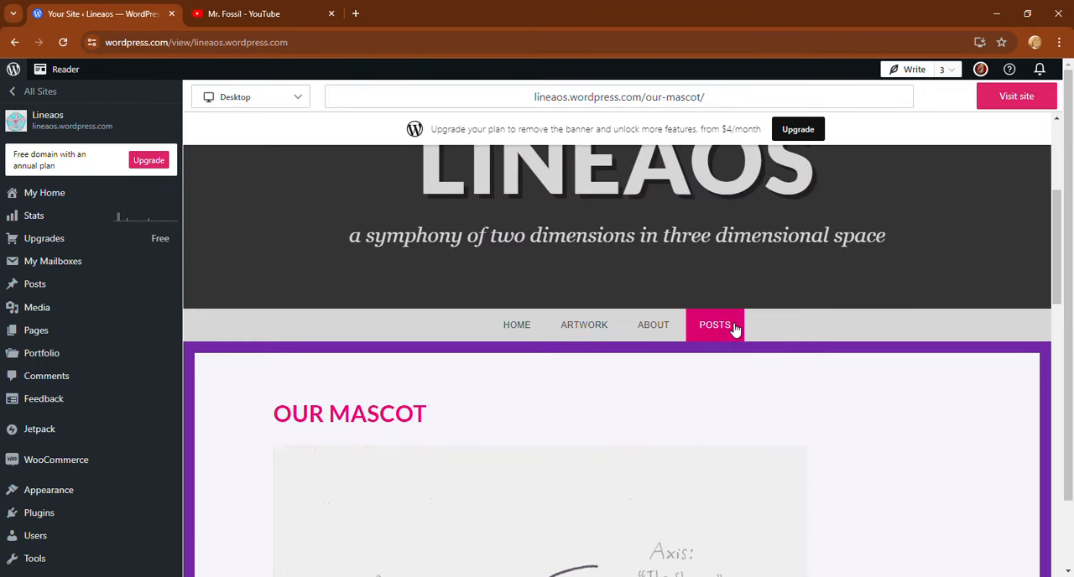
# Step: View the Posts page listing the Cartography article and browse down the list
pyautogui.click(715, 325)
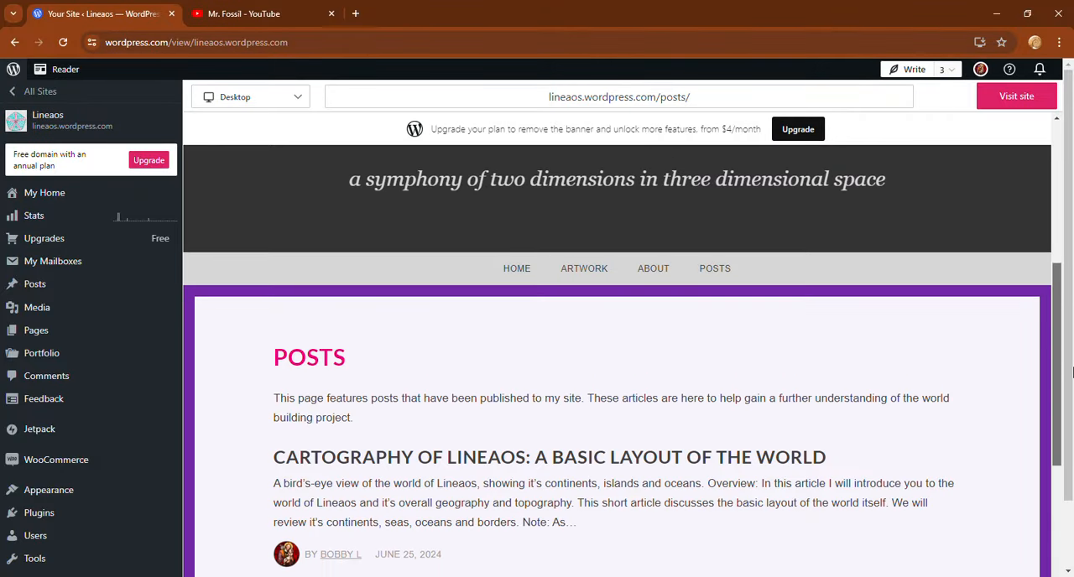
pyautogui.scroll(-3)
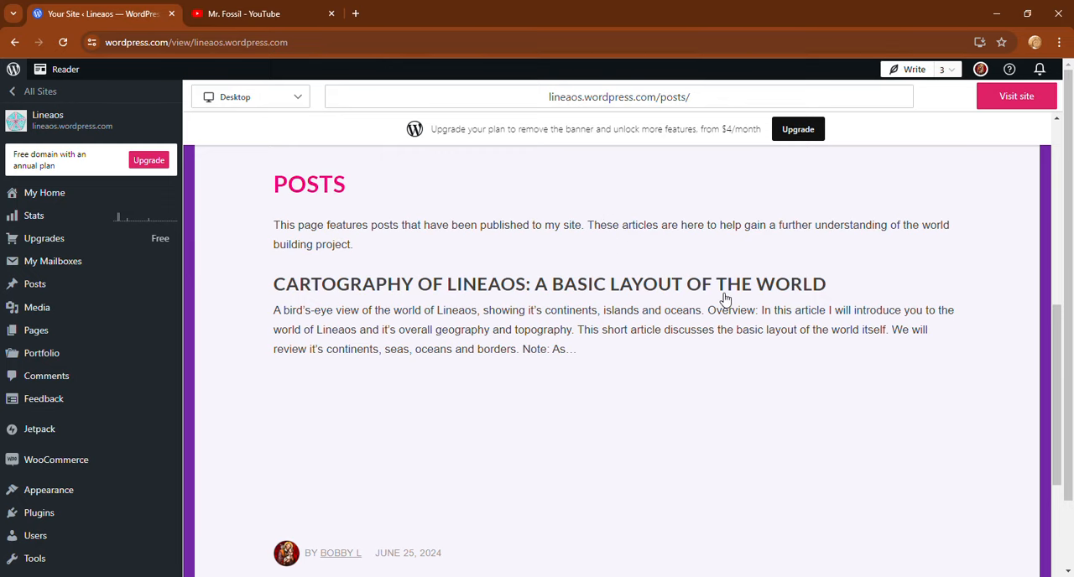
pyautogui.moveTo(997, 372)
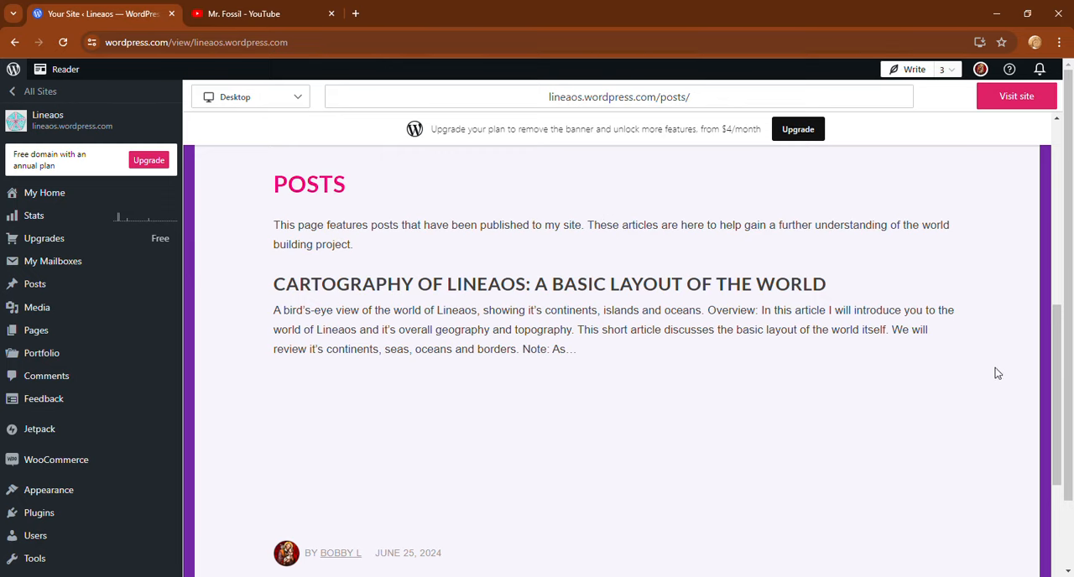
pyautogui.scroll(-3)
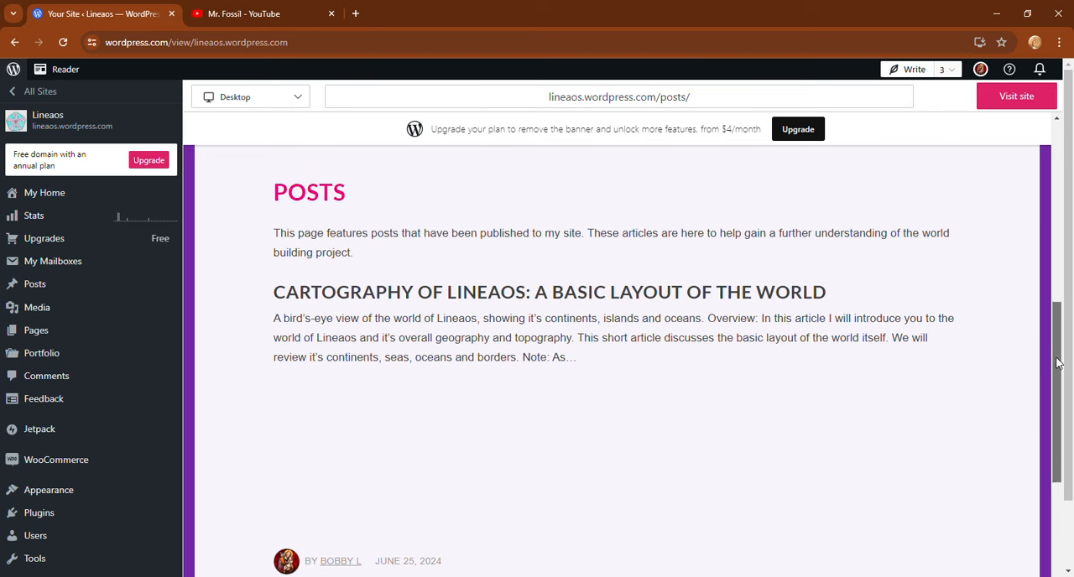
pyautogui.moveTo(1040, 374)
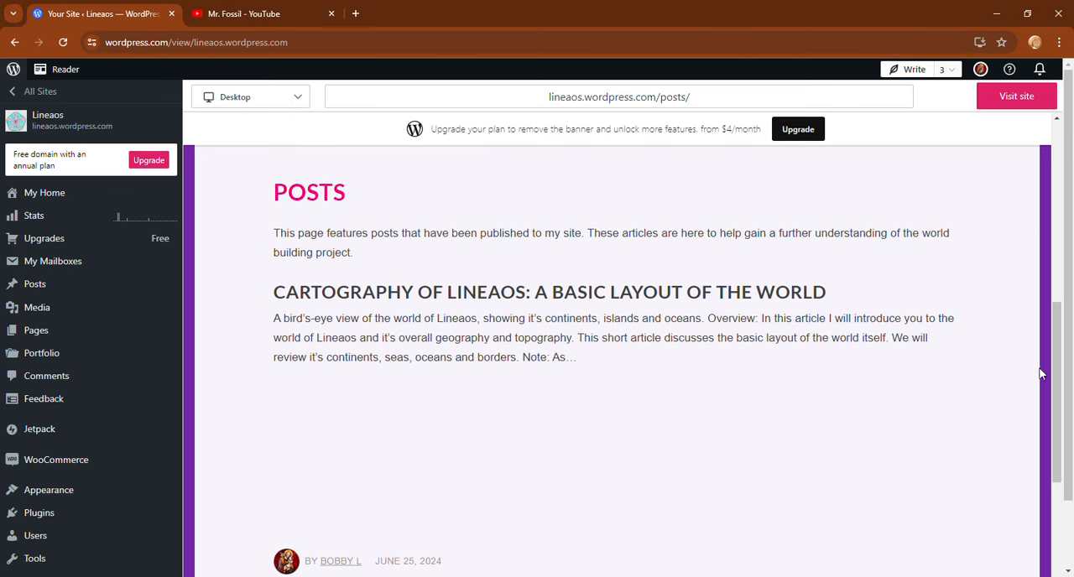
pyautogui.scroll(-3)
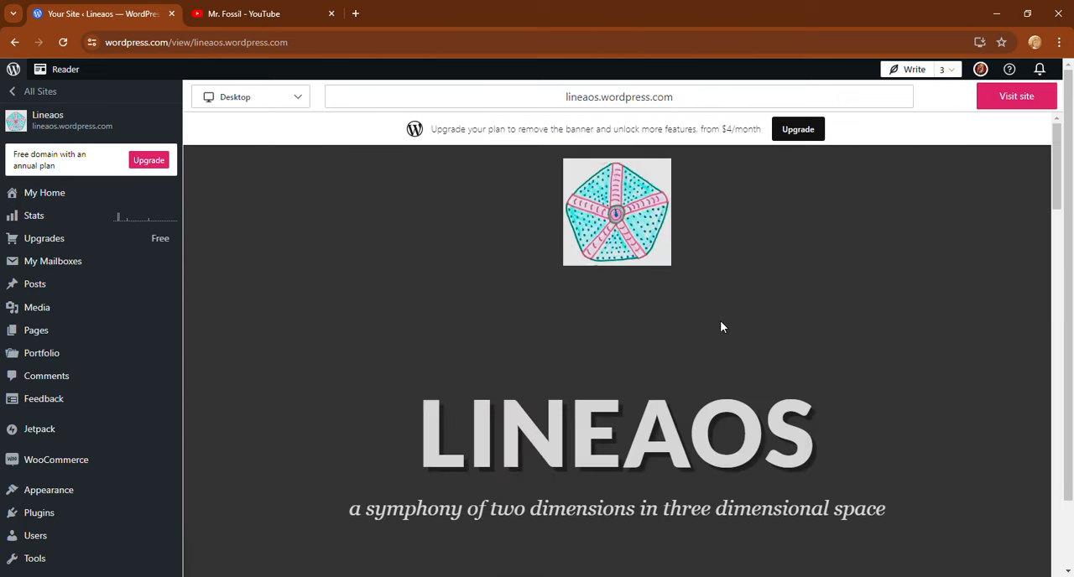
pyautogui.scroll(-3)
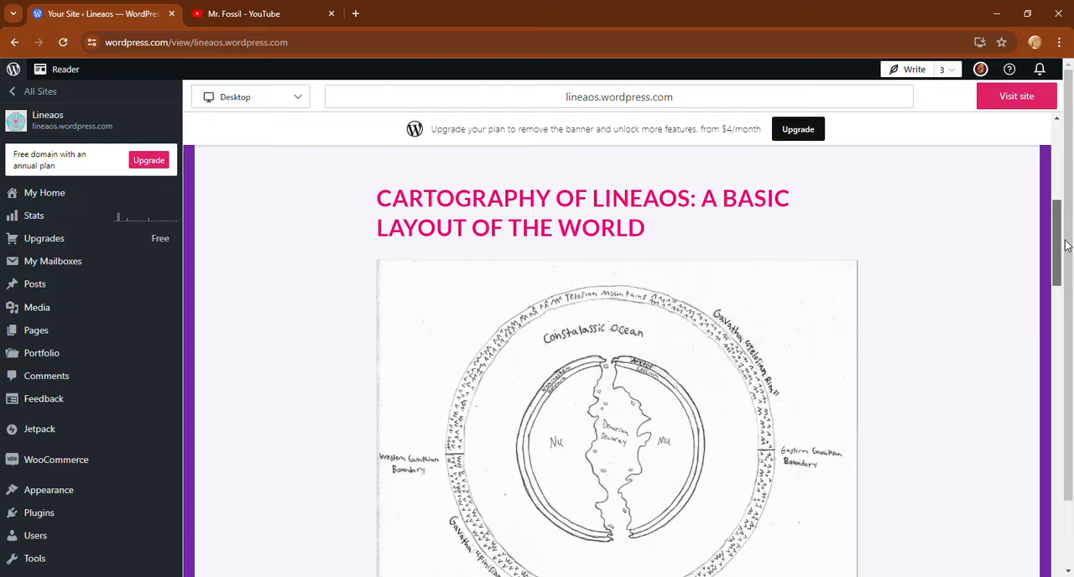
pyautogui.scroll(-3)
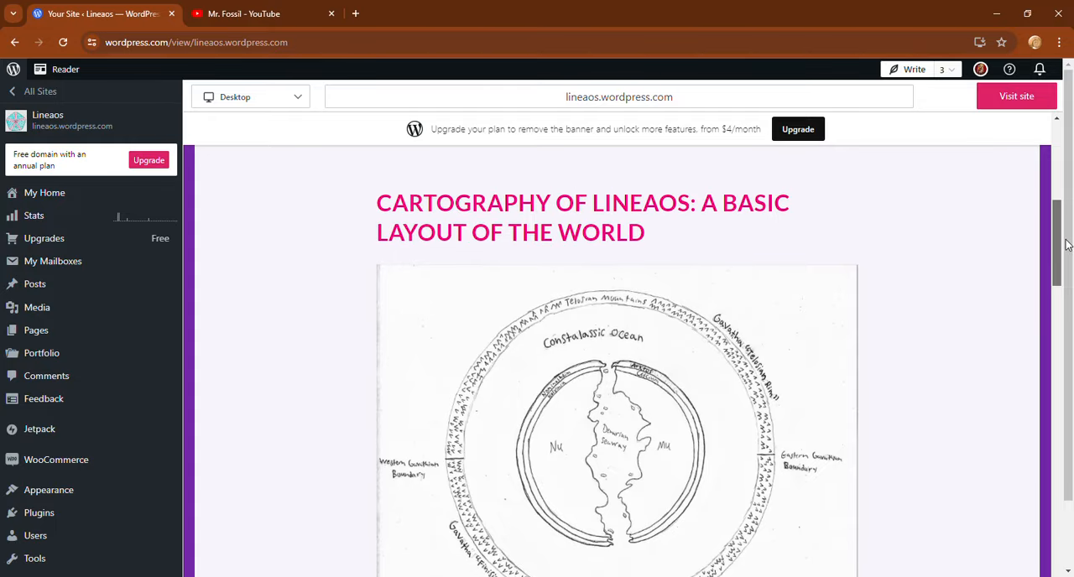
pyautogui.scroll(-3)
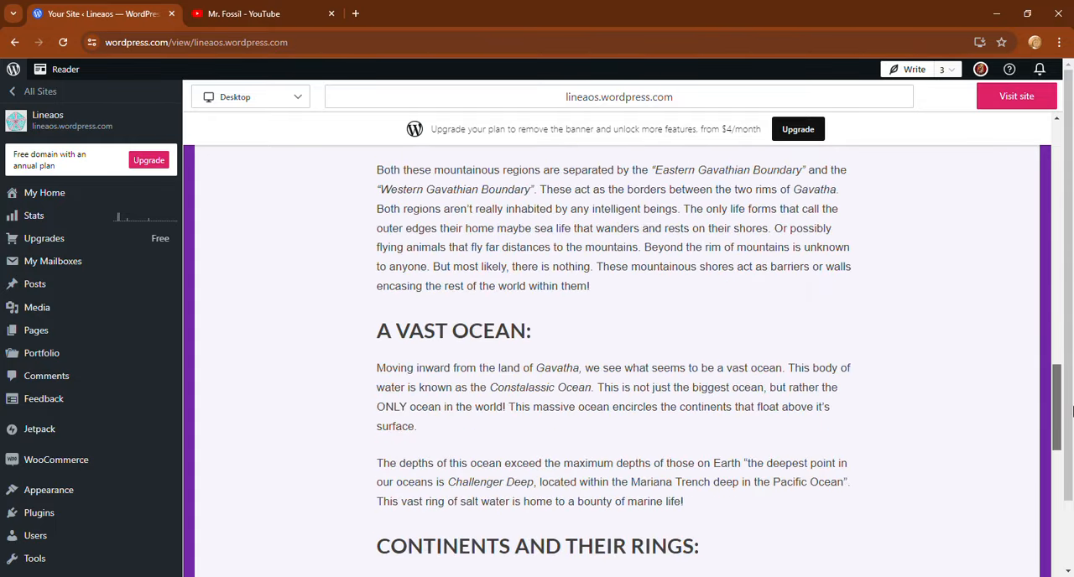
pyautogui.scroll(-3)
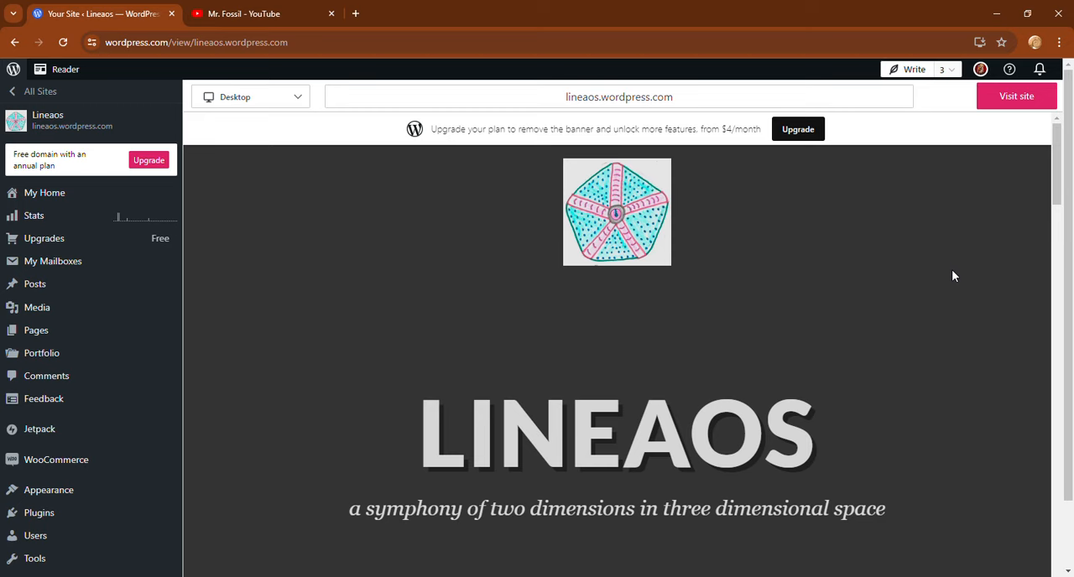
pyautogui.moveTo(1054, 194)
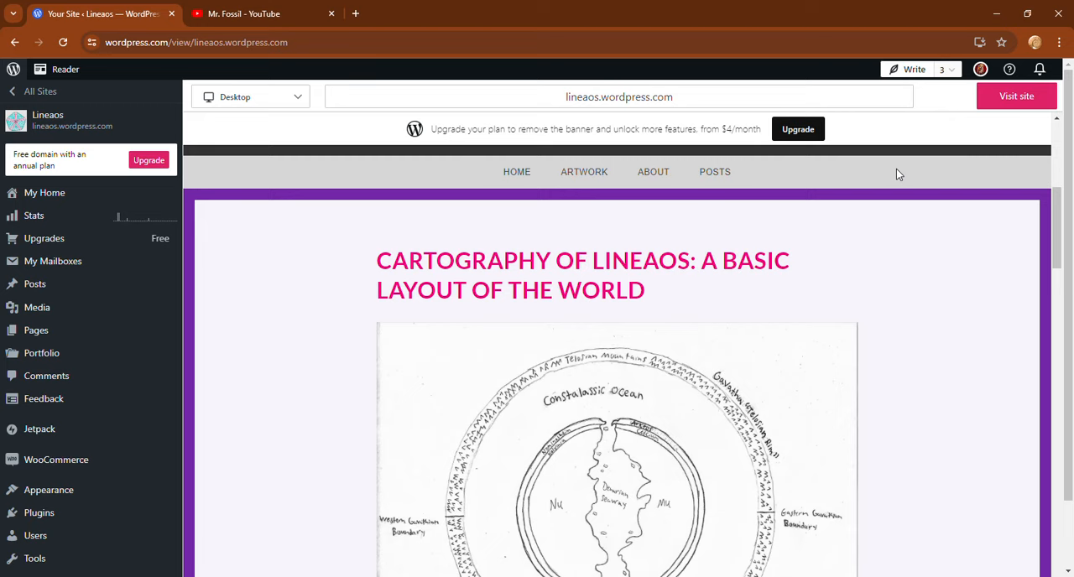
pyautogui.scroll(3)
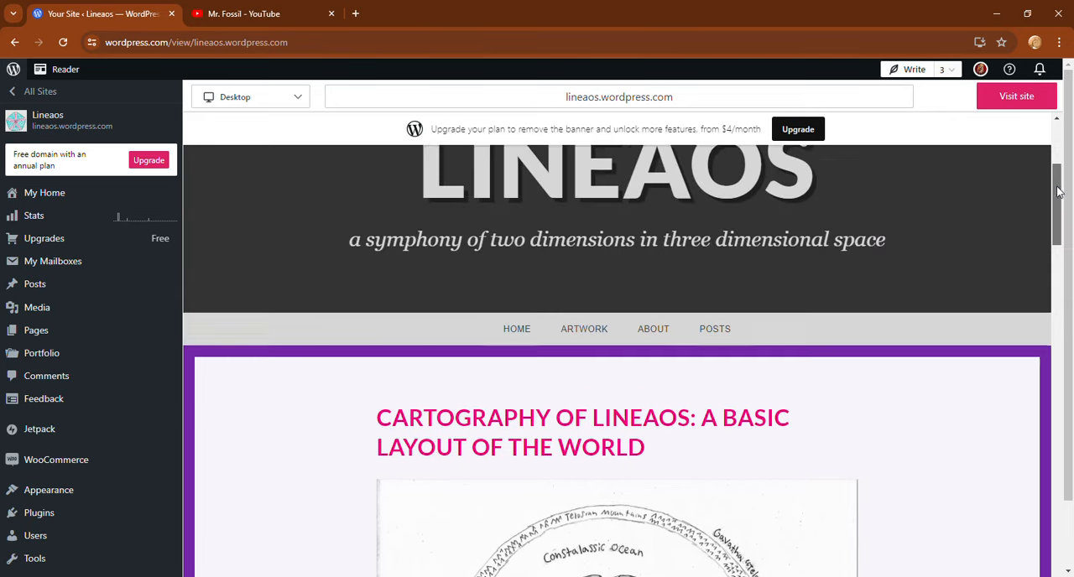
pyautogui.scroll(3)
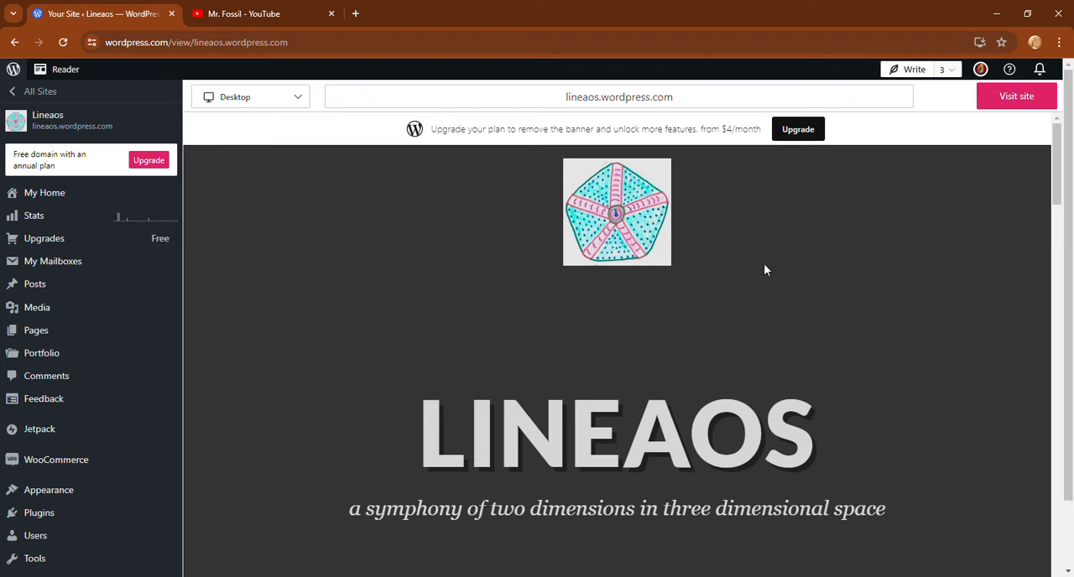
pyautogui.moveTo(770, 277)
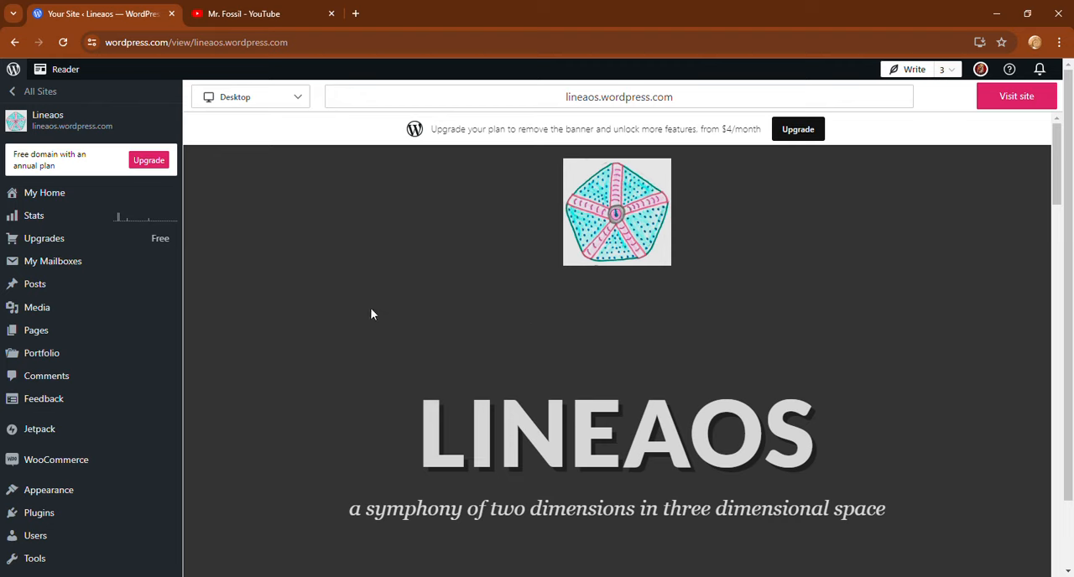
pyautogui.click(260, 13)
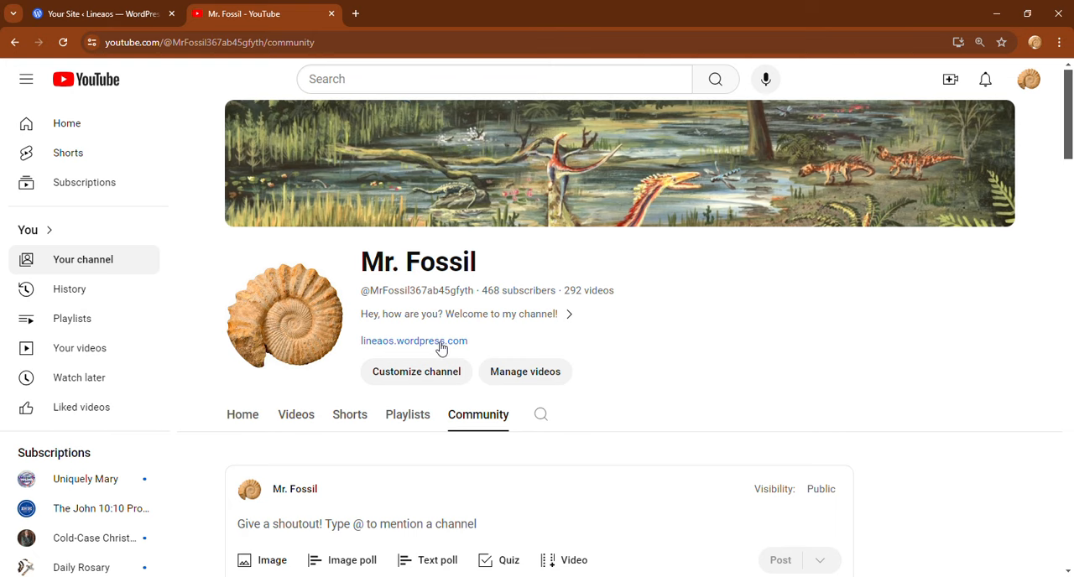
pyautogui.click(97, 13)
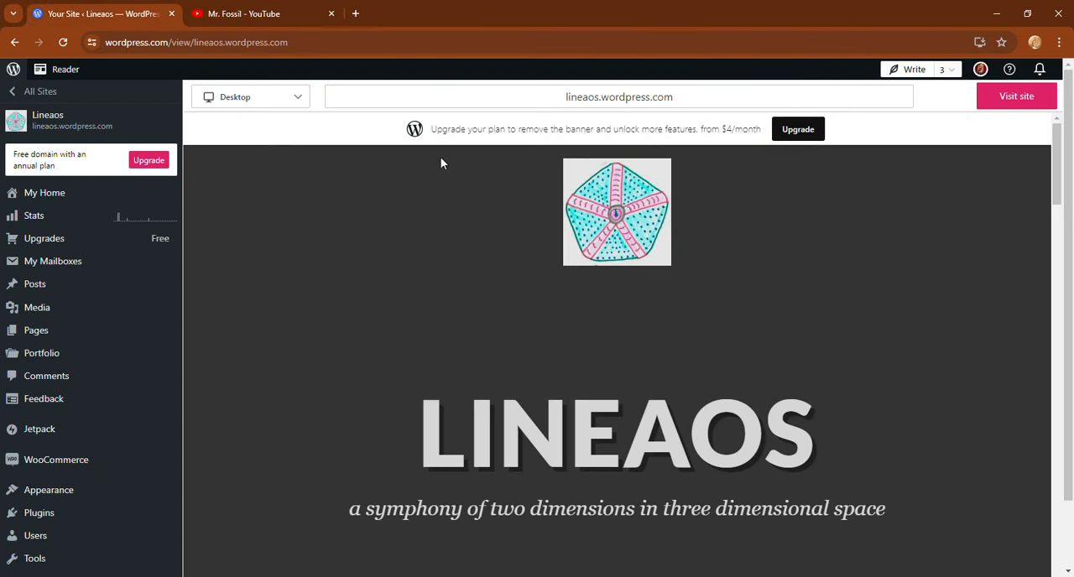
pyautogui.moveTo(851, 292)
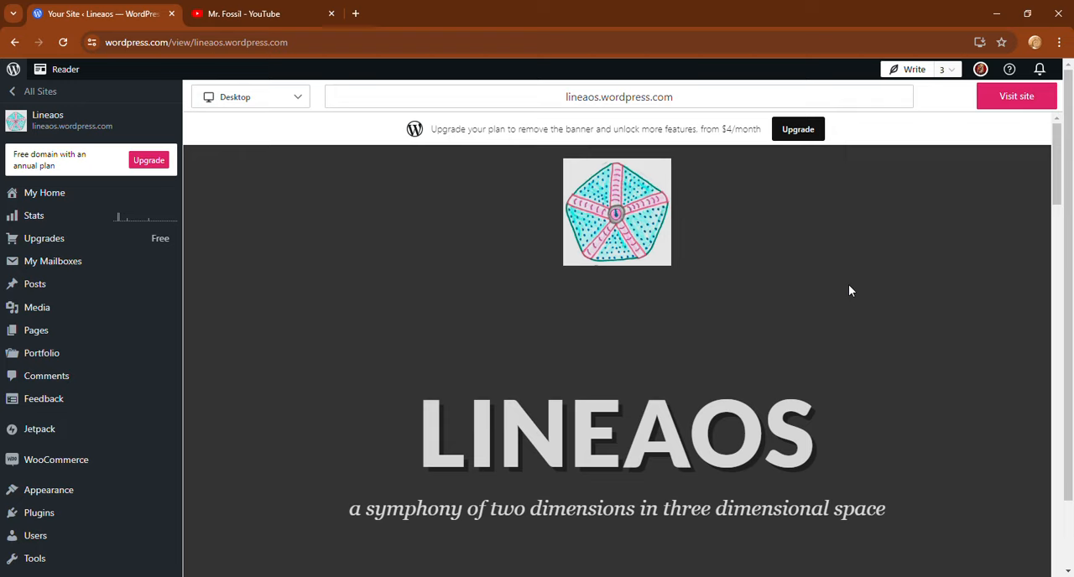
pyautogui.moveTo(910, 302)
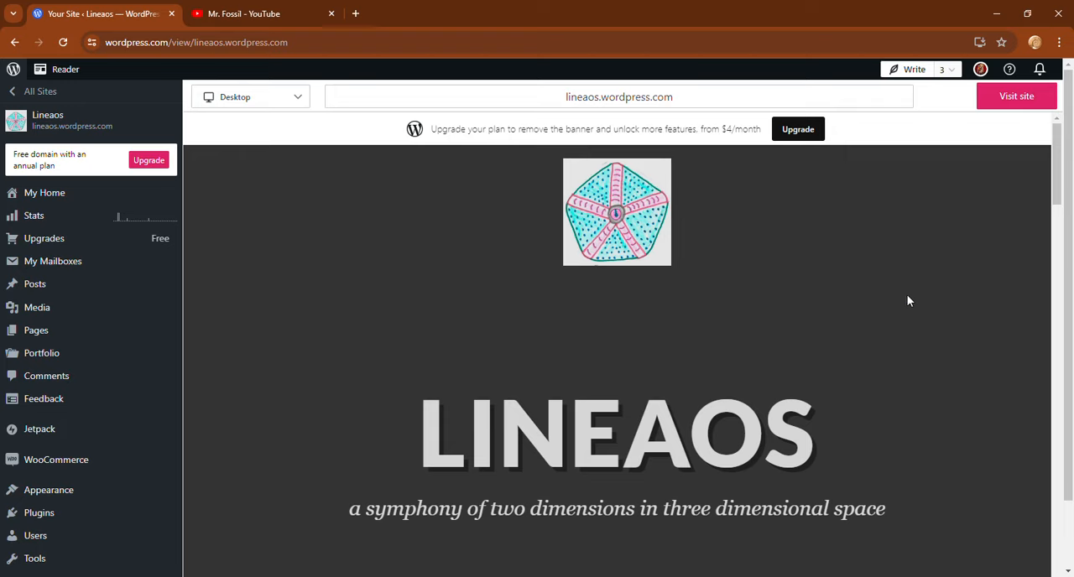
pyautogui.moveTo(1013, 87)
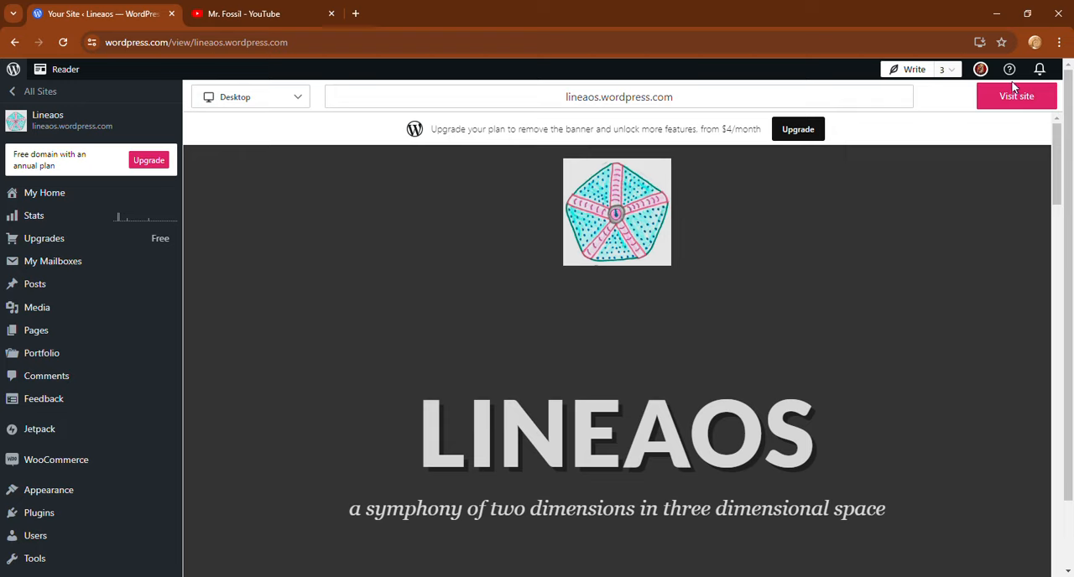